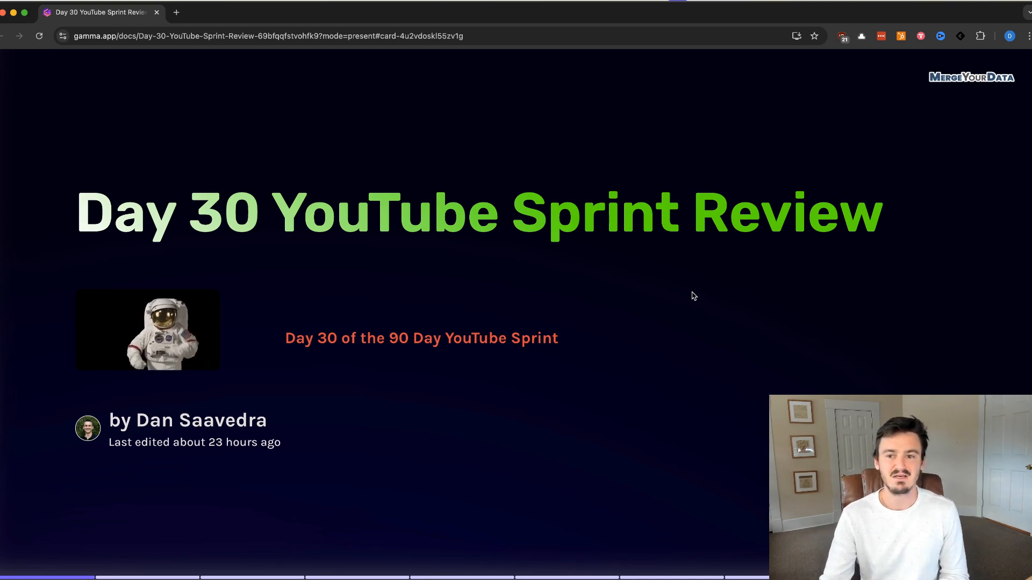
mouse_move(894, 152)
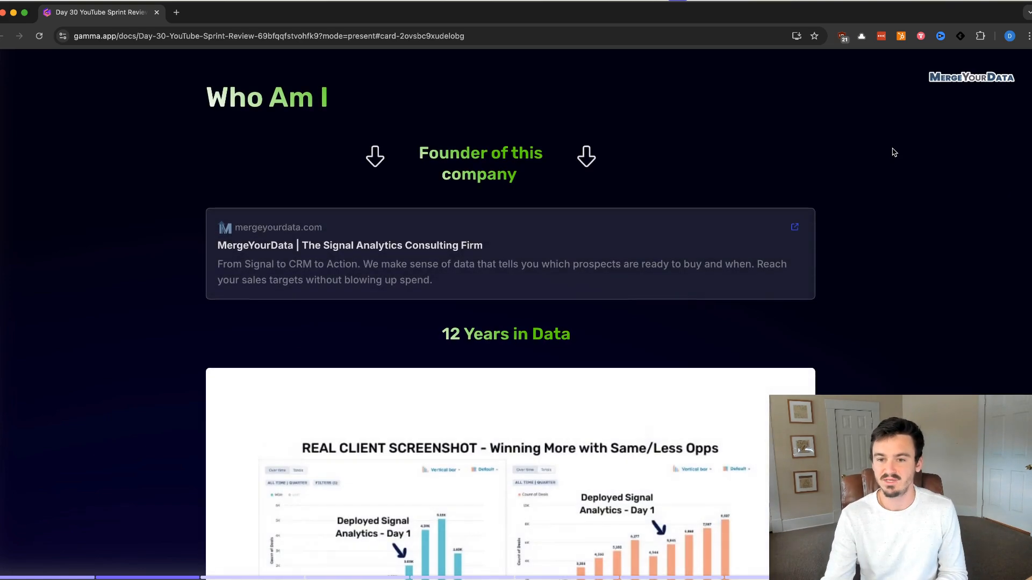
scroll("down", 3)
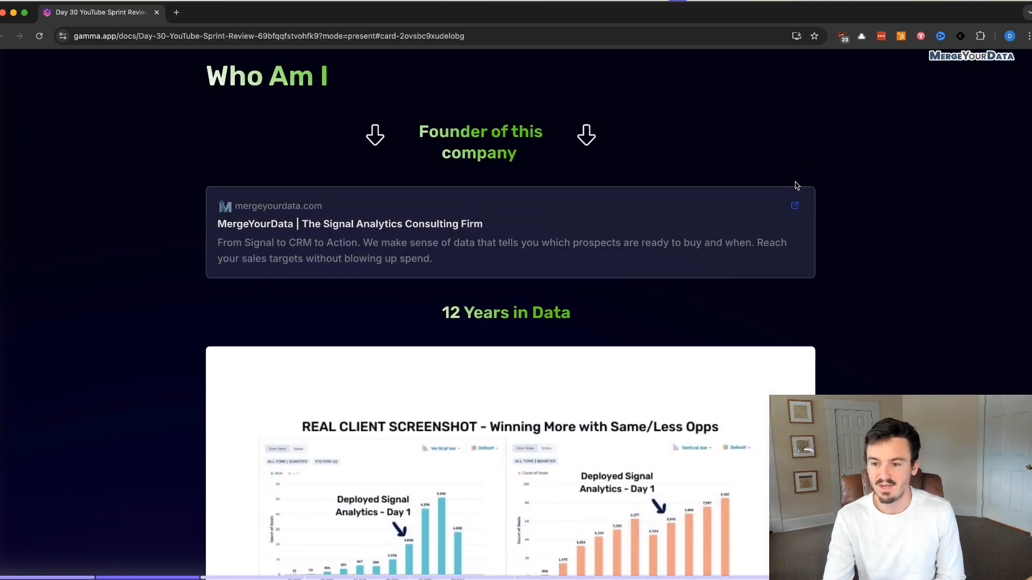
scroll("down", 3)
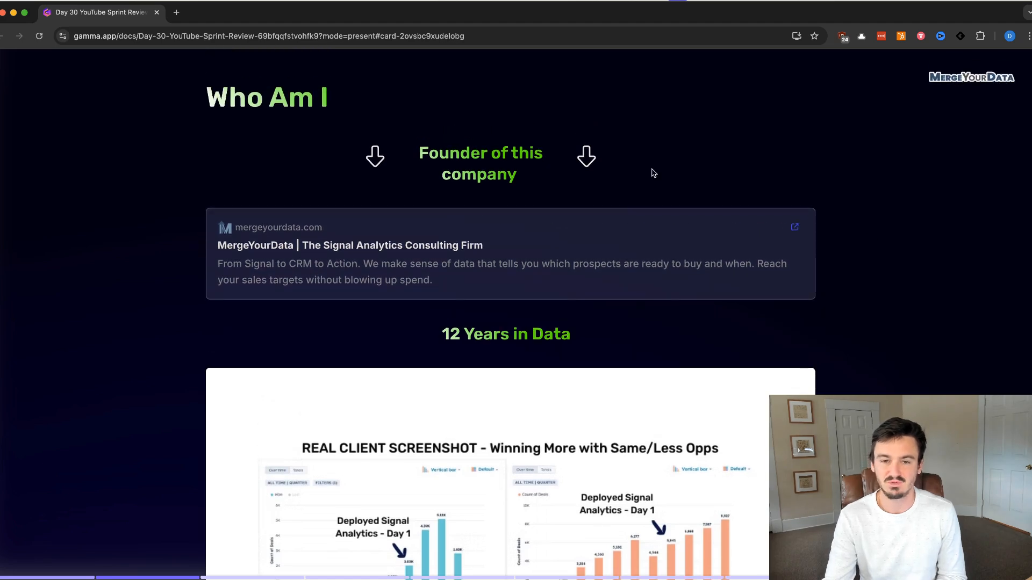
mouse_move(299, 222)
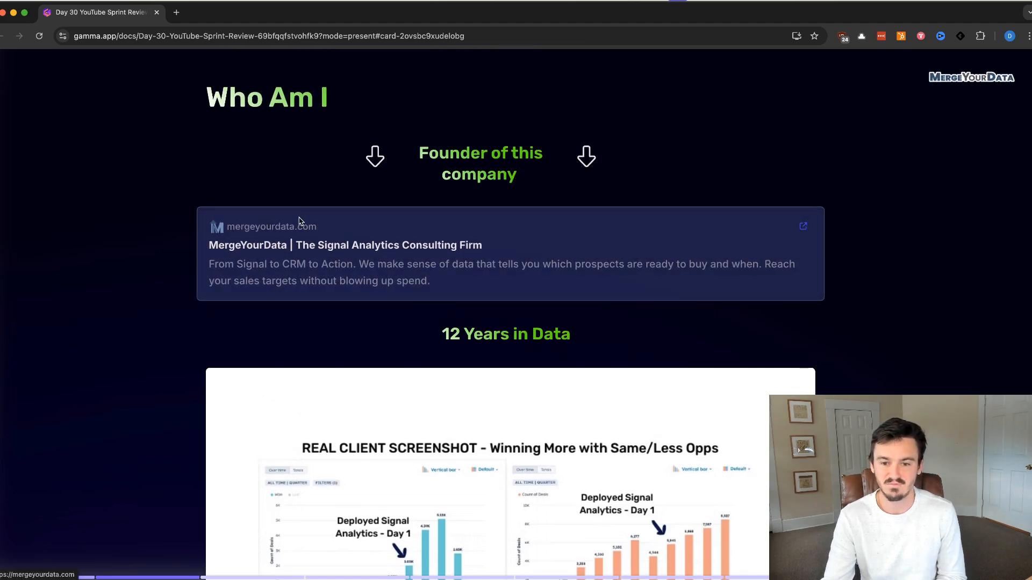
mouse_move(369, 265)
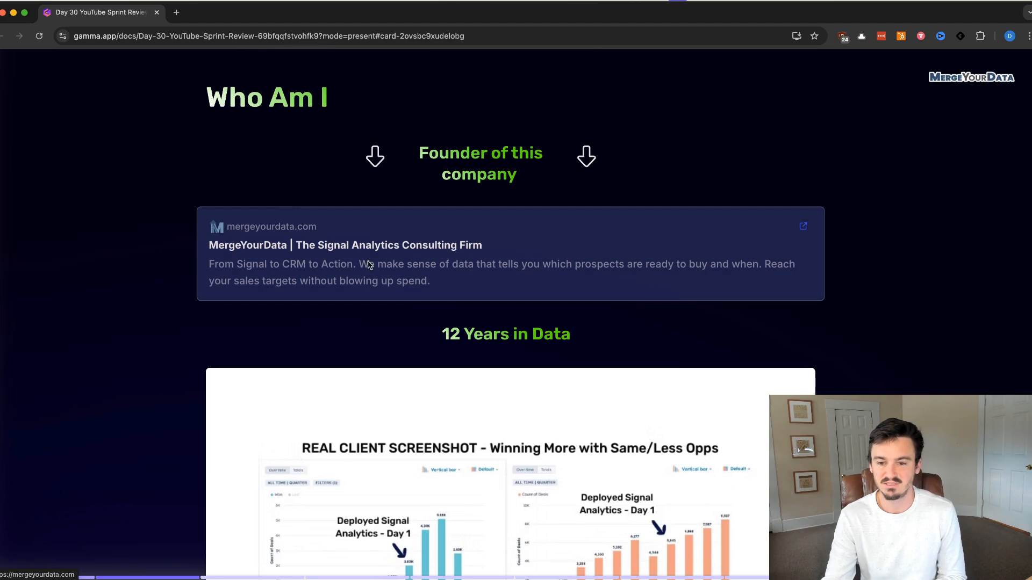
mouse_move(374, 262)
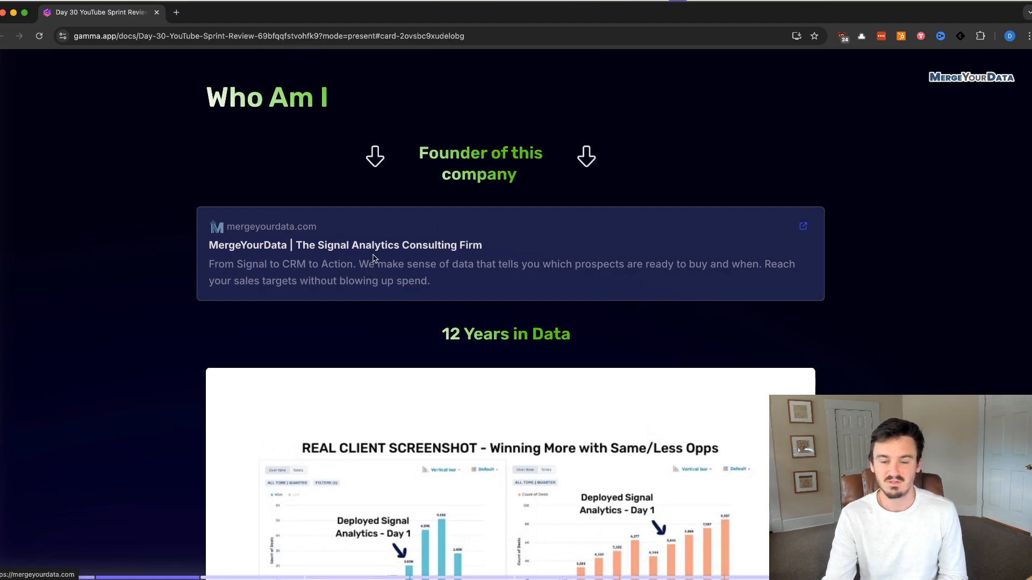
mouse_move(390, 182)
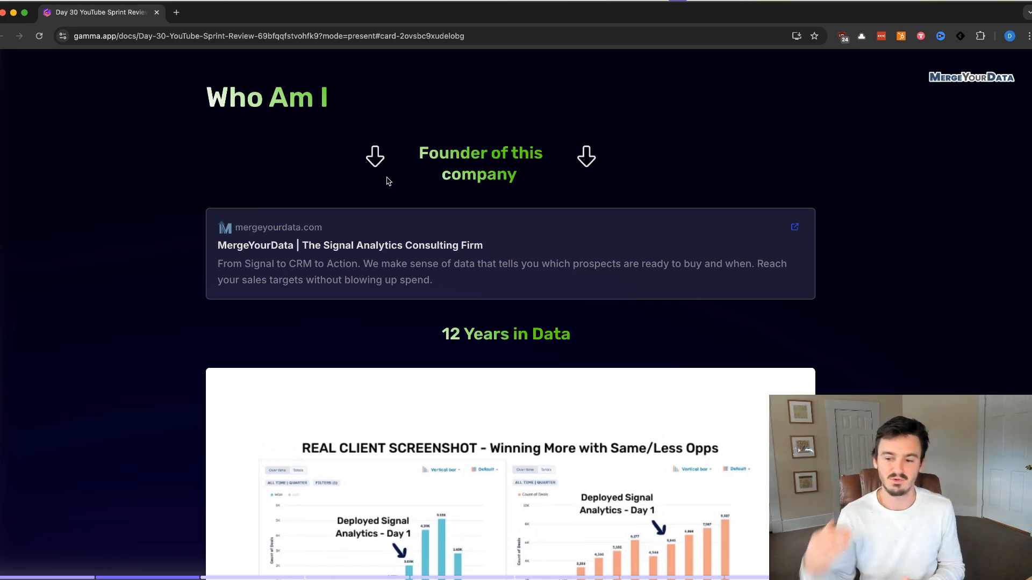
scroll("down", 3)
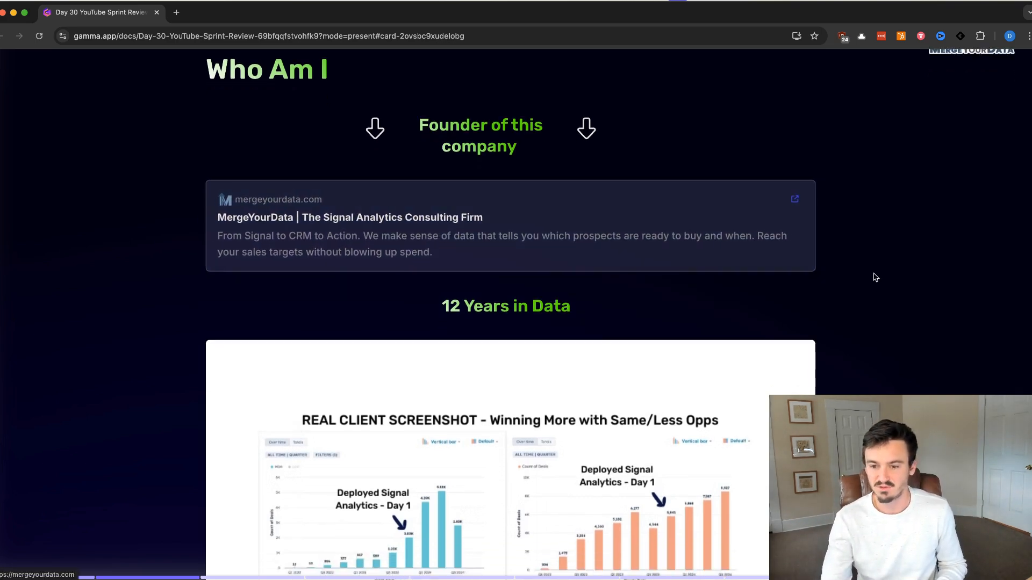
scroll("down", 3)
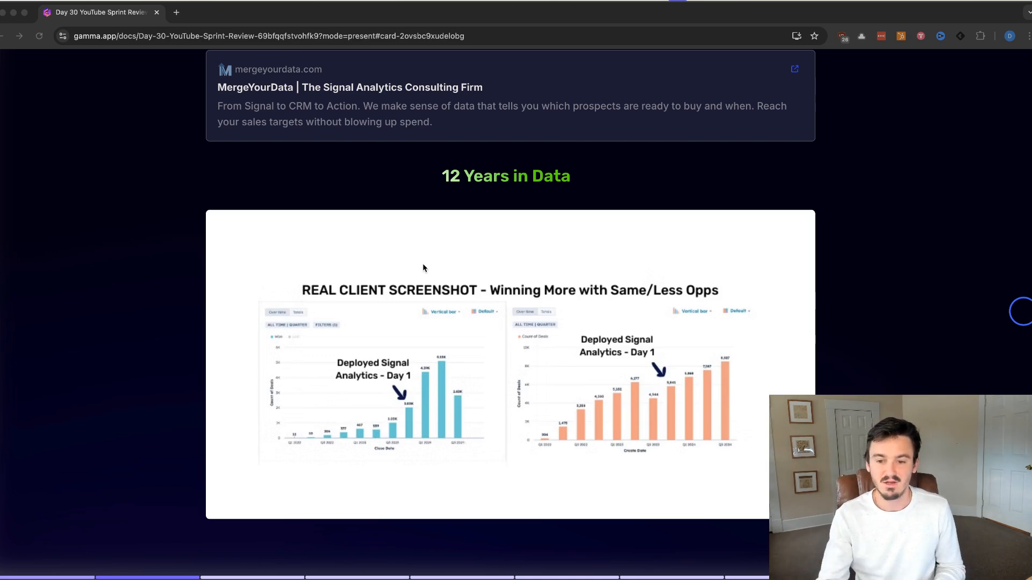
mouse_move(426, 432)
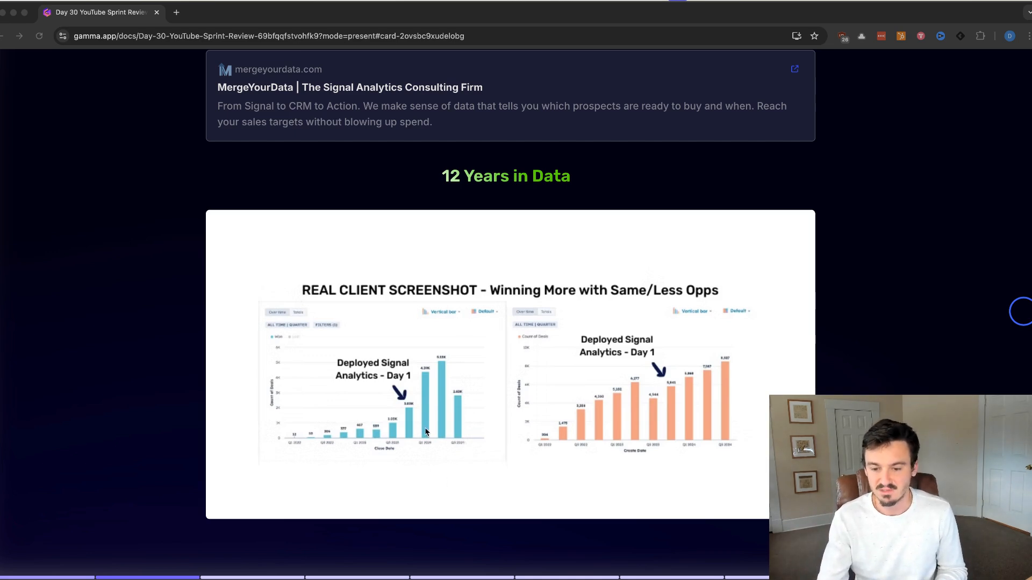
mouse_move(392, 383)
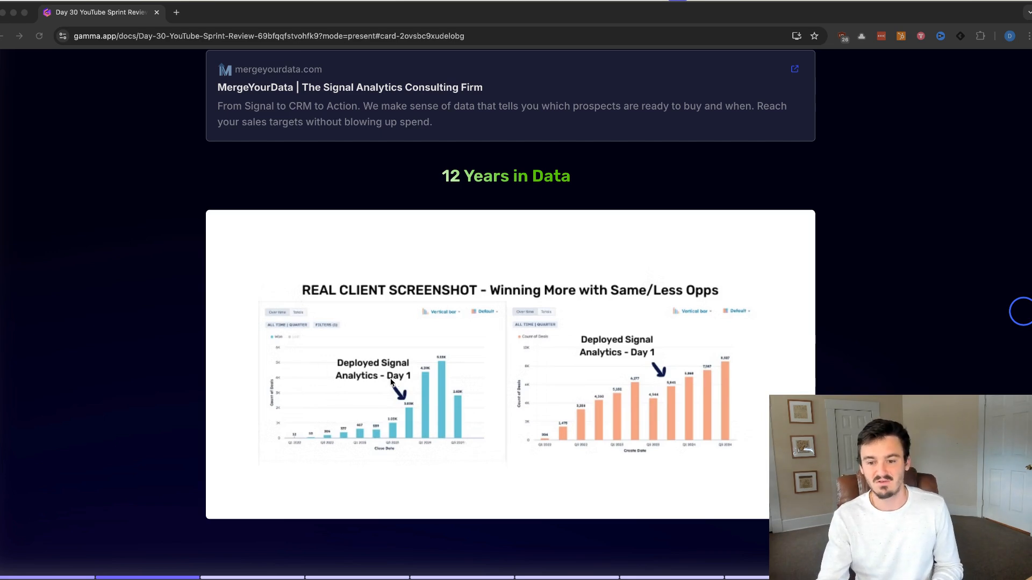
mouse_move(411, 424)
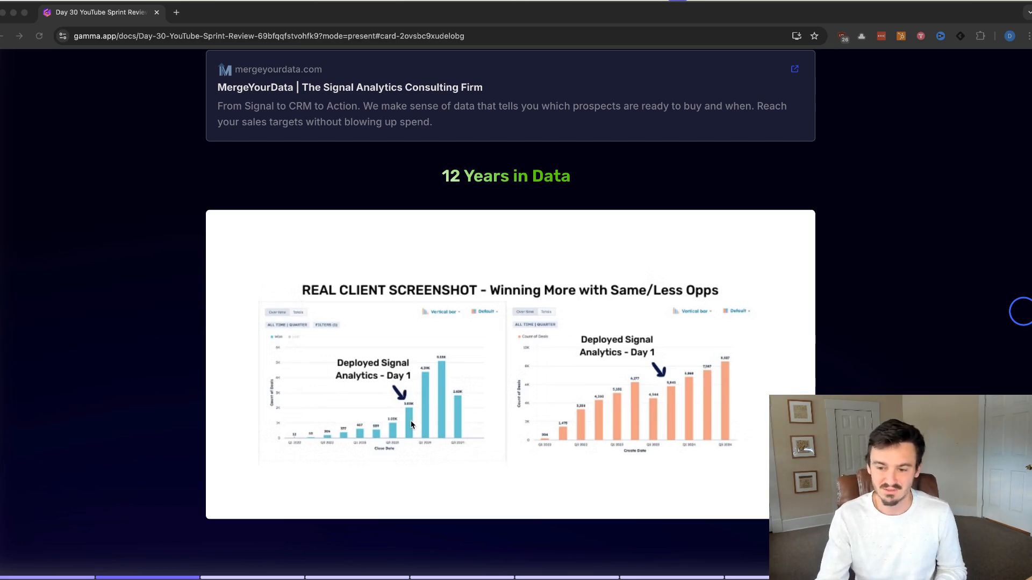
mouse_move(607, 378)
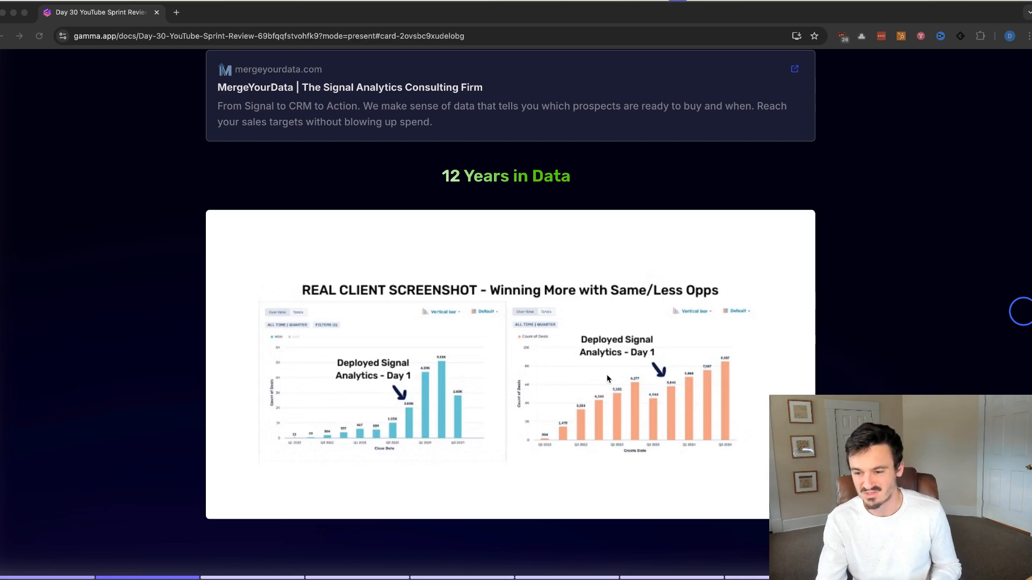
mouse_move(670, 400)
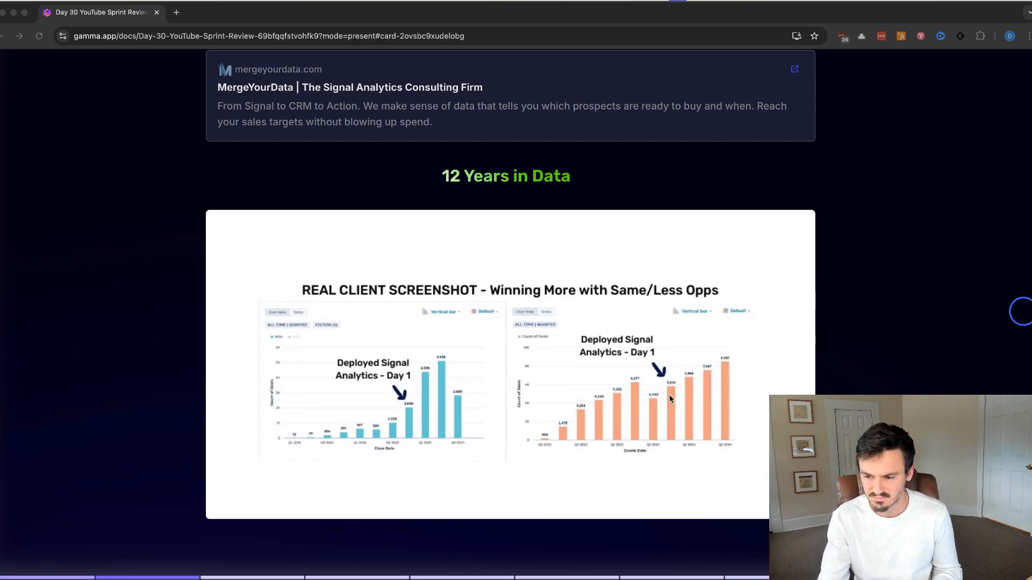
mouse_move(485, 263)
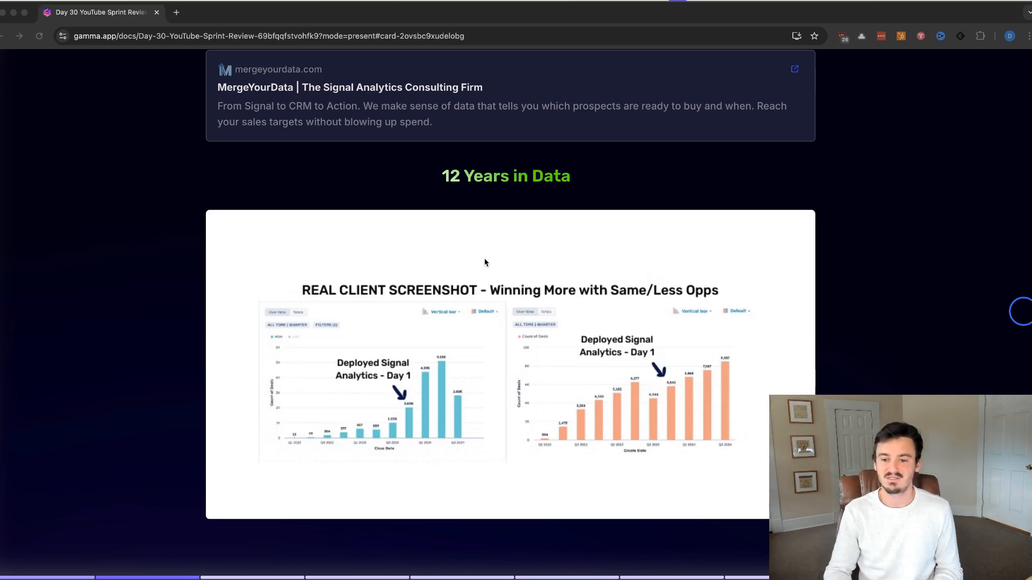
mouse_move(389, 436)
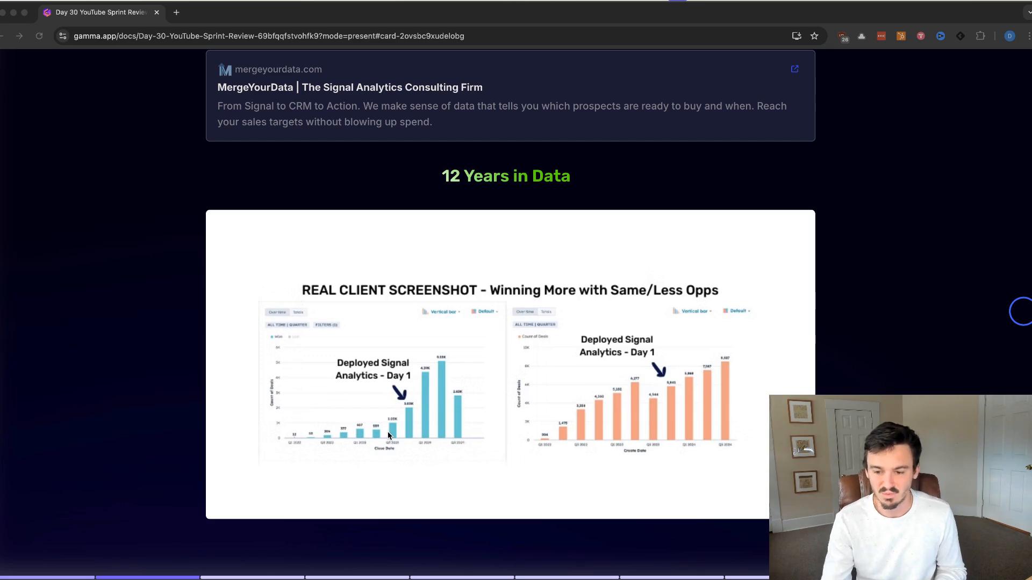
mouse_move(384, 405)
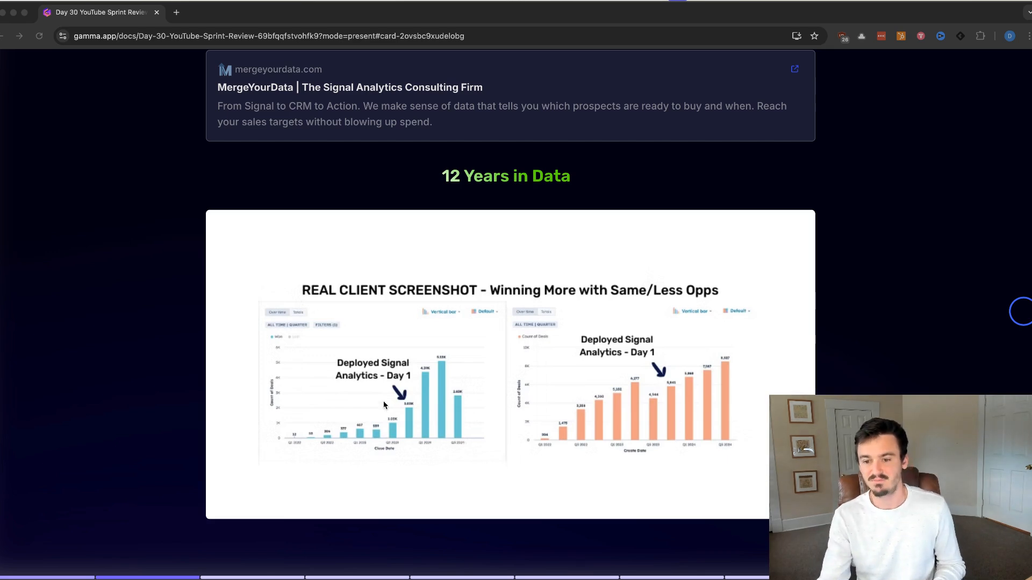
mouse_move(378, 392)
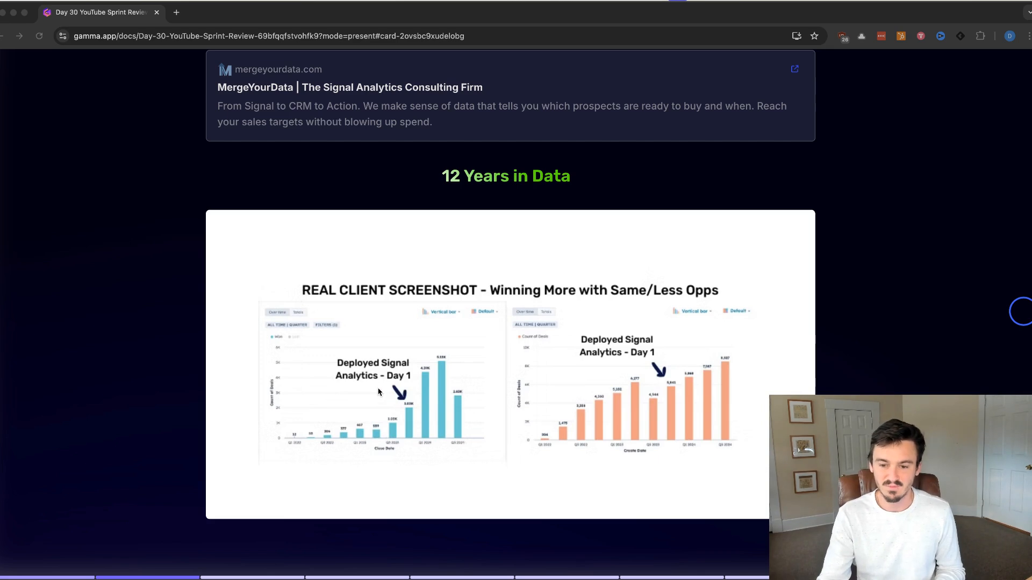
mouse_move(409, 415)
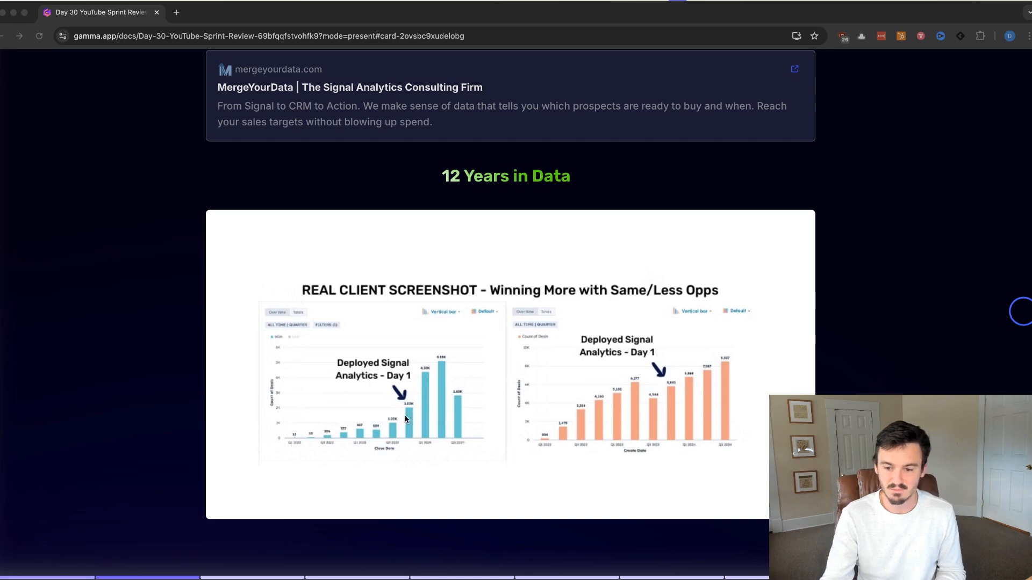
mouse_move(392, 434)
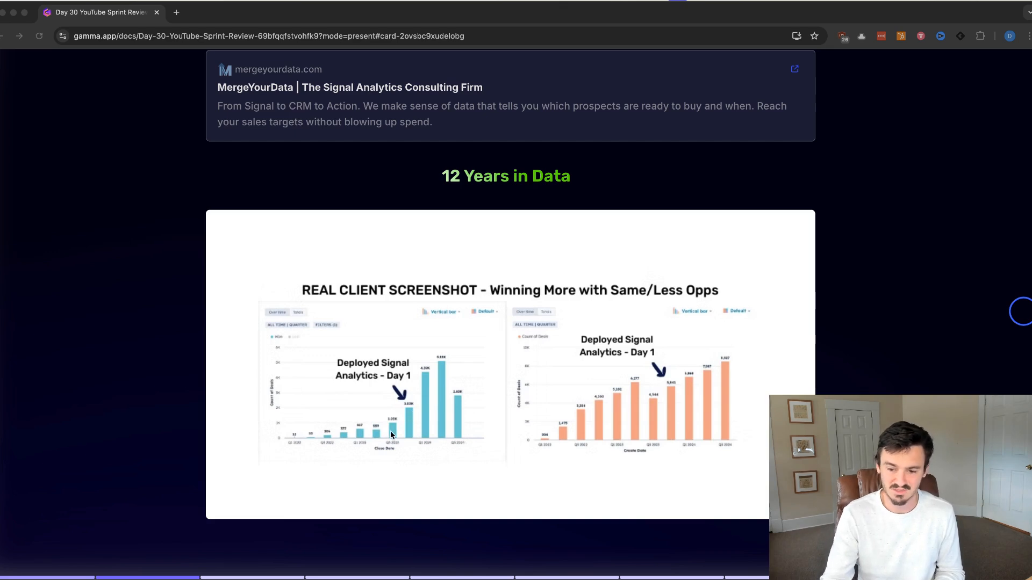
mouse_move(408, 413)
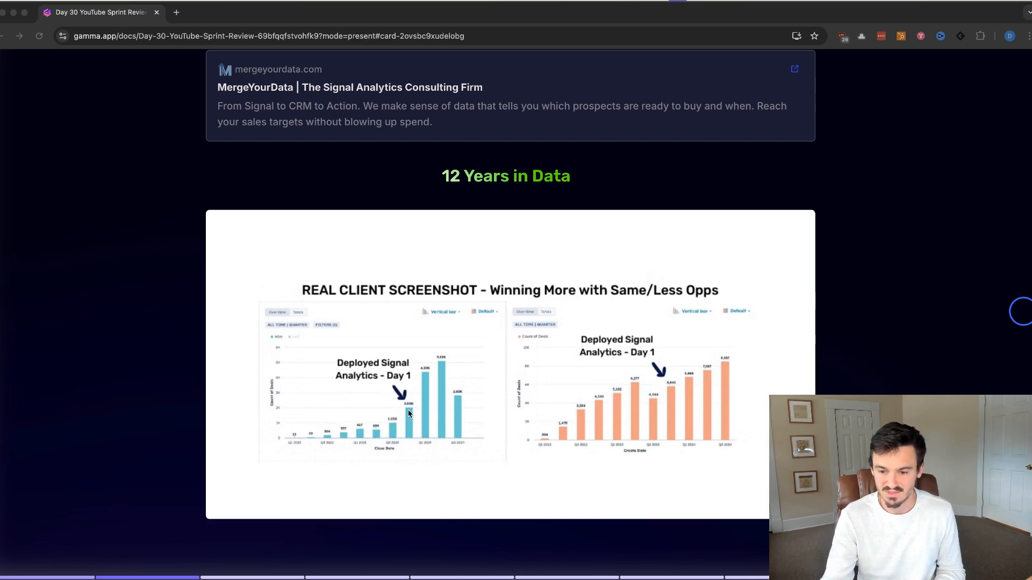
mouse_move(426, 374)
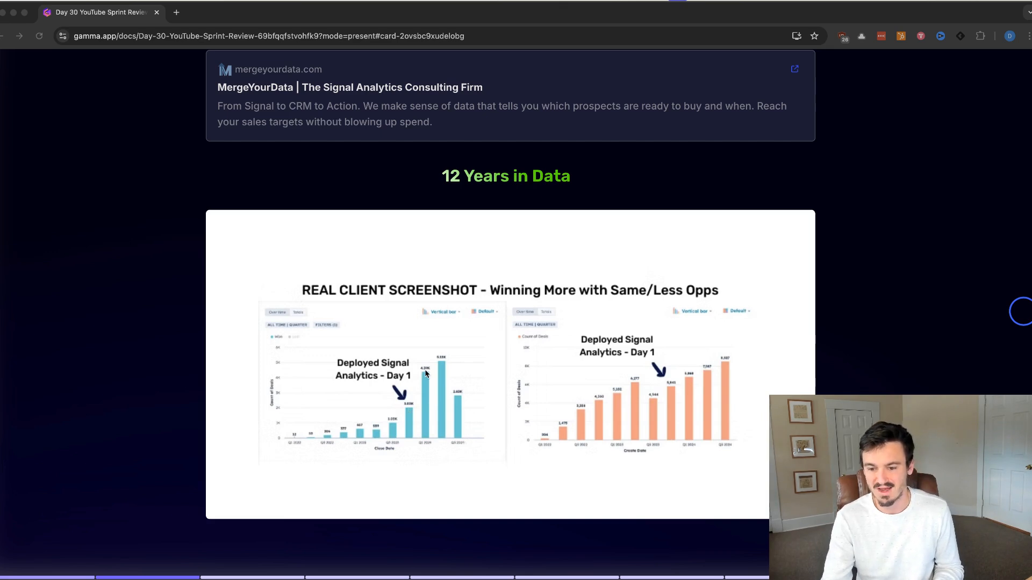
mouse_move(569, 390)
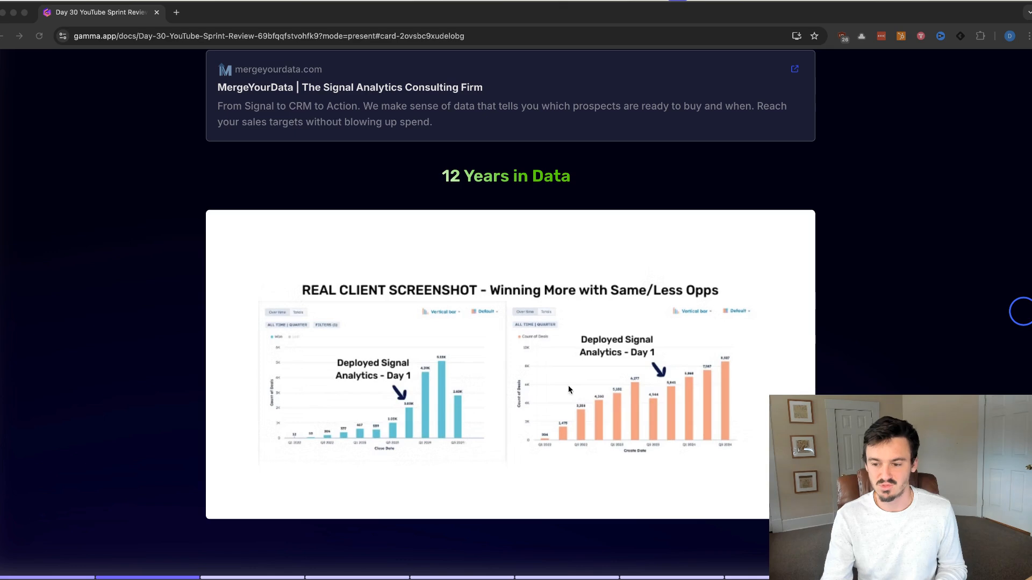
mouse_move(680, 390)
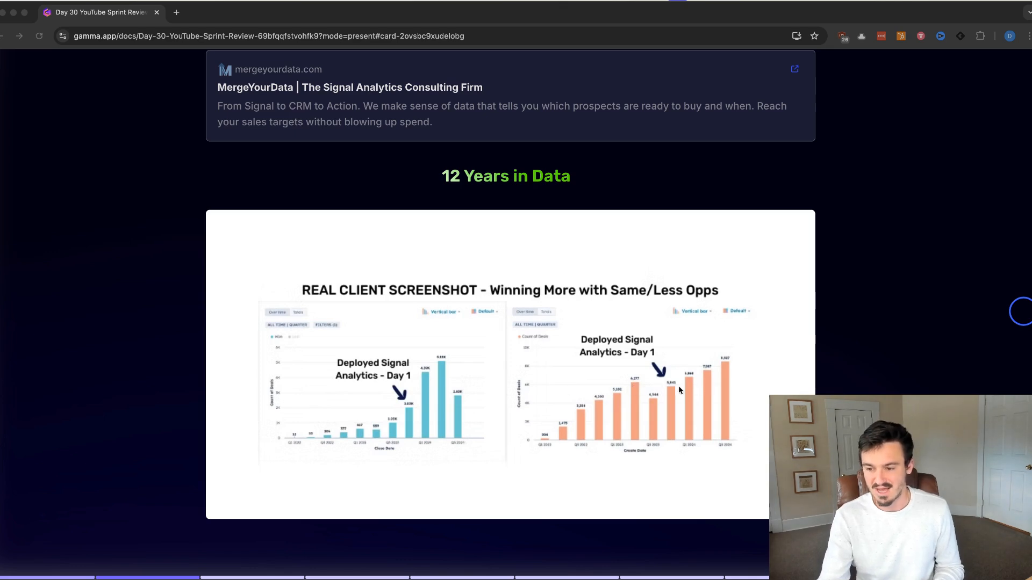
mouse_move(654, 393)
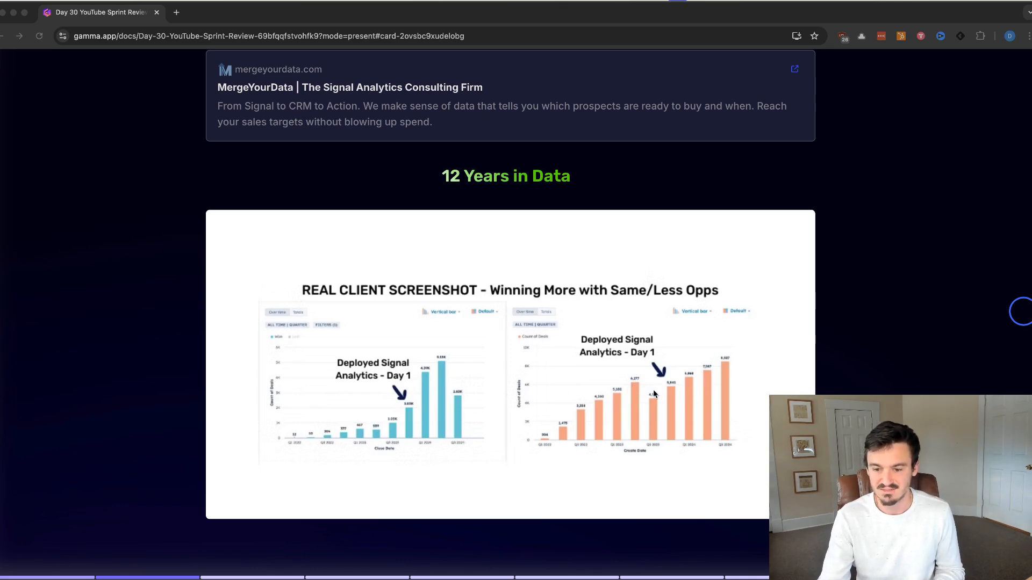
mouse_move(433, 378)
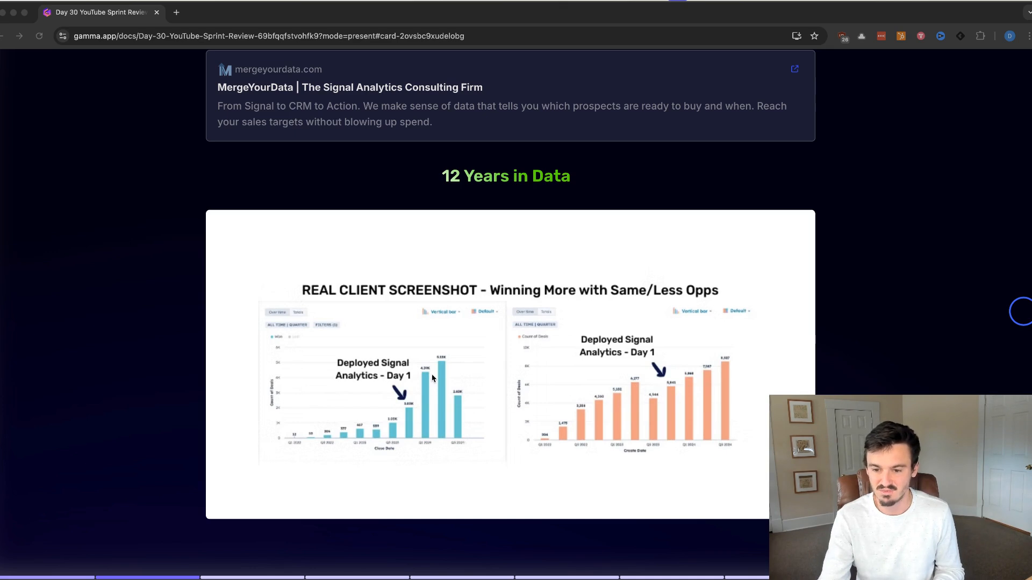
mouse_move(439, 366)
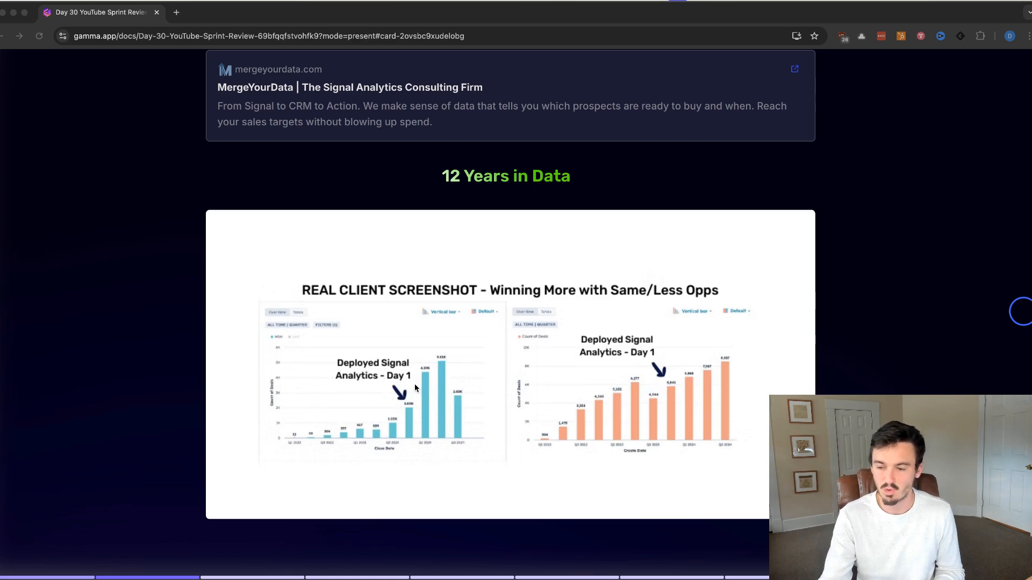
mouse_move(756, 422)
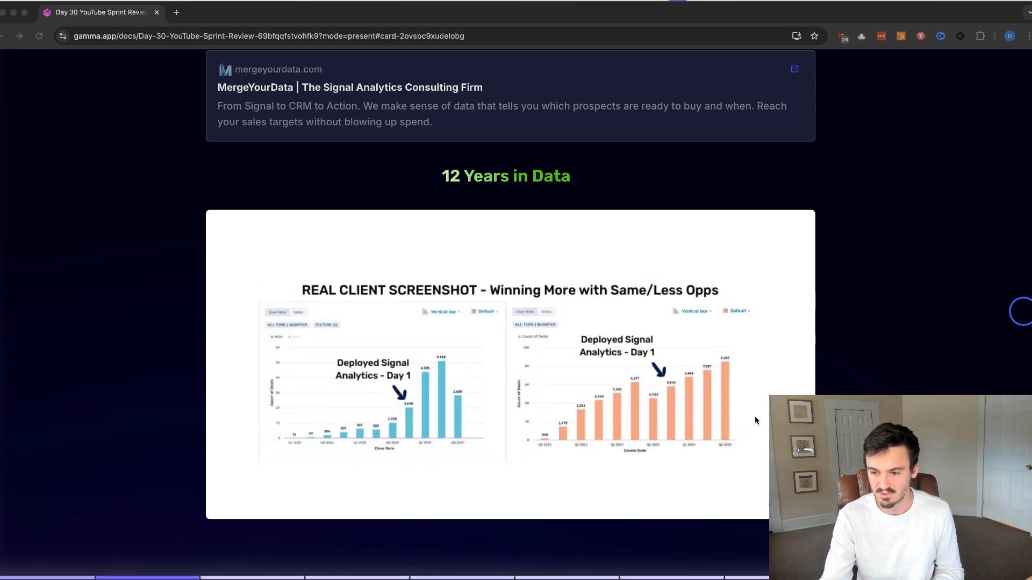
mouse_move(678, 404)
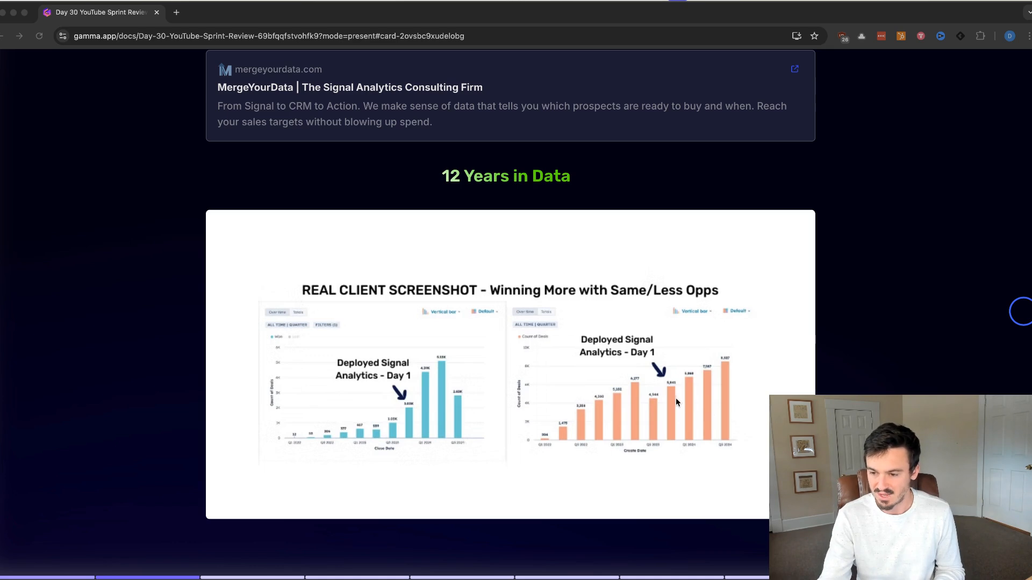
mouse_move(672, 384)
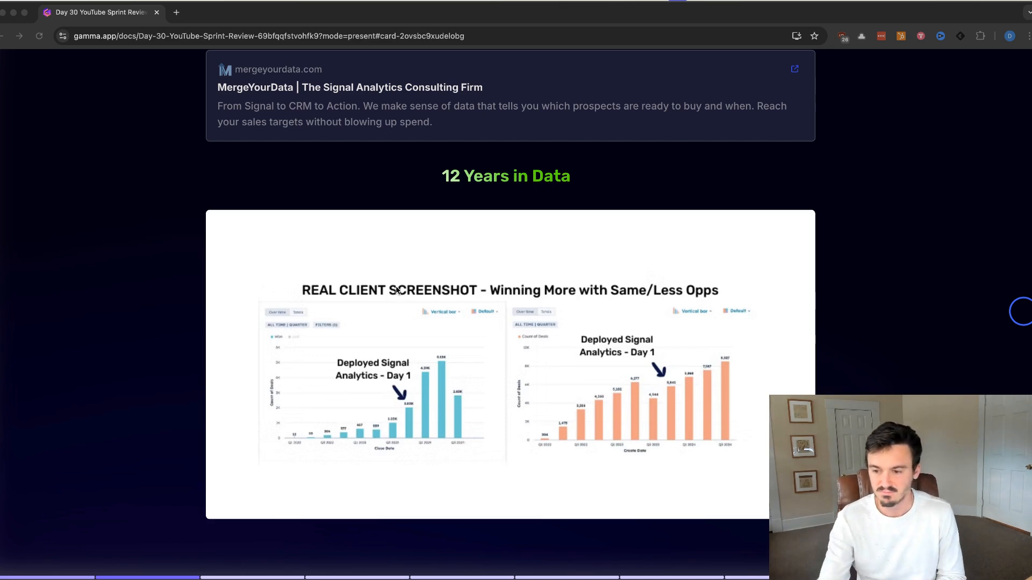
mouse_move(886, 215)
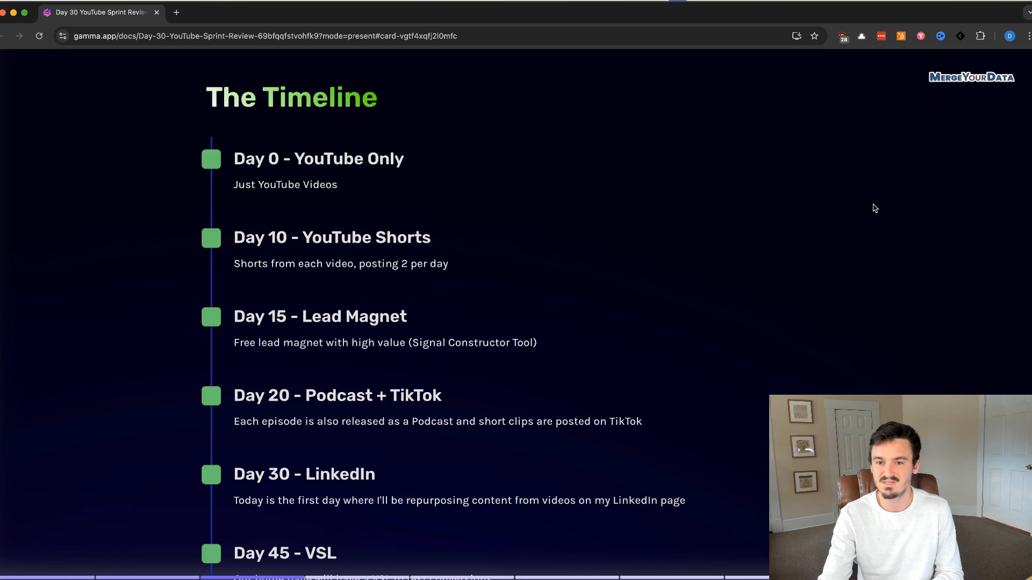
mouse_move(334, 209)
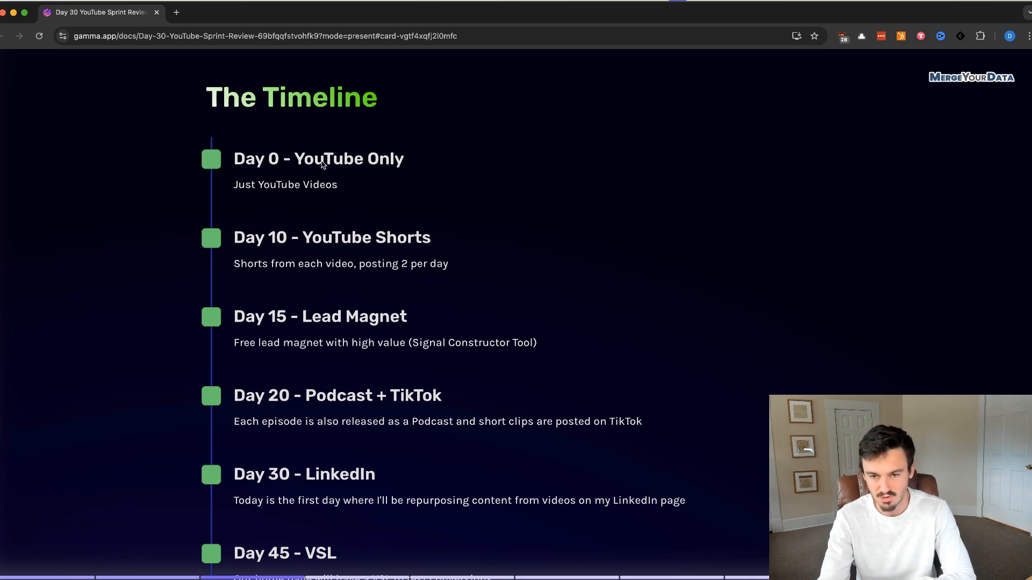
mouse_move(292, 233)
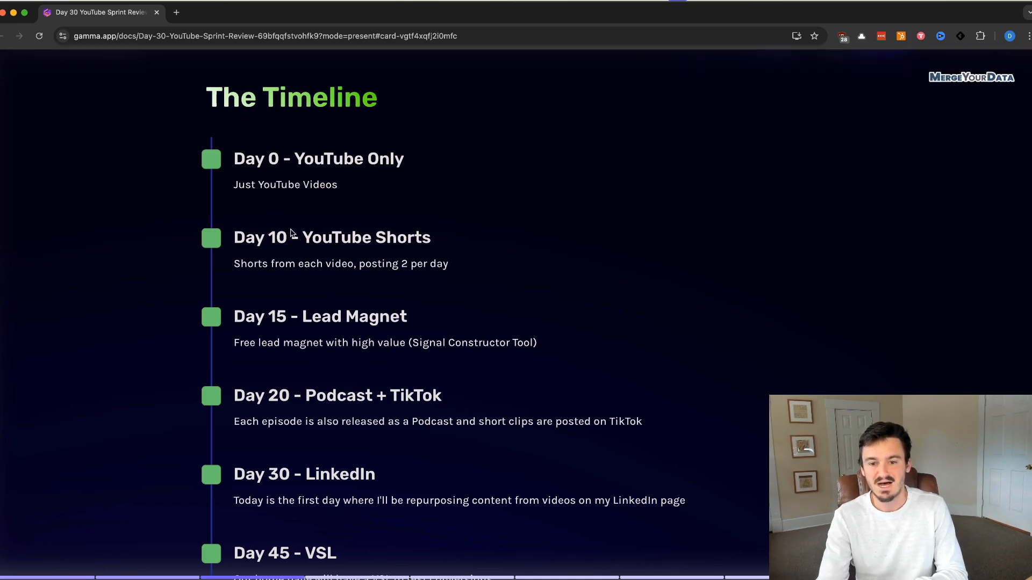
mouse_move(287, 125)
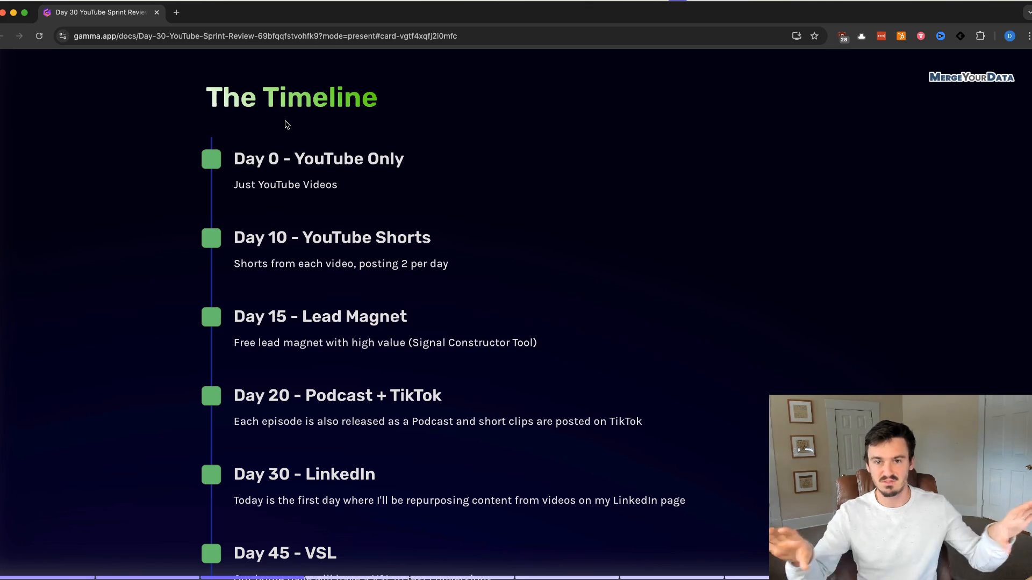
mouse_move(369, 163)
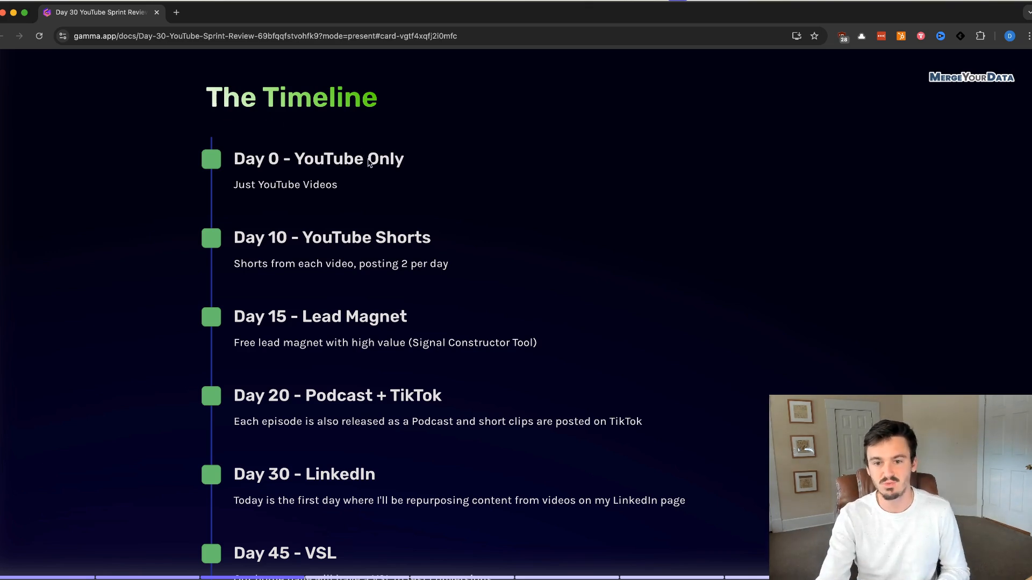
mouse_move(383, 177)
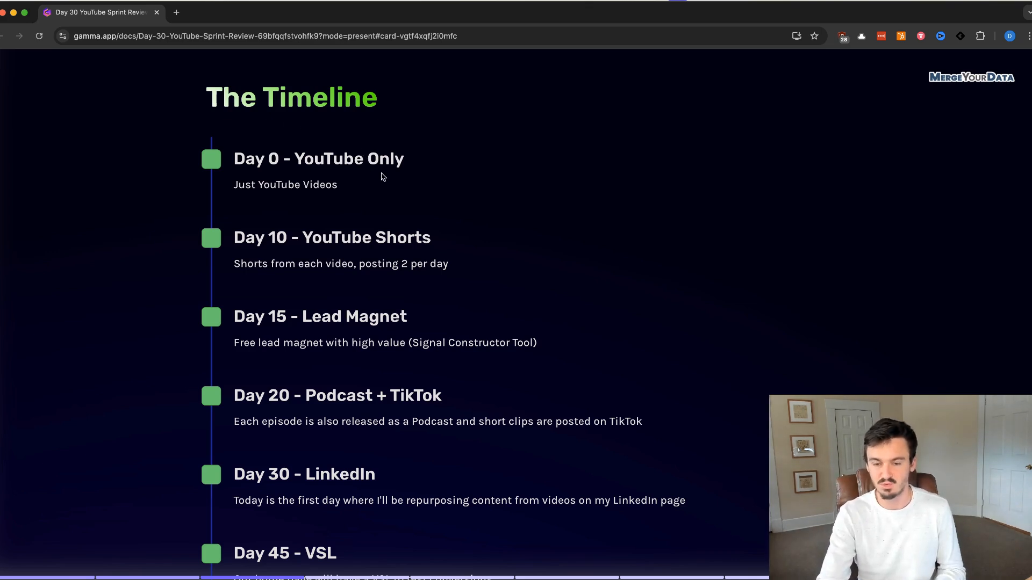
mouse_move(358, 174)
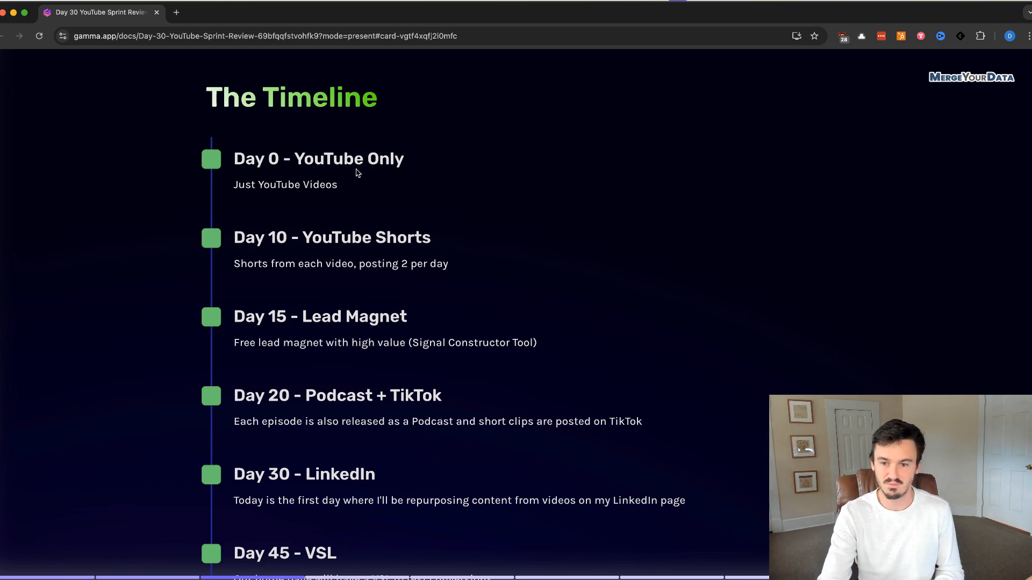
mouse_move(348, 241)
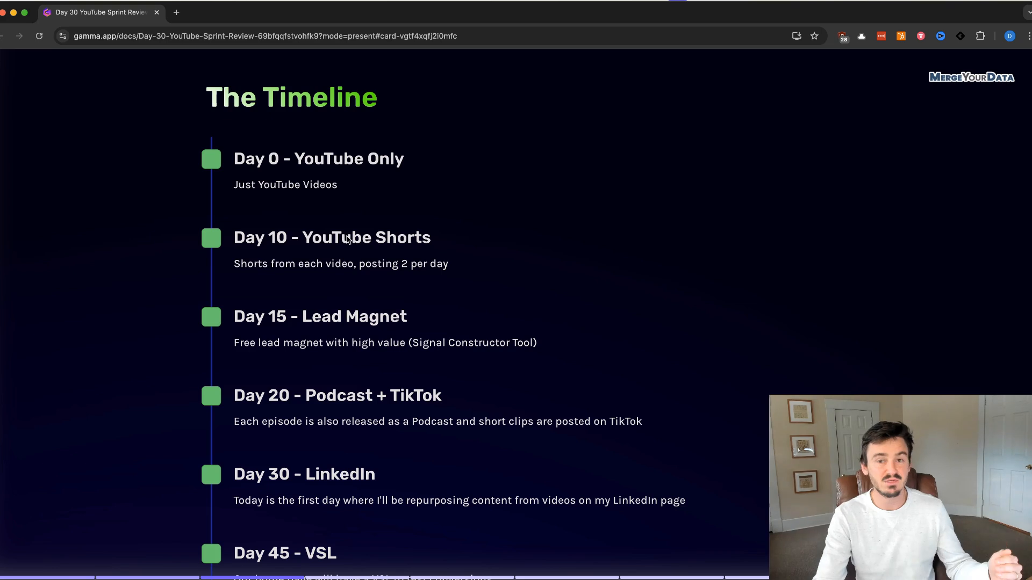
mouse_move(451, 238)
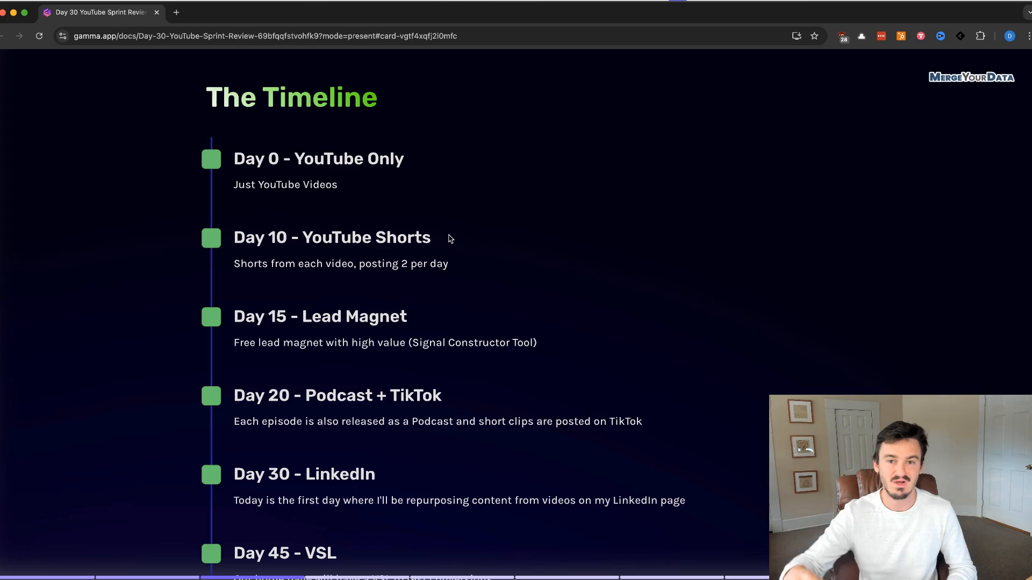
mouse_move(442, 237)
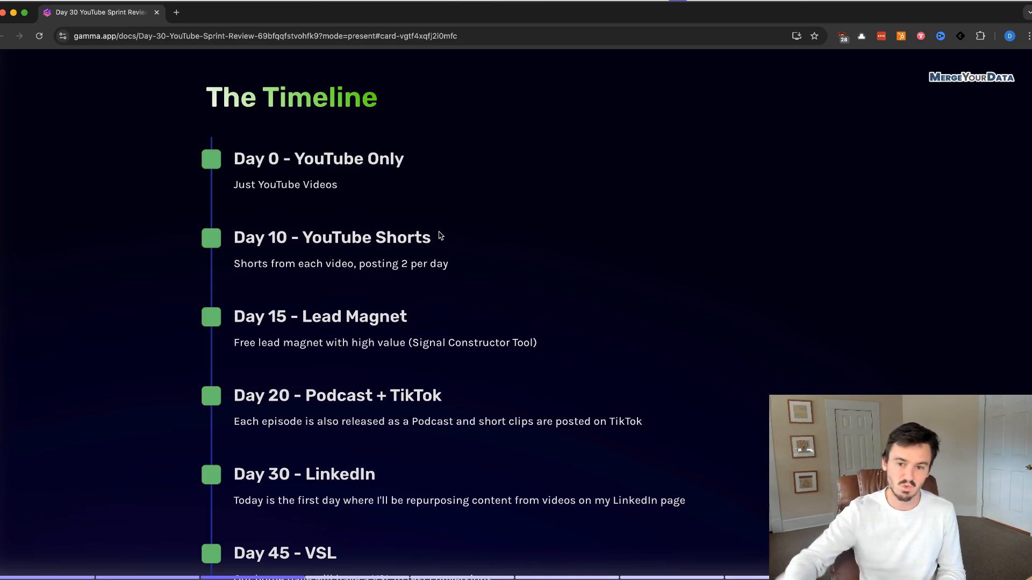
mouse_move(378, 259)
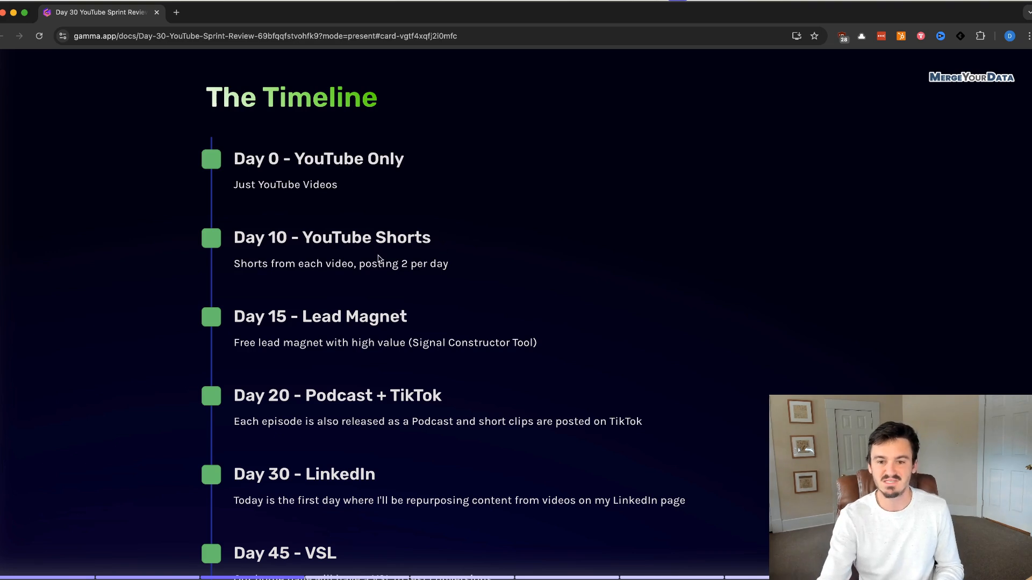
mouse_move(303, 249)
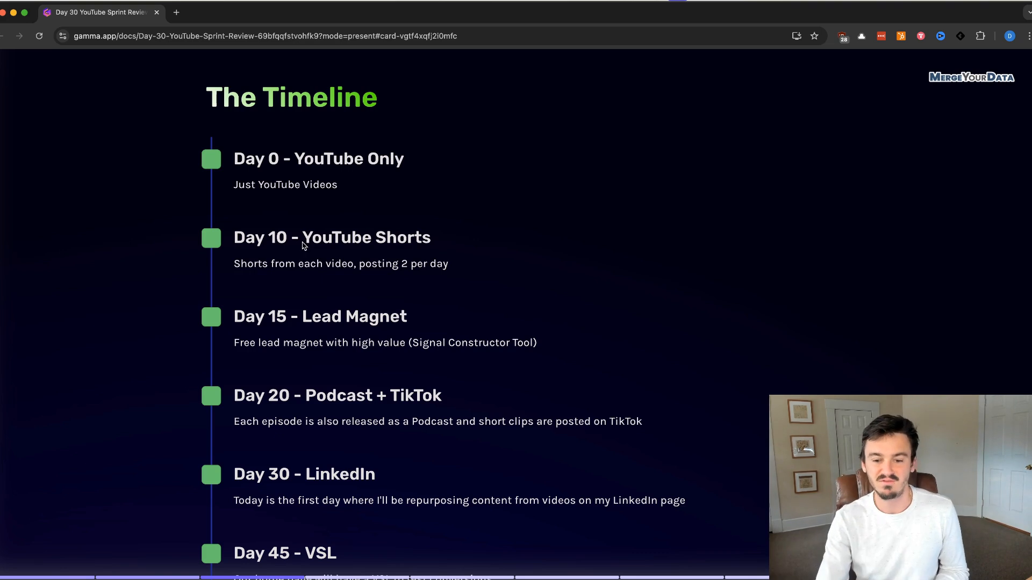
mouse_move(338, 324)
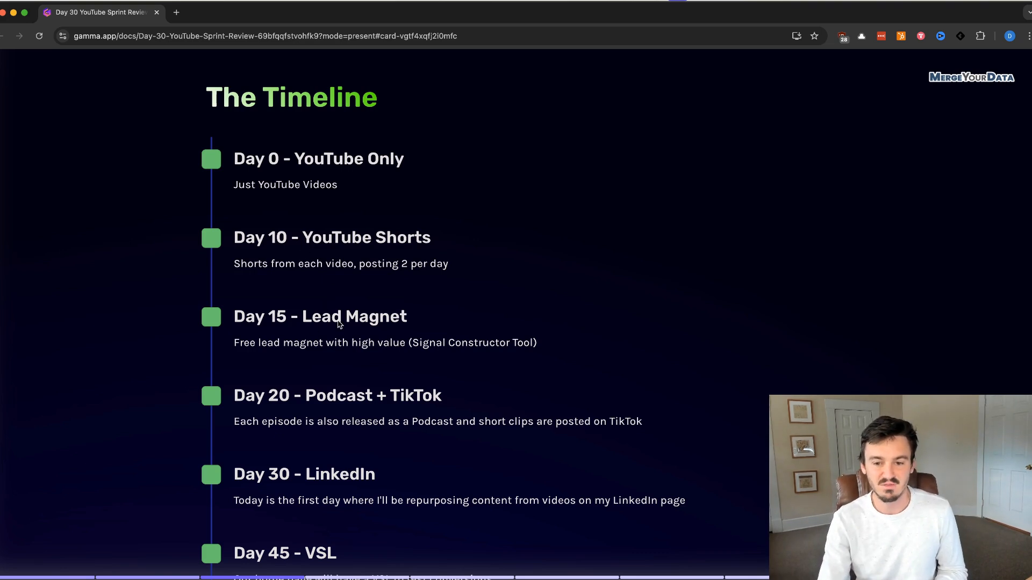
mouse_move(349, 261)
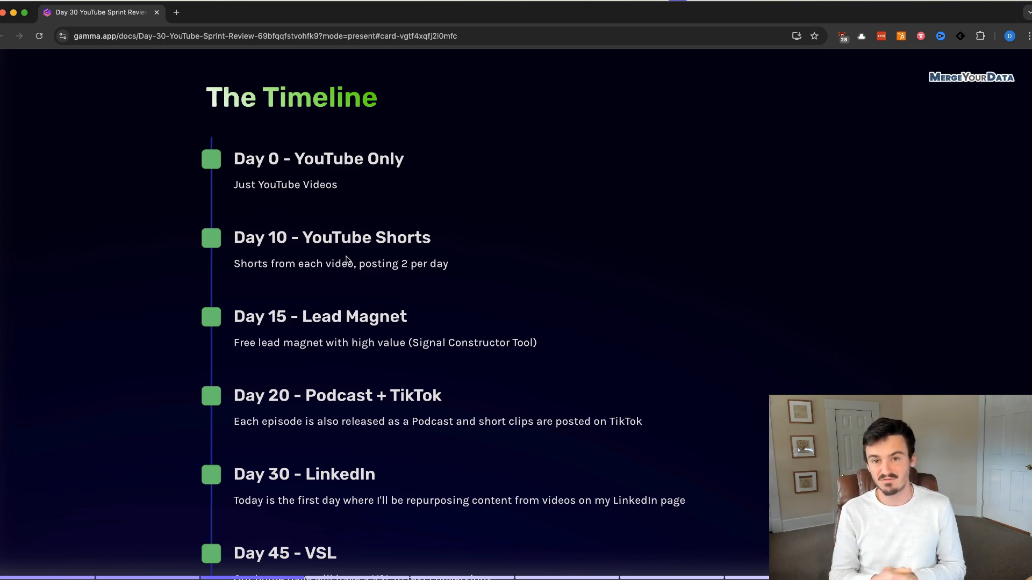
mouse_move(484, 355)
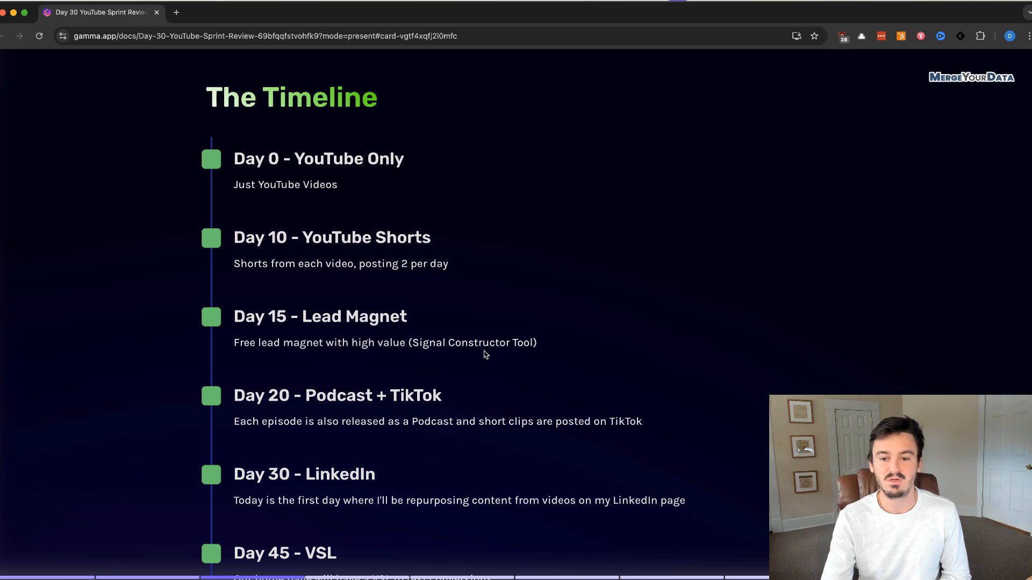
mouse_move(255, 332)
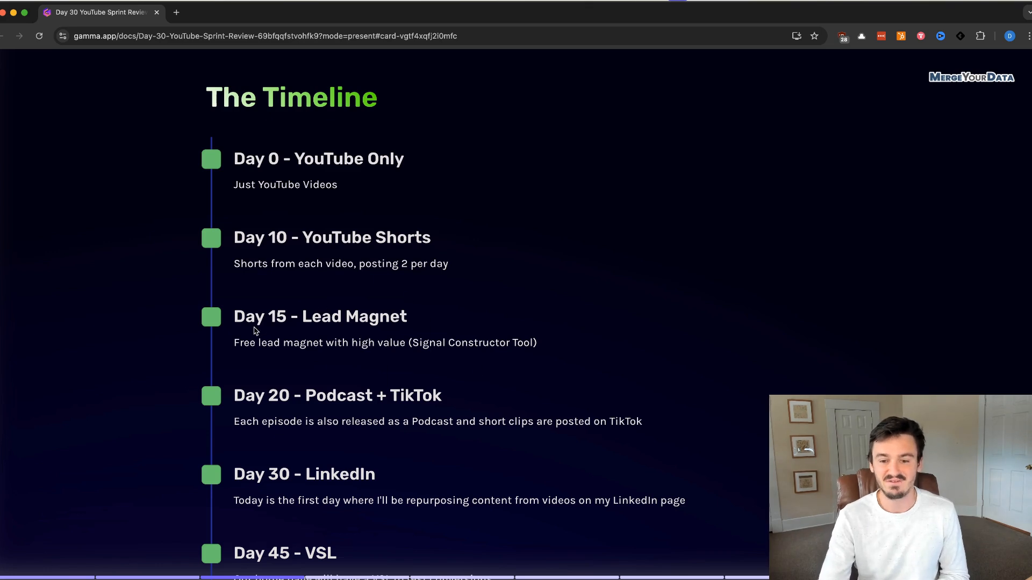
scroll("down", 3)
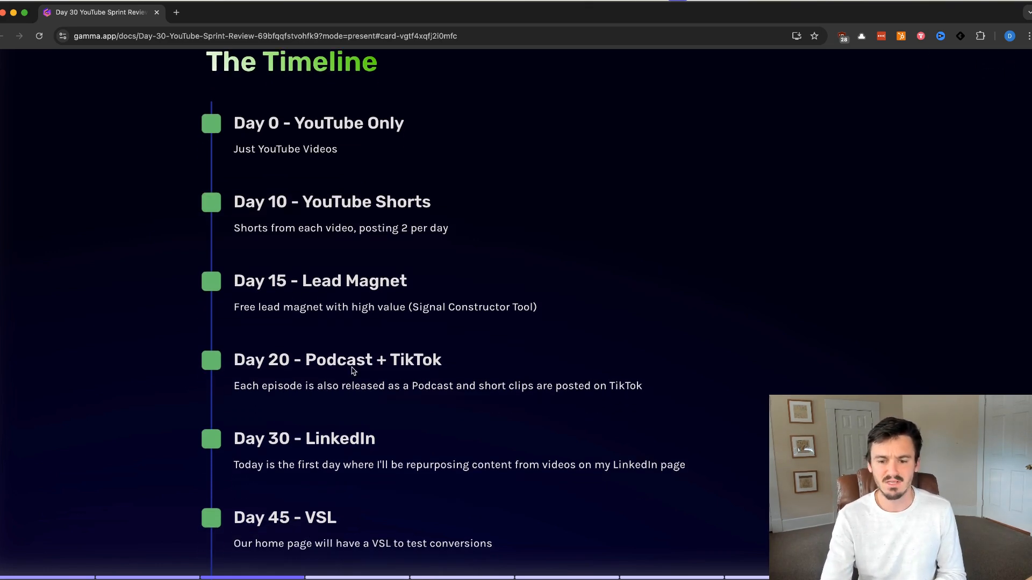
scroll("down", 3)
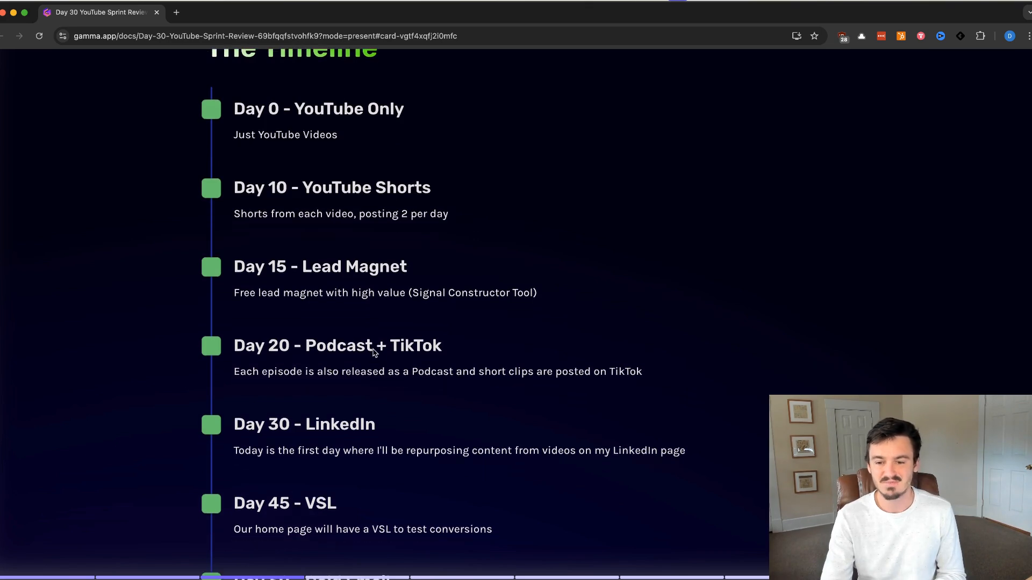
mouse_move(439, 318)
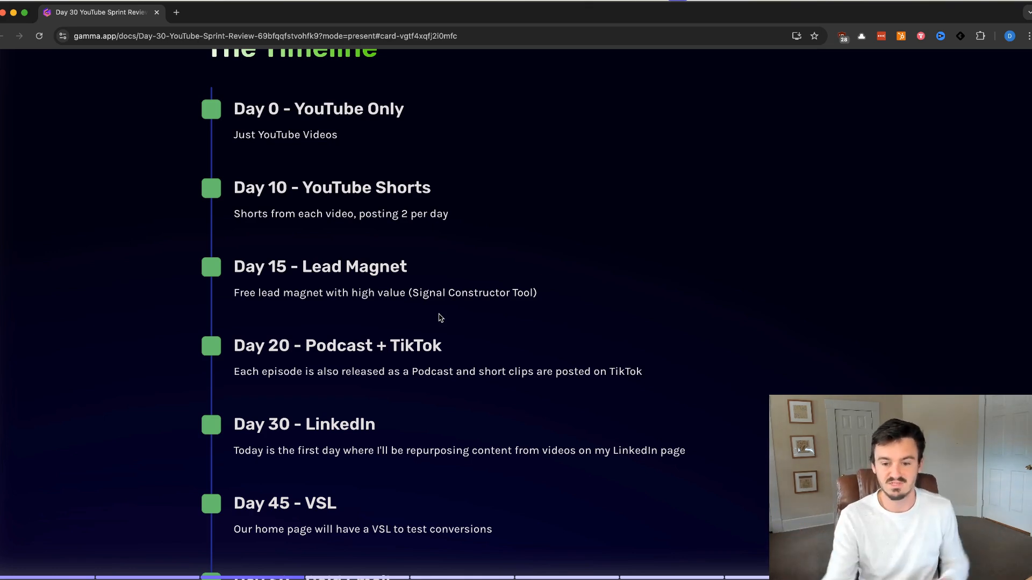
scroll("down", 3)
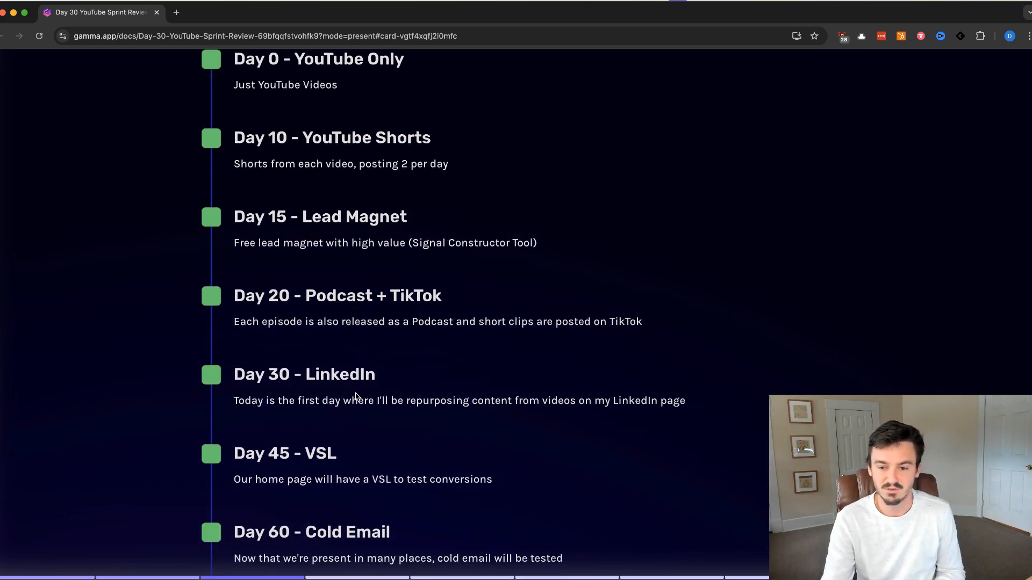
mouse_move(367, 385)
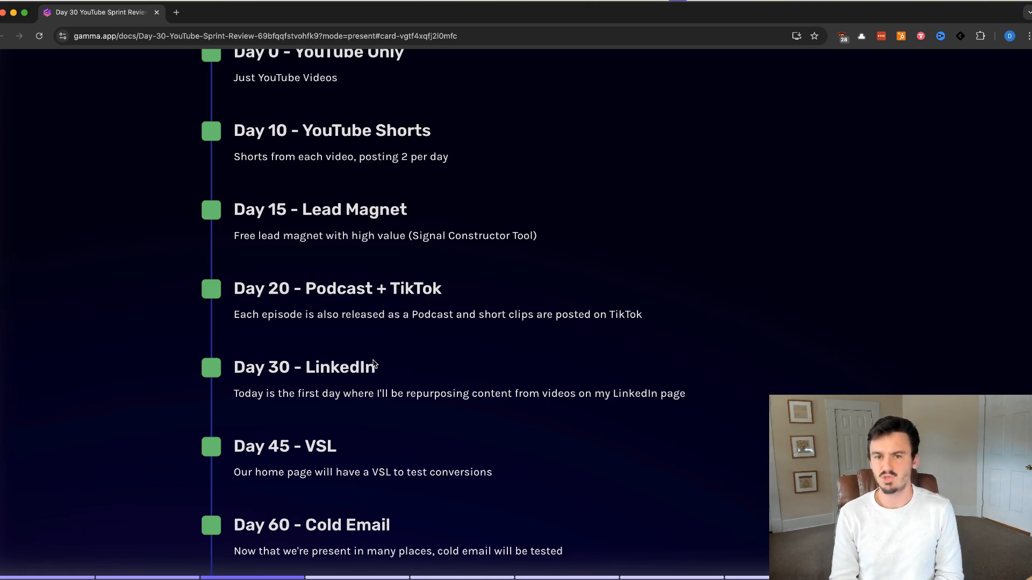
mouse_move(334, 385)
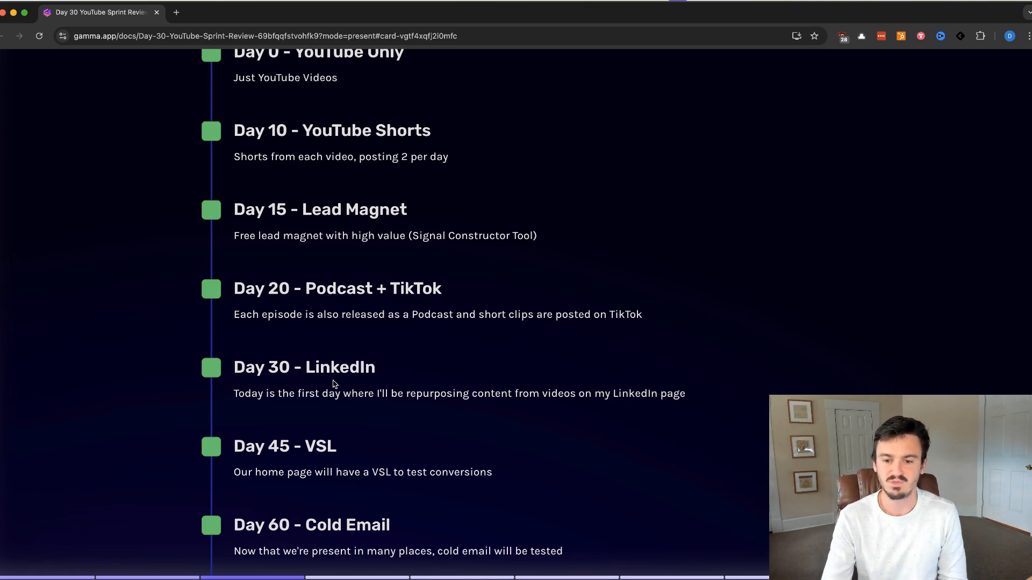
scroll("up", 3)
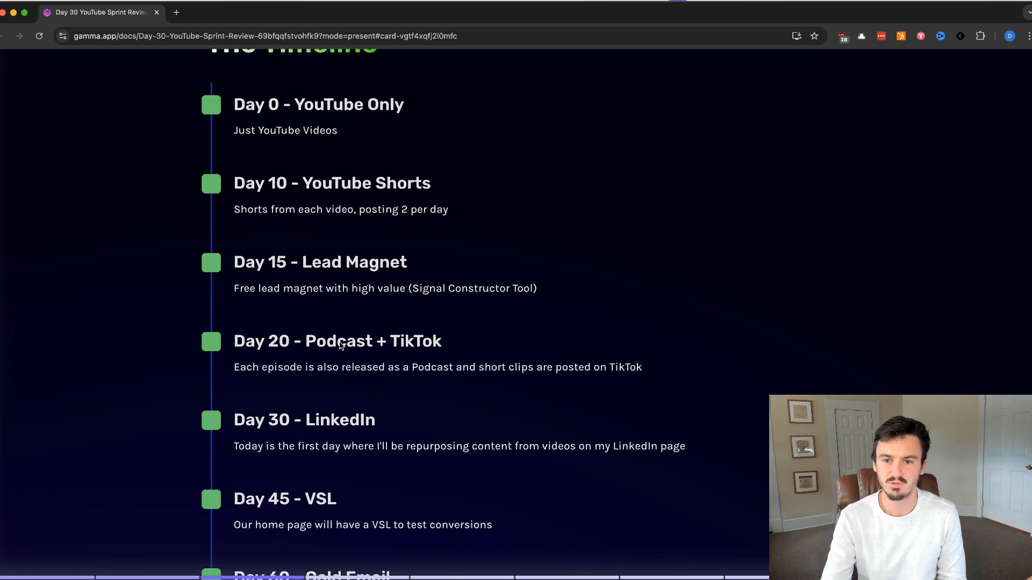
scroll("up", 3)
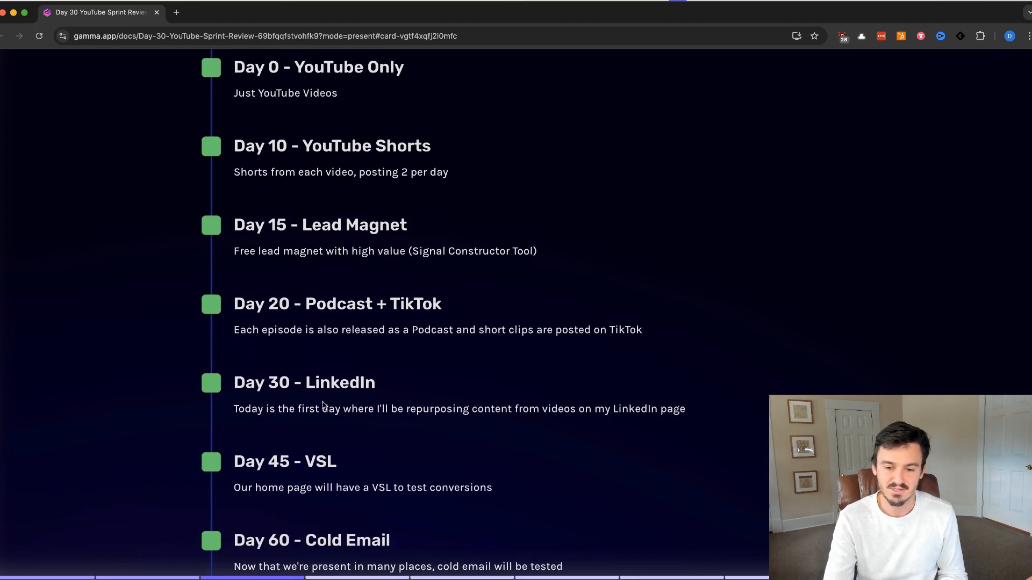
scroll("down", 3)
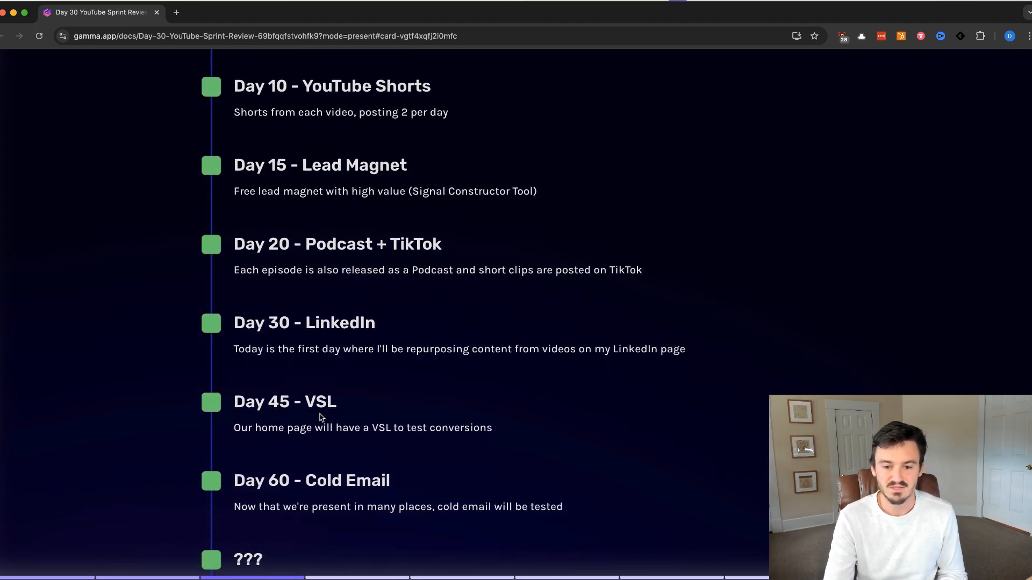
scroll("up", 3)
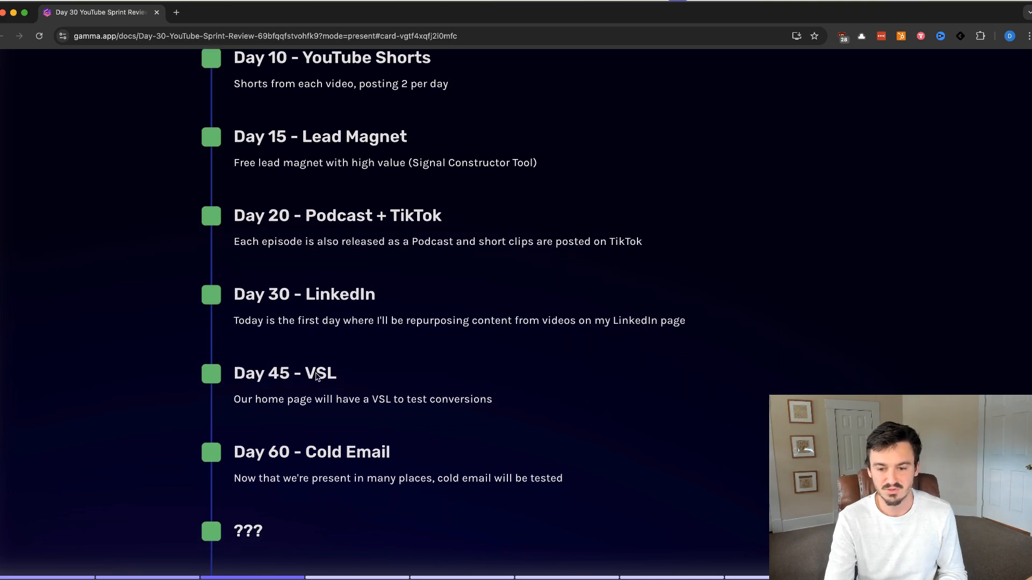
mouse_move(359, 328)
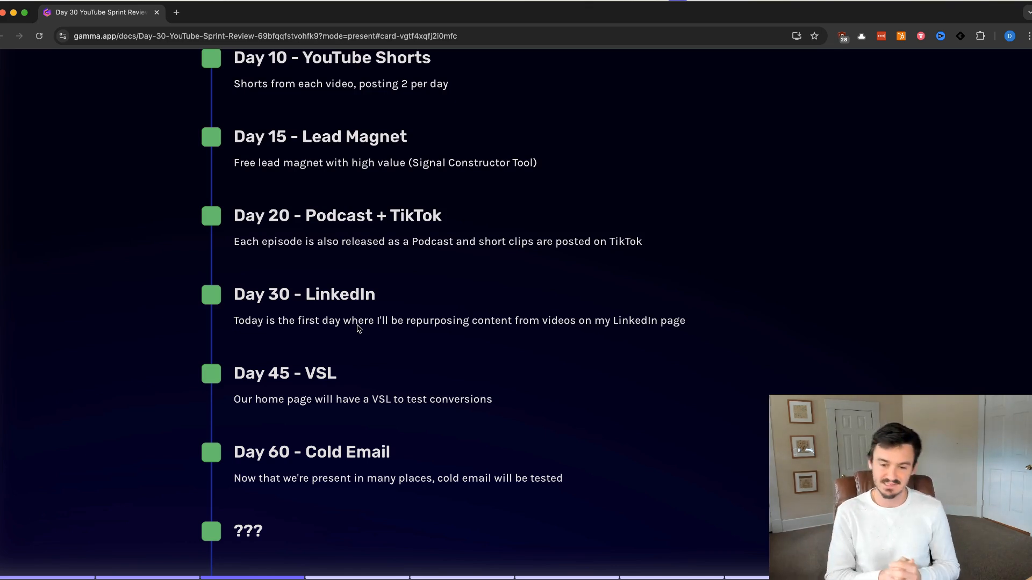
mouse_move(421, 408)
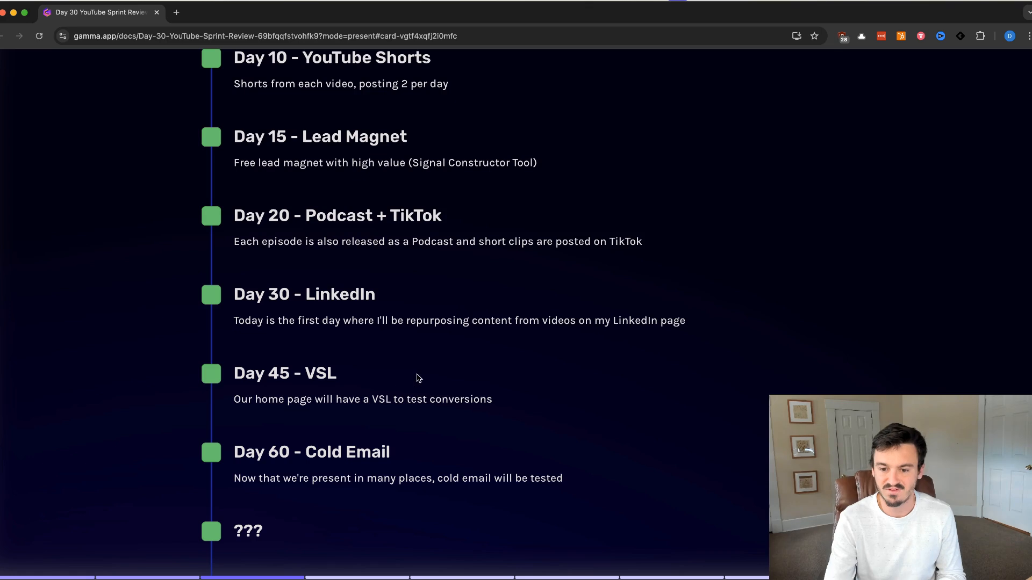
scroll("down", 3)
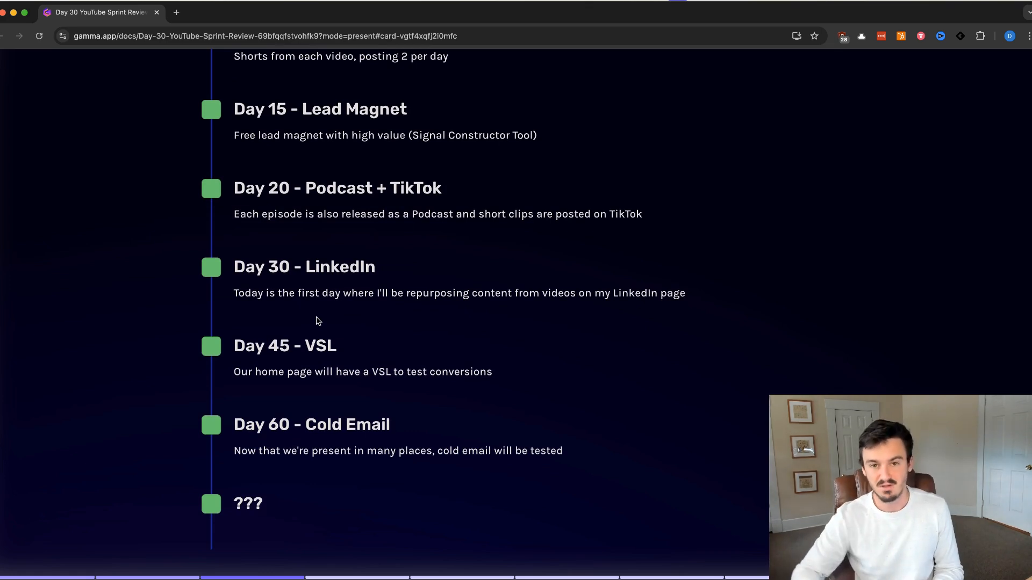
mouse_move(340, 423)
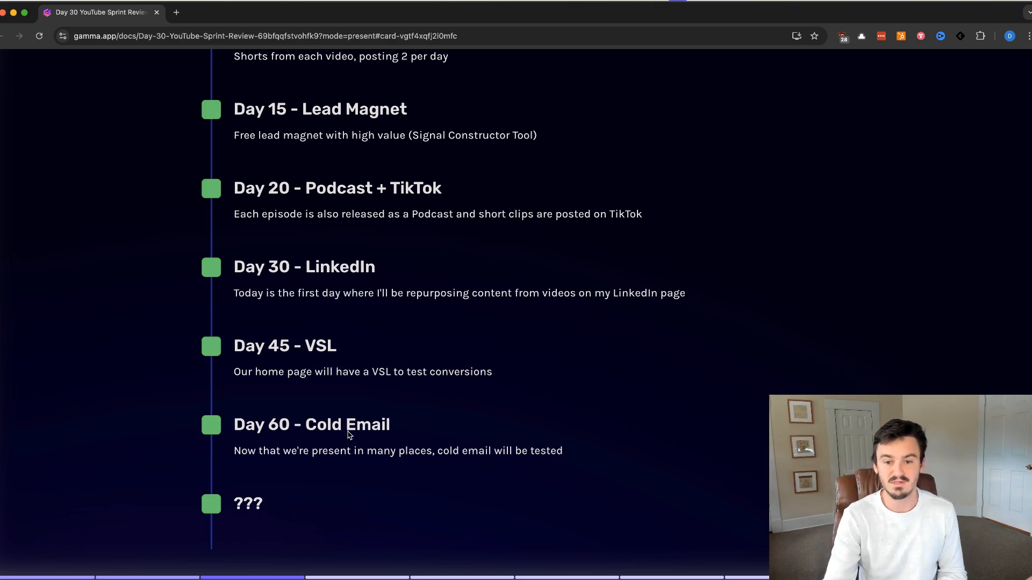
mouse_move(388, 425)
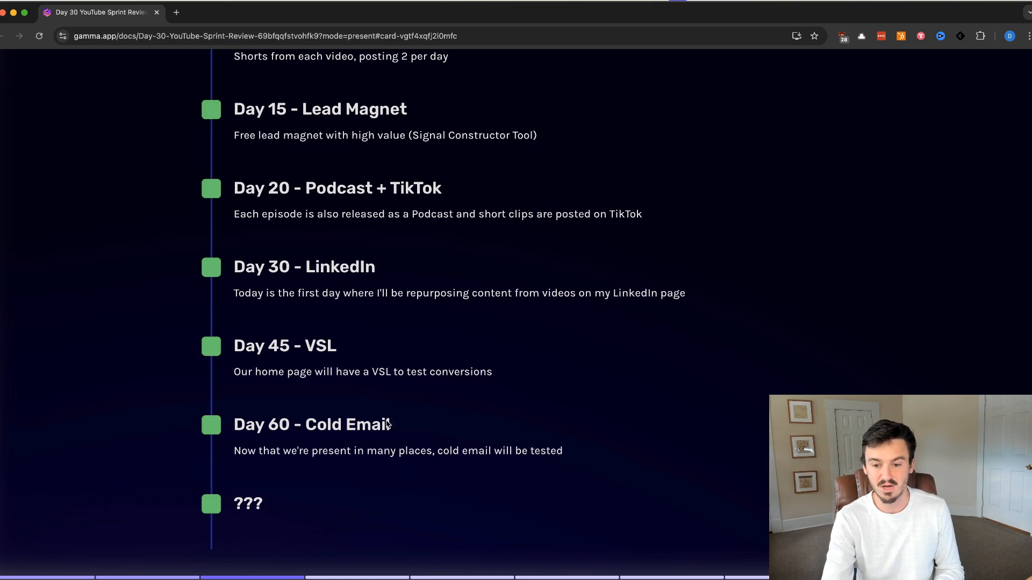
mouse_move(316, 331)
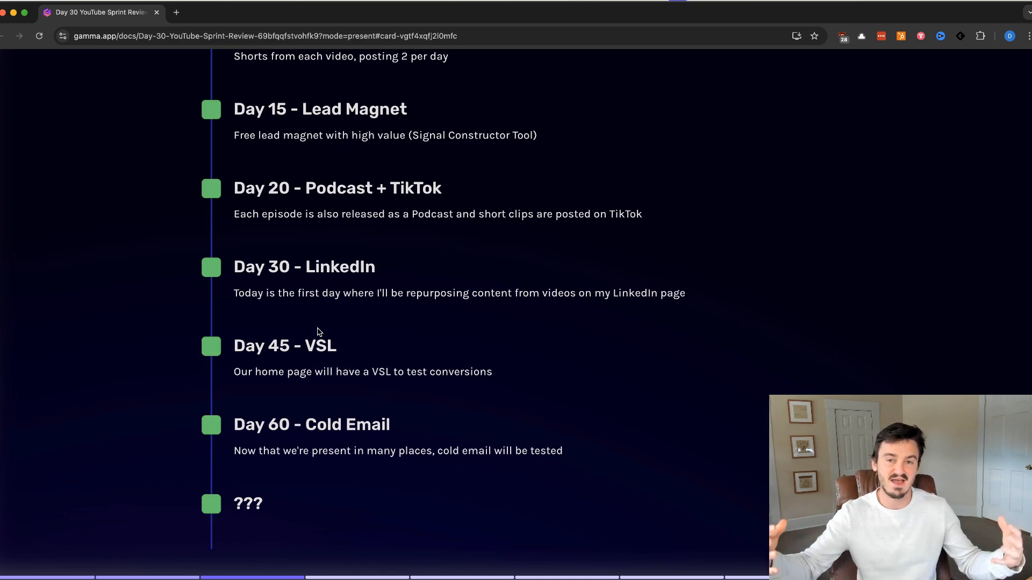
mouse_move(285, 363)
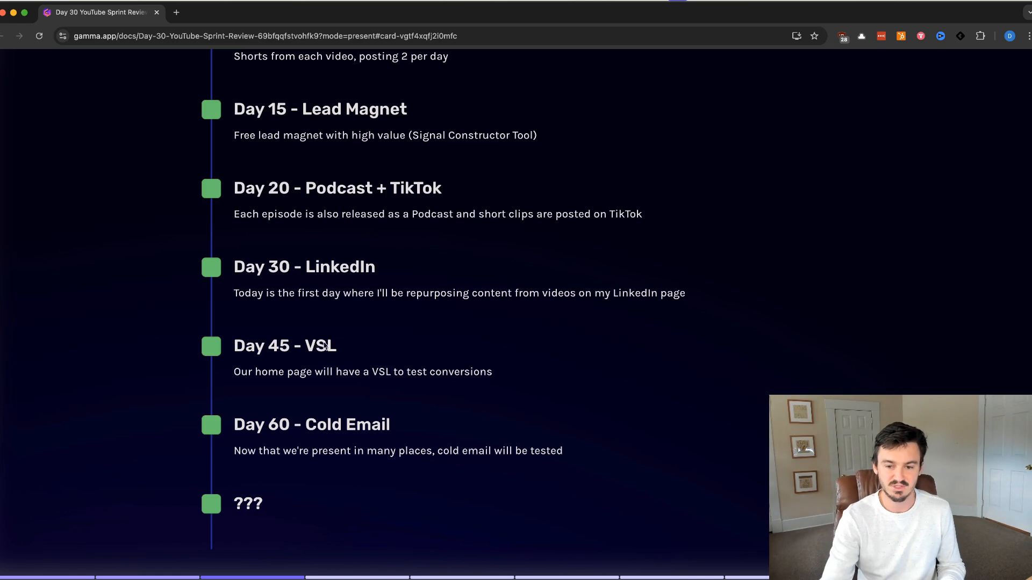
mouse_move(256, 480)
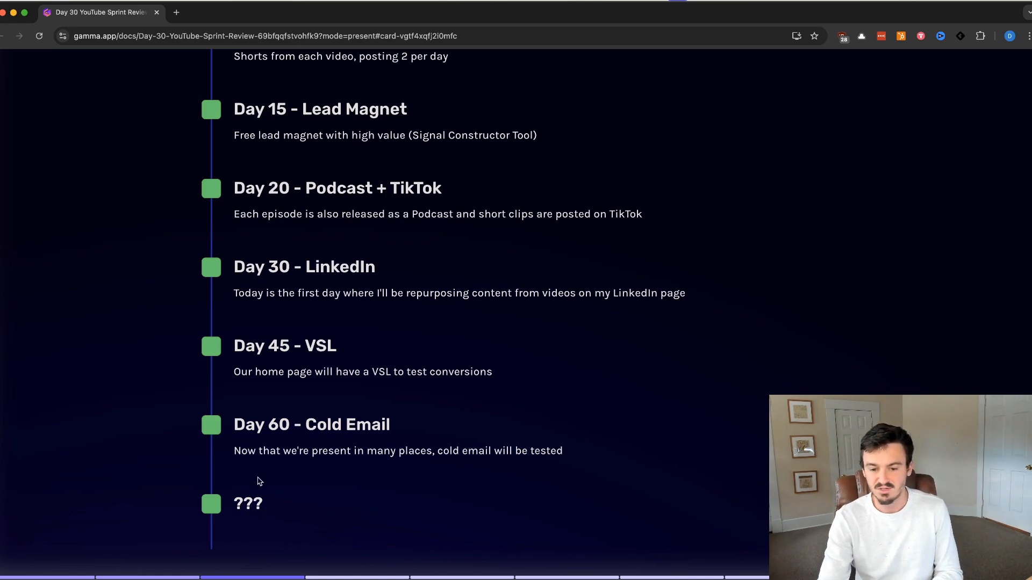
mouse_move(322, 484)
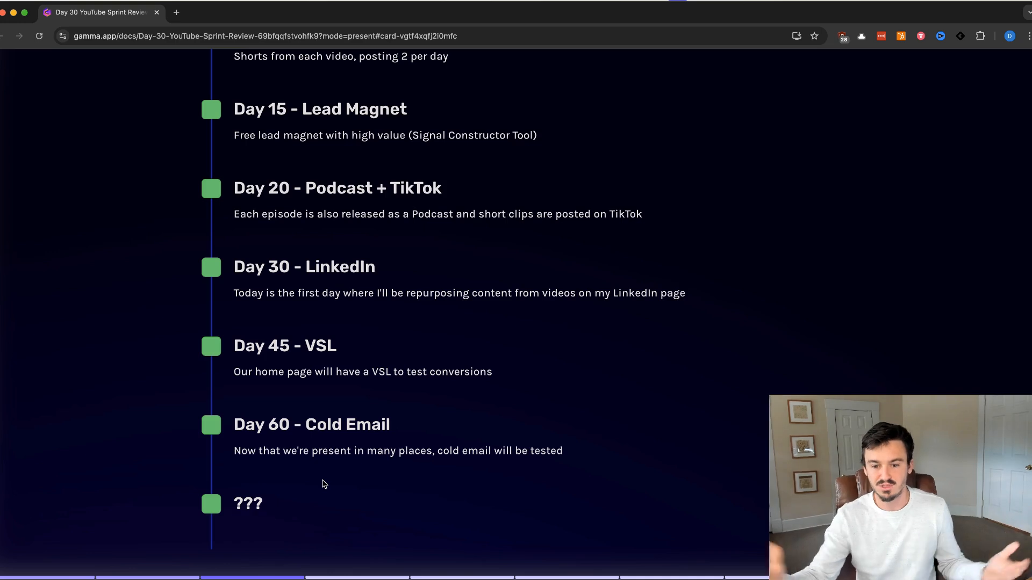
mouse_move(323, 493)
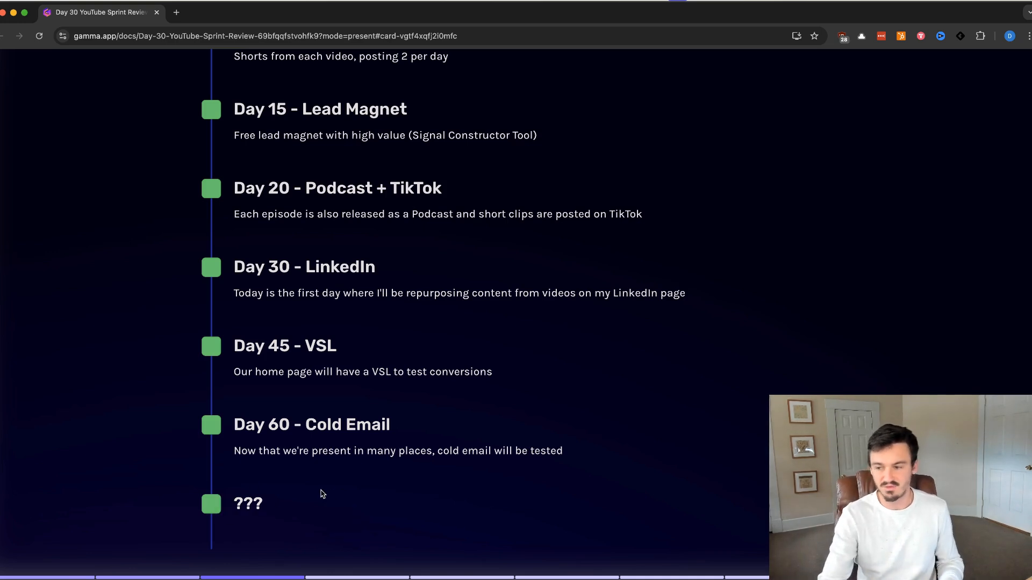
mouse_move(466, 378)
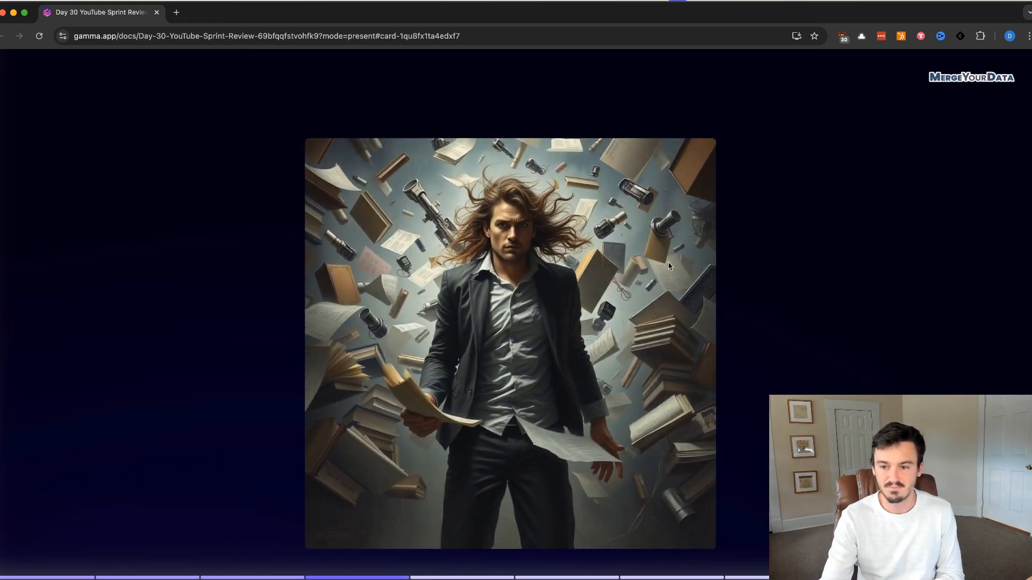
mouse_move(769, 248)
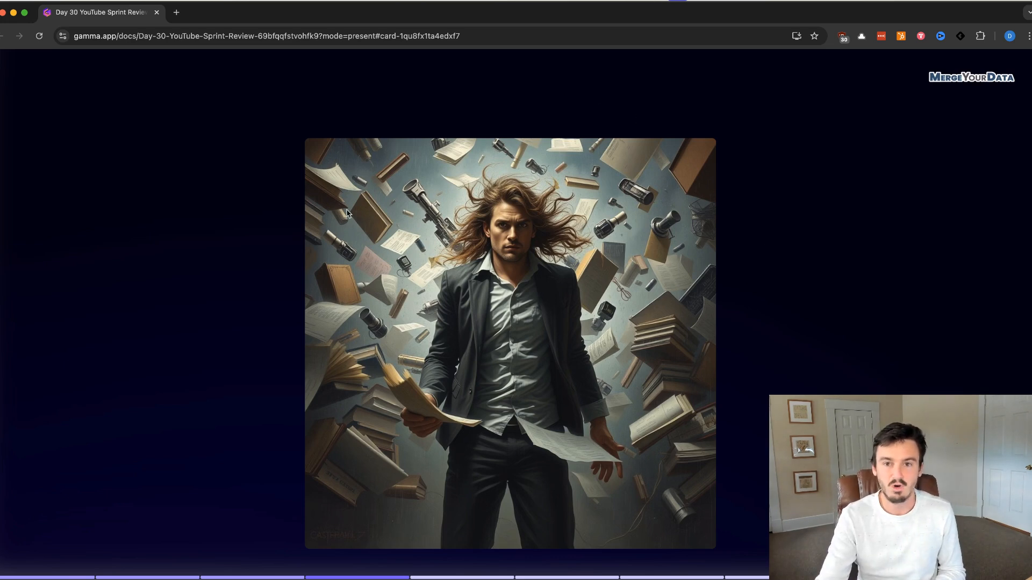
mouse_move(635, 244)
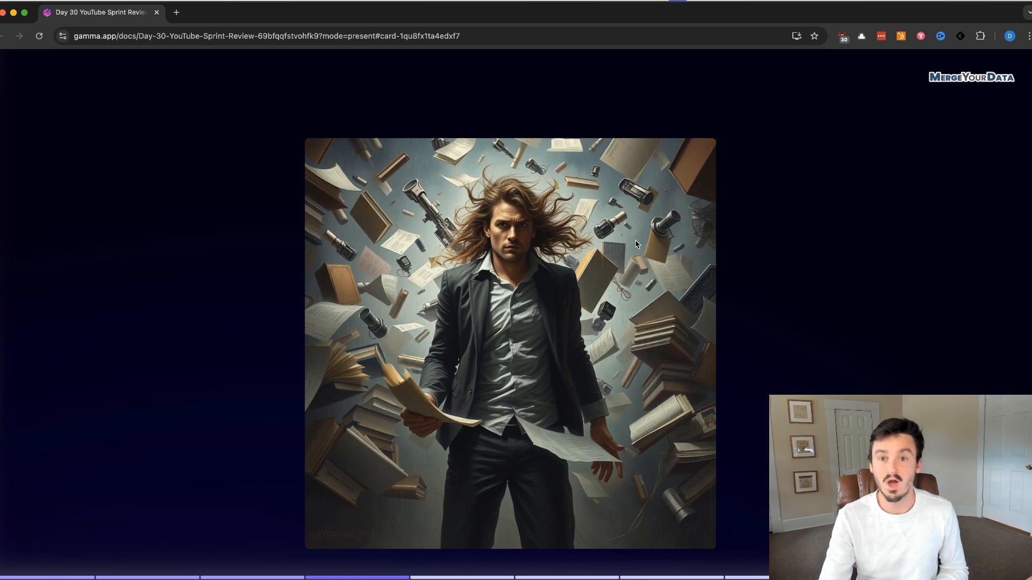
mouse_move(223, 255)
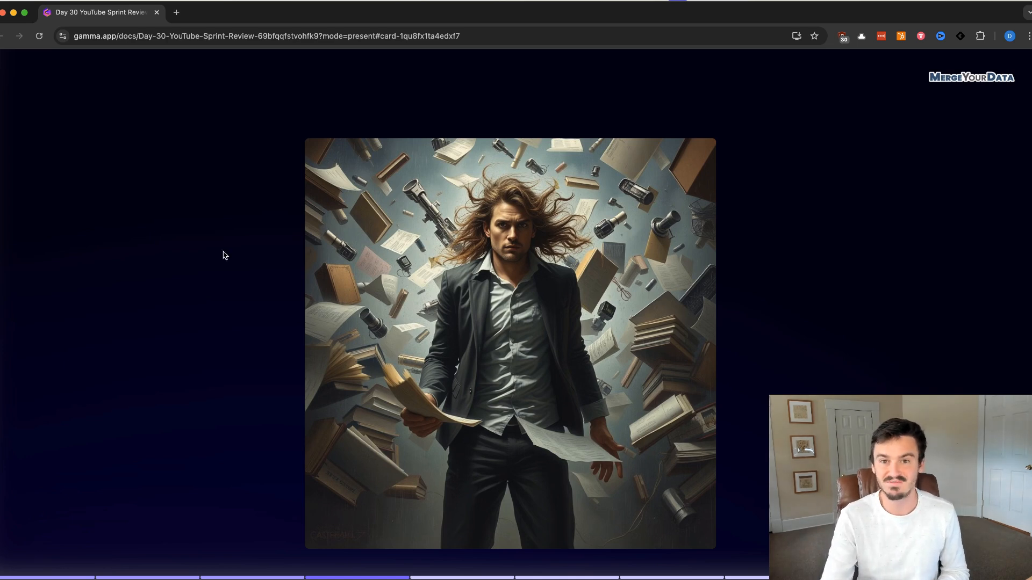
mouse_move(414, 193)
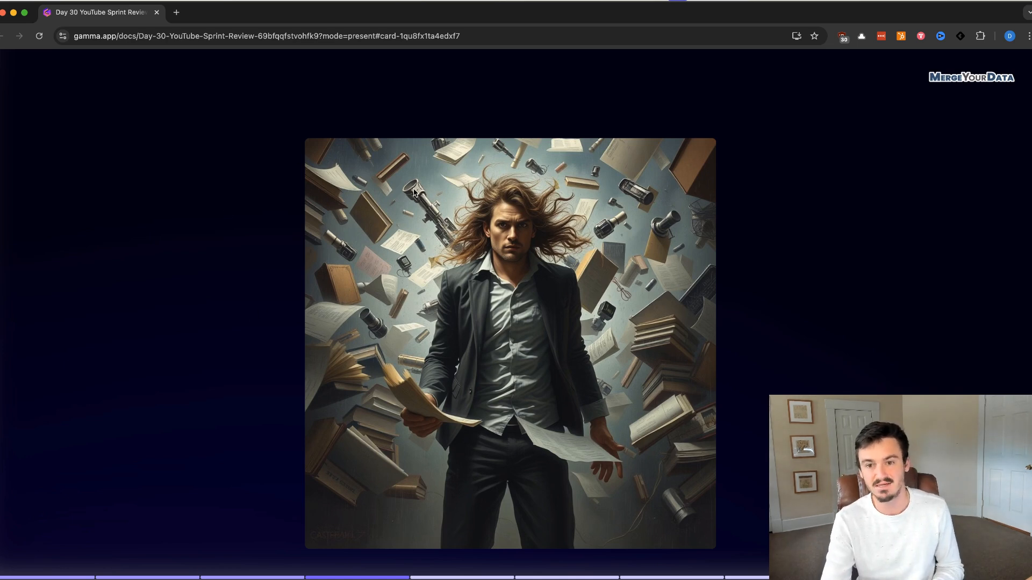
mouse_move(295, 229)
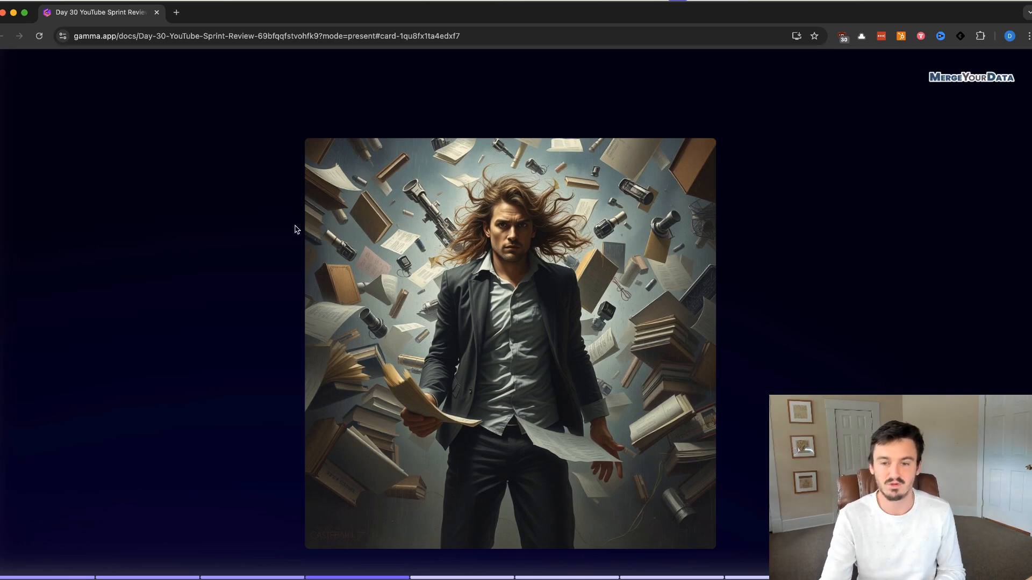
mouse_move(670, 267)
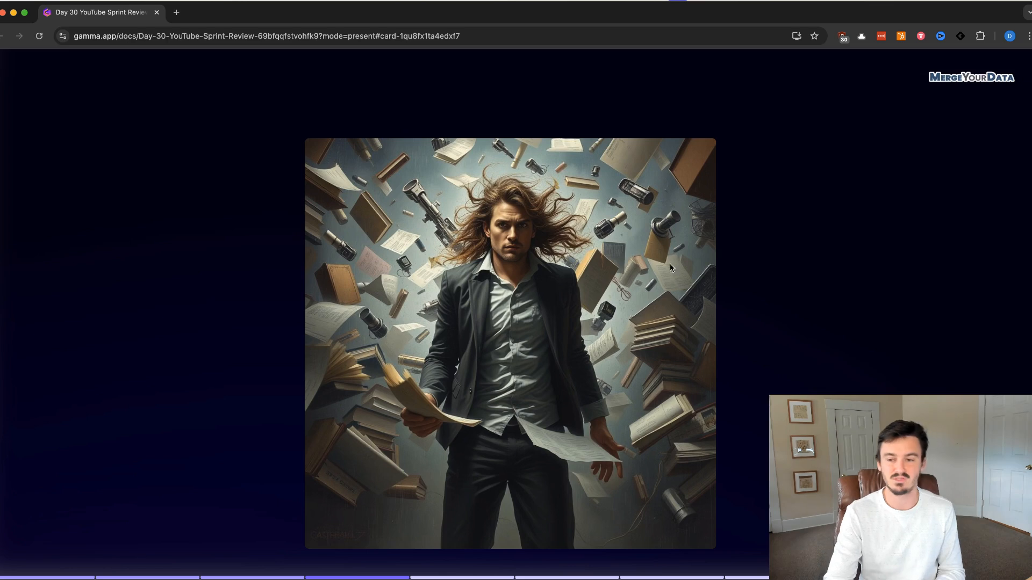
mouse_move(897, 295)
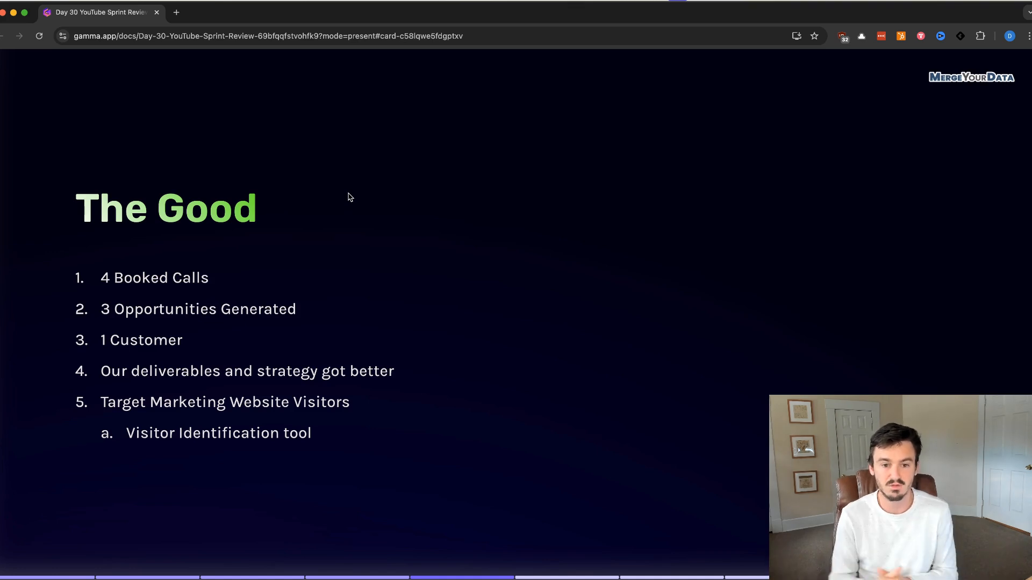
mouse_move(294, 197)
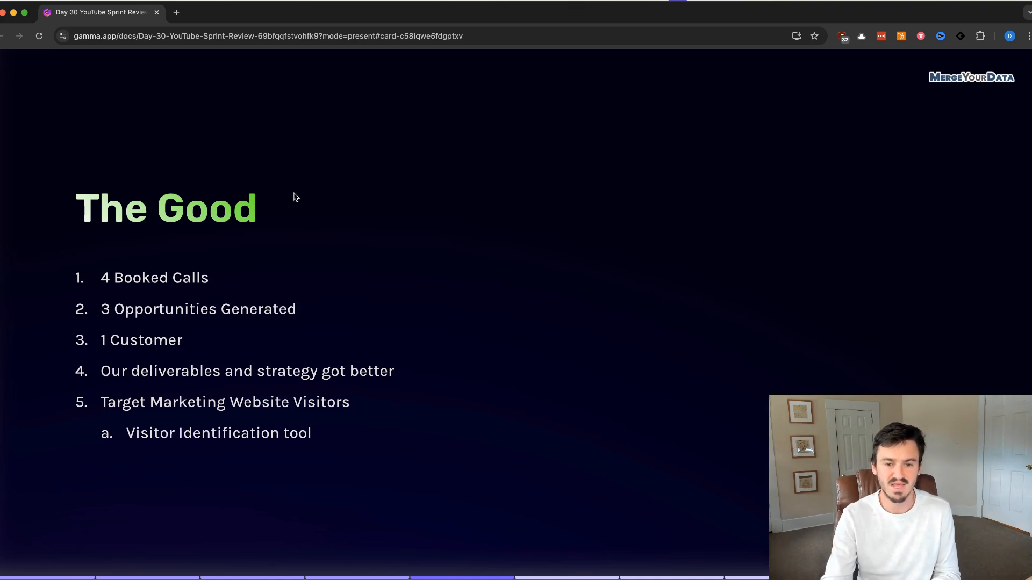
mouse_move(236, 242)
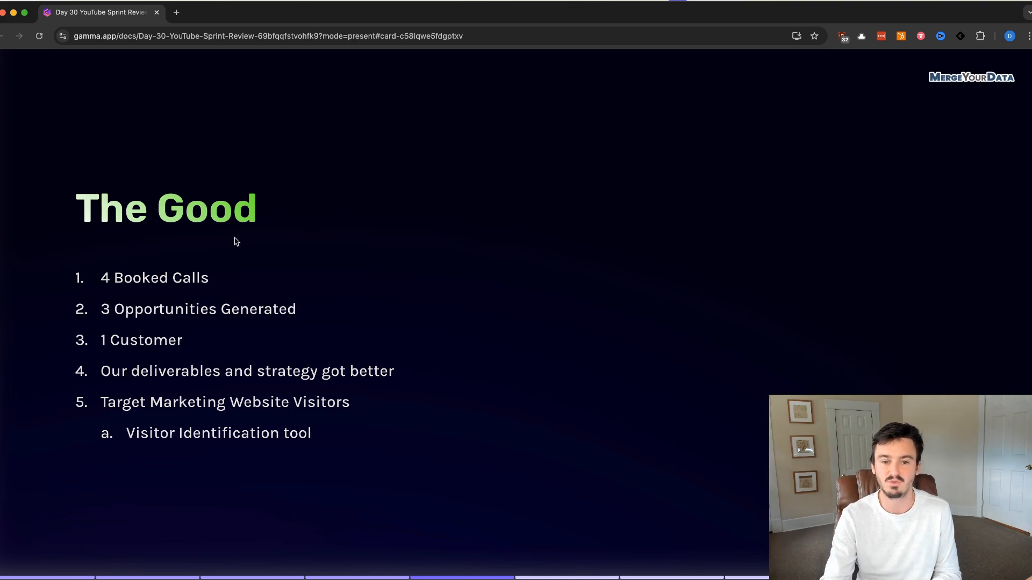
mouse_move(275, 247)
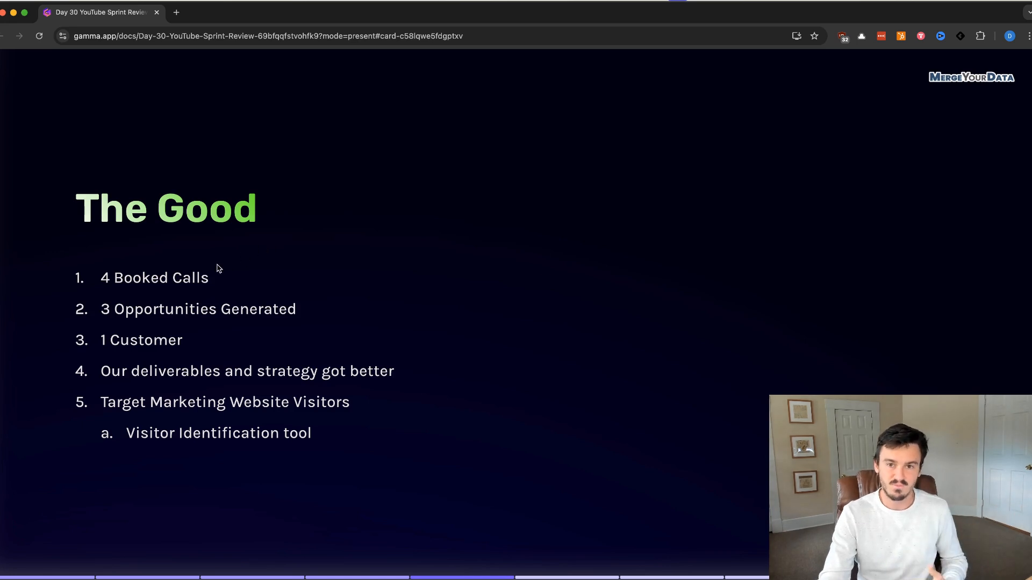
mouse_move(298, 246)
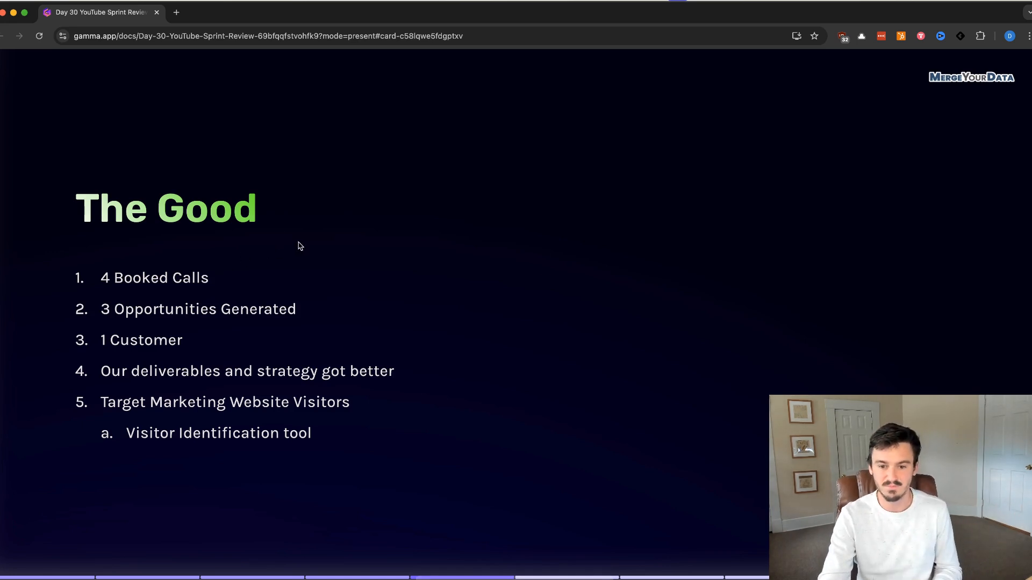
mouse_move(293, 309)
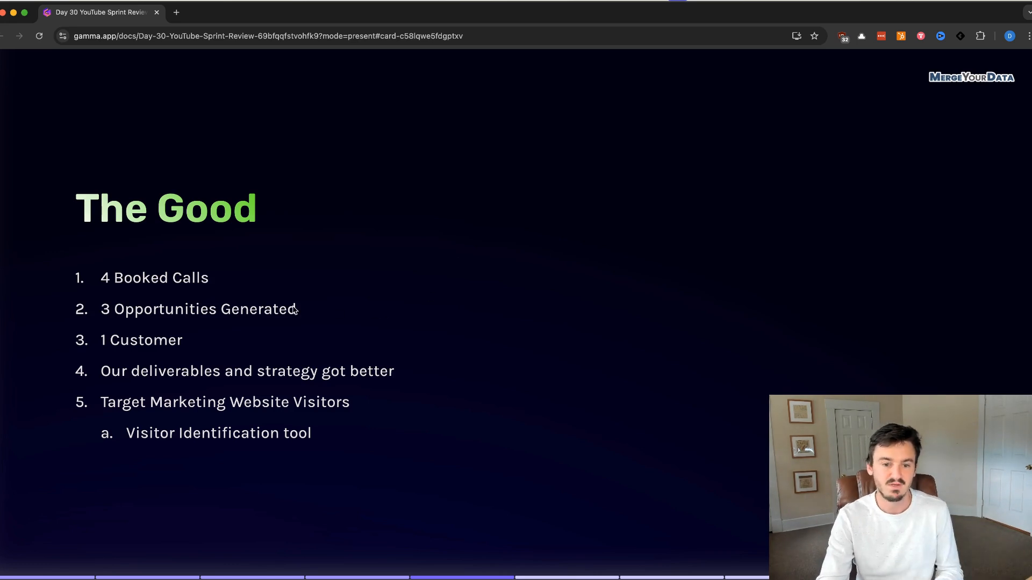
mouse_move(79, 320)
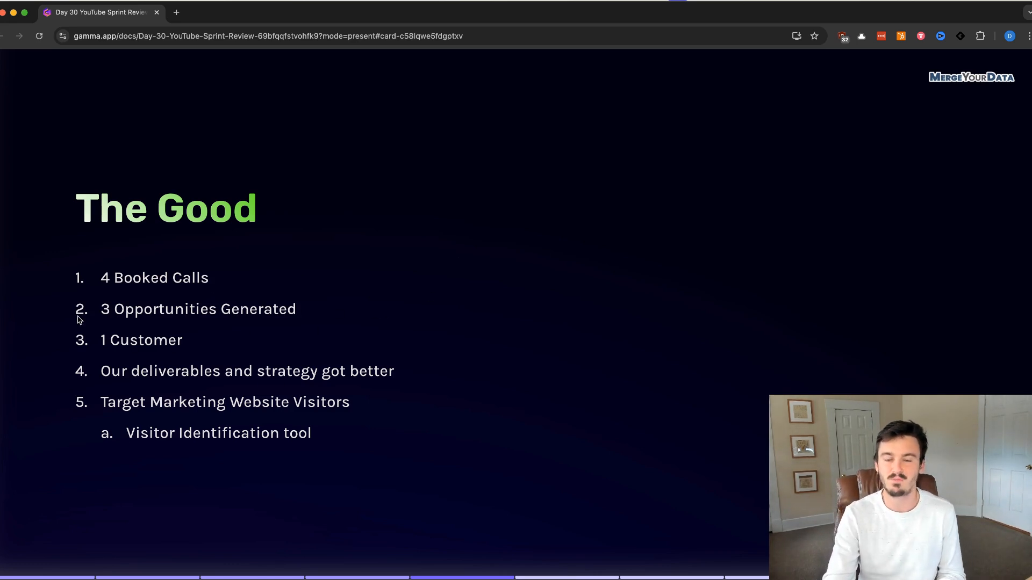
mouse_move(227, 325)
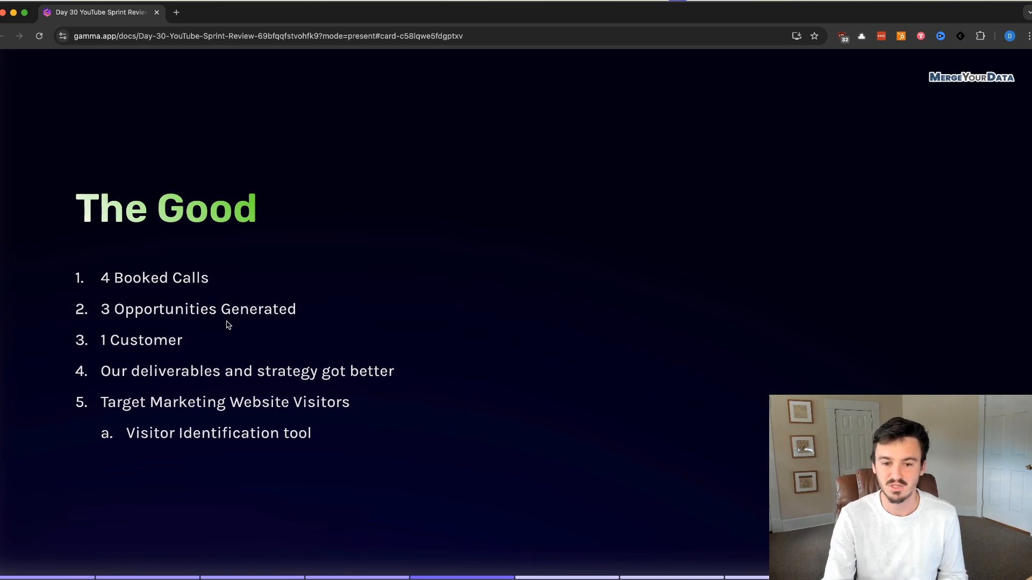
mouse_move(203, 247)
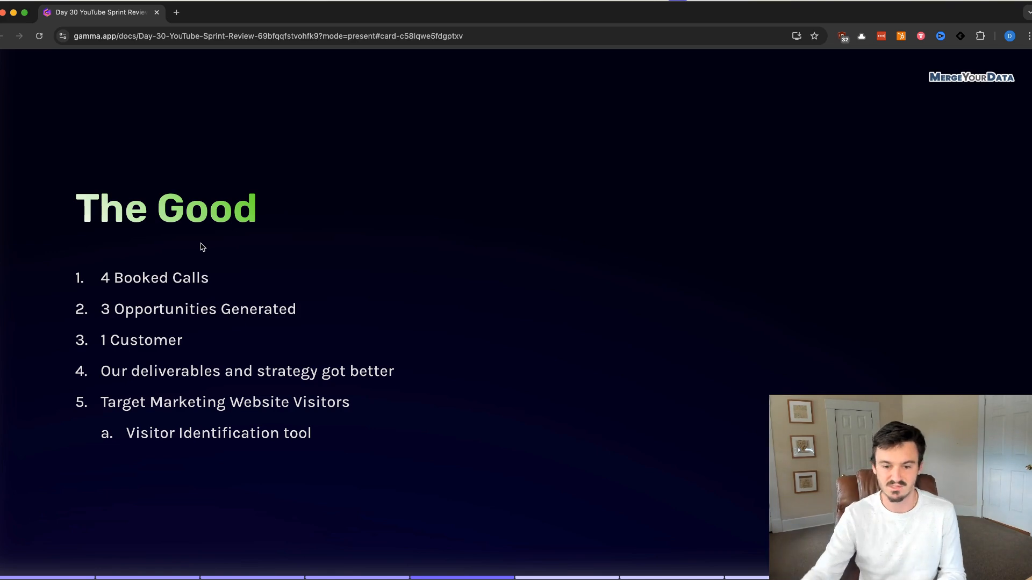
mouse_move(99, 385)
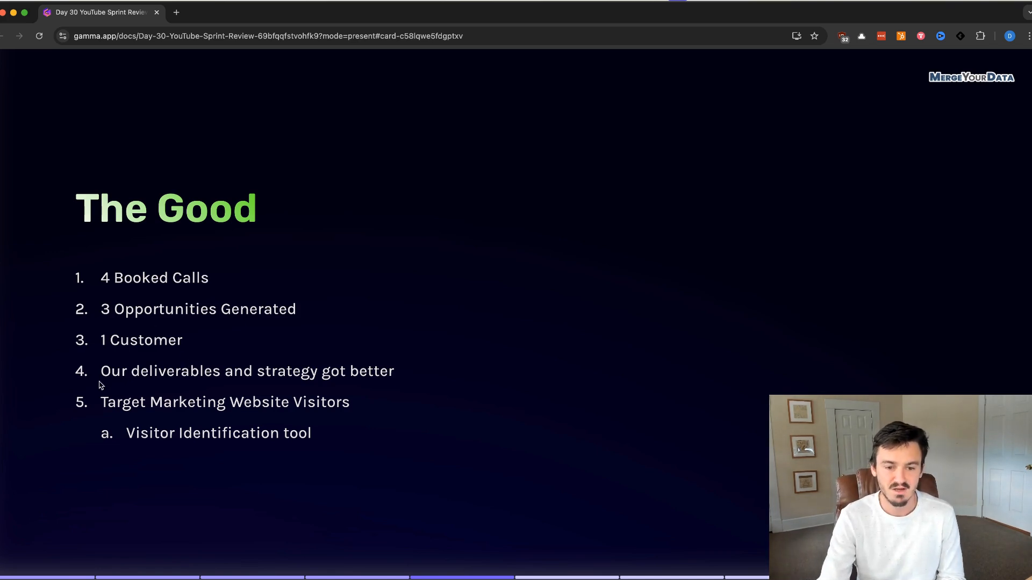
mouse_move(452, 222)
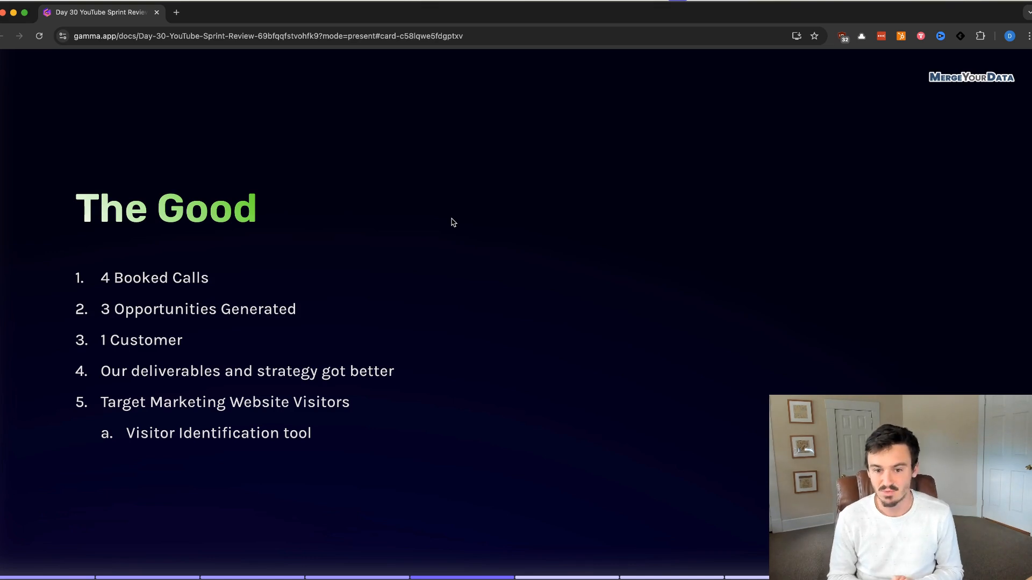
mouse_move(225, 344)
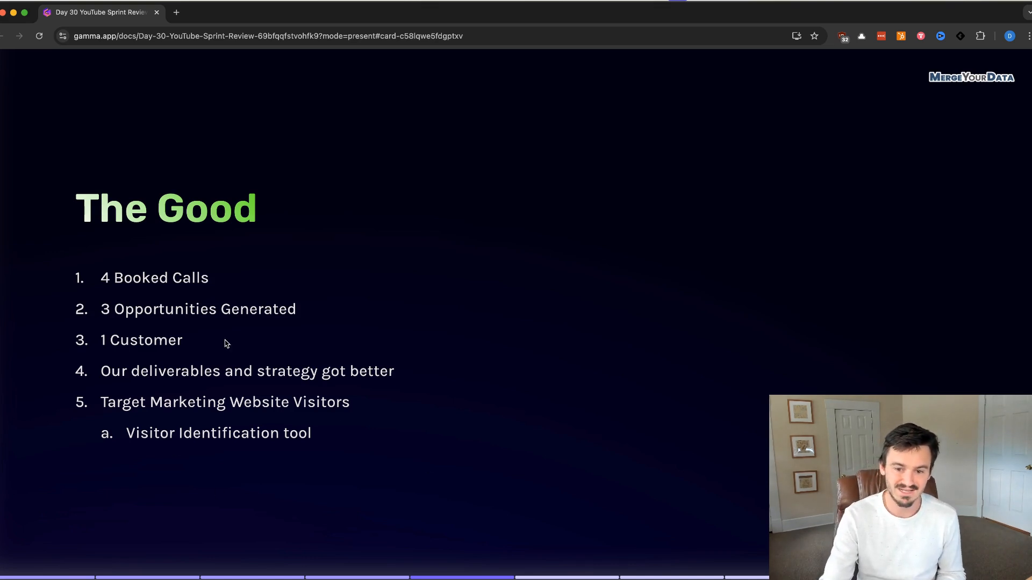
mouse_move(102, 182)
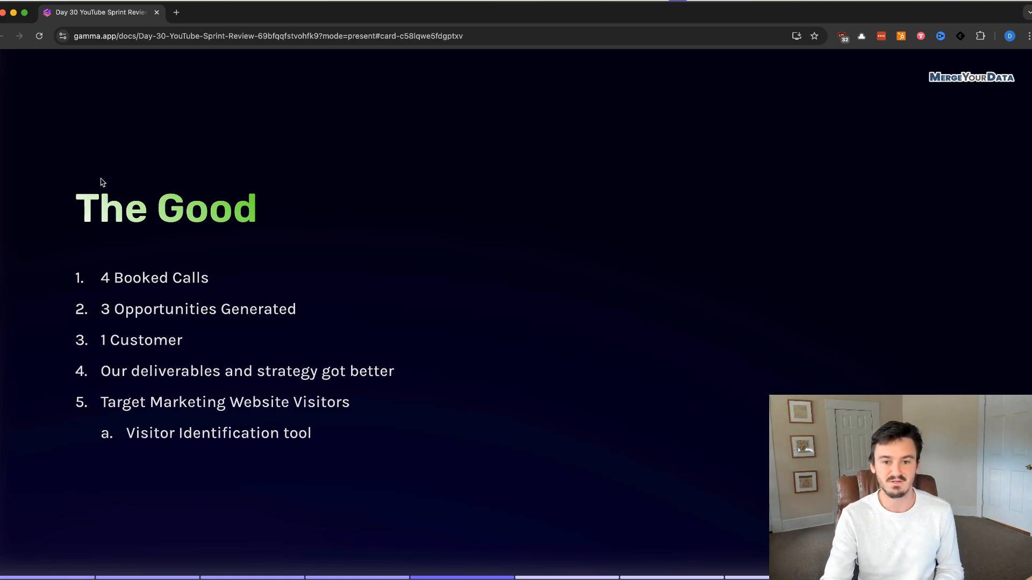
mouse_move(416, 262)
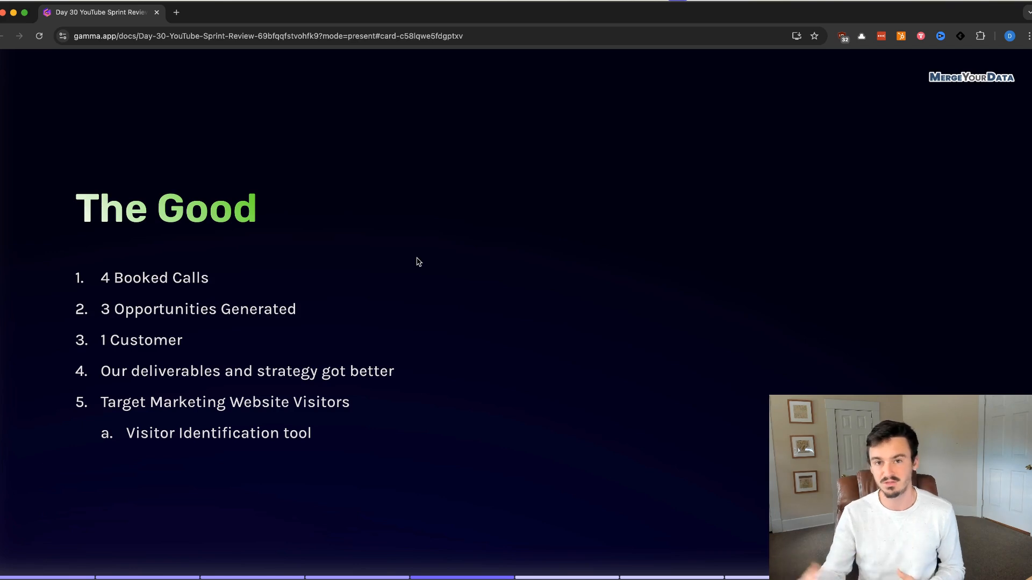
mouse_move(274, 351)
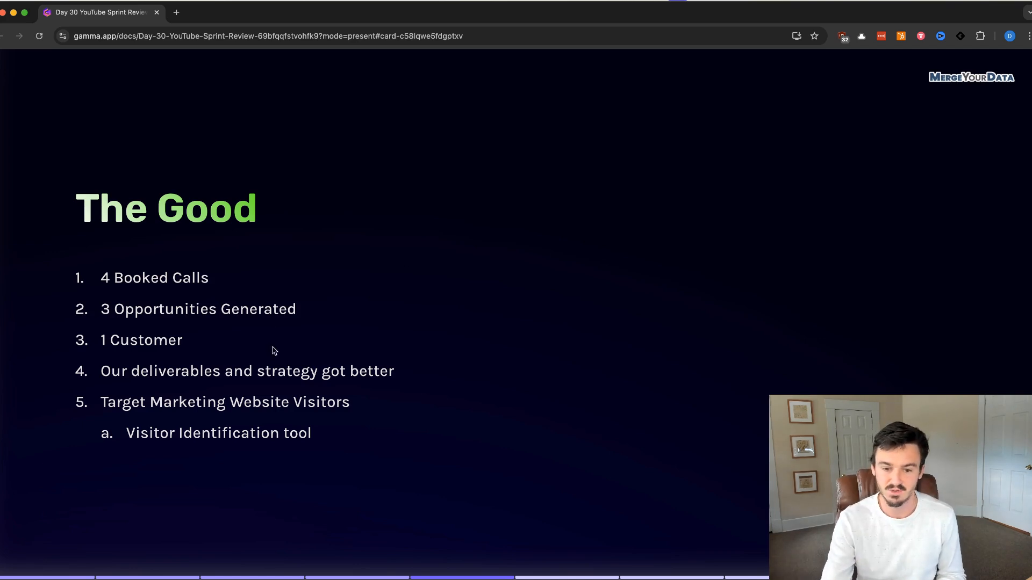
mouse_move(232, 364)
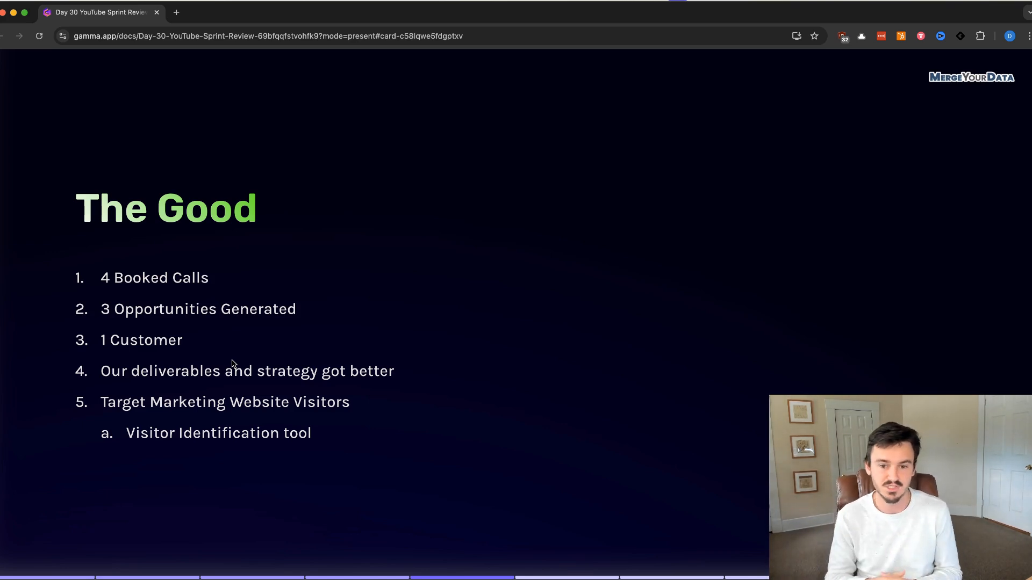
mouse_move(147, 460)
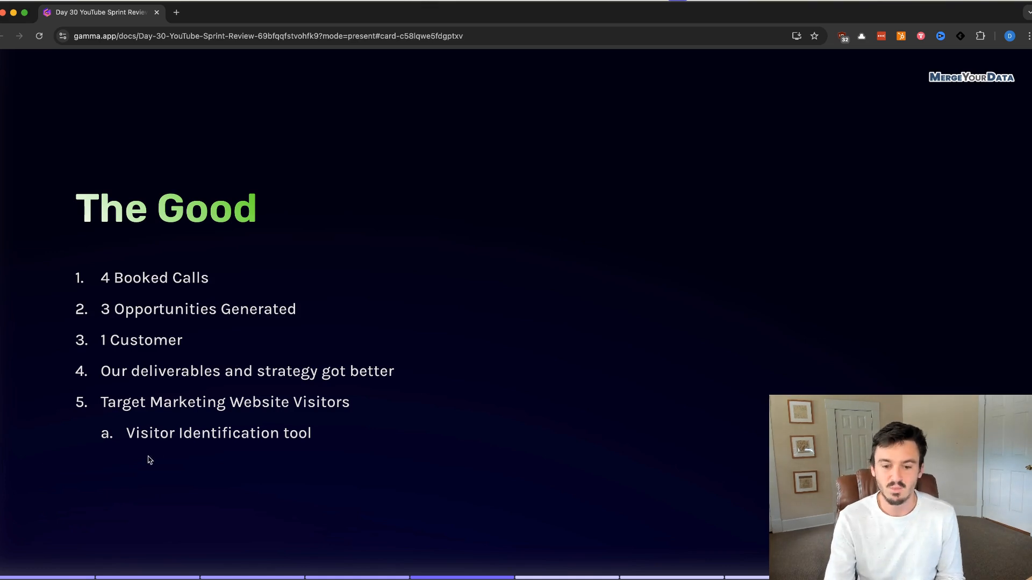
mouse_move(239, 237)
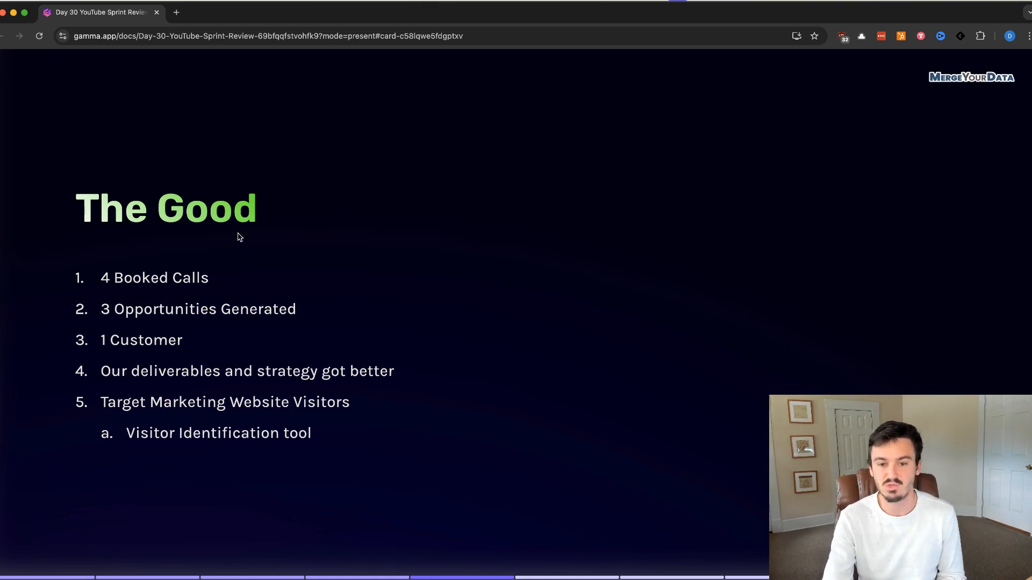
mouse_move(275, 158)
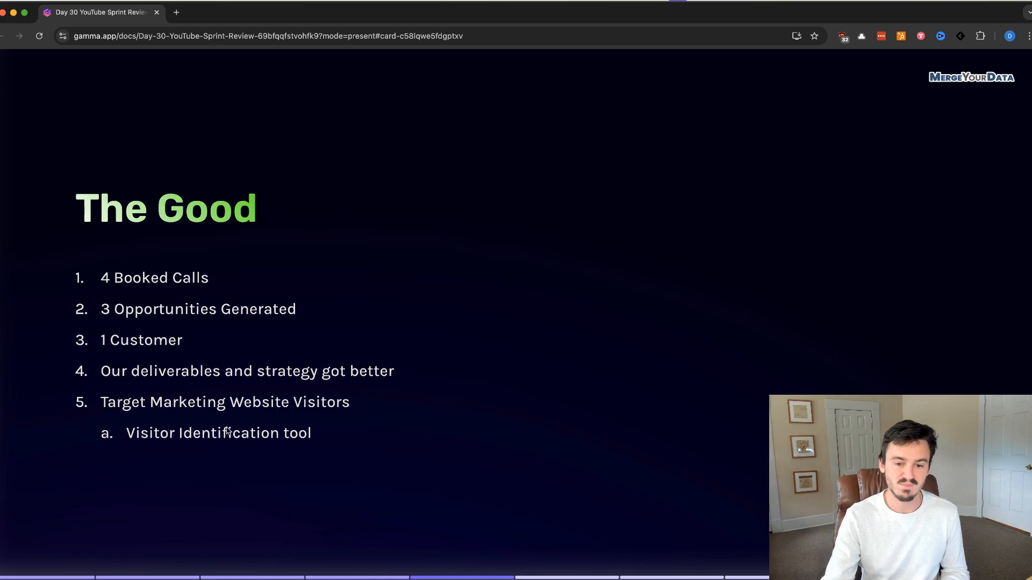
mouse_move(264, 405)
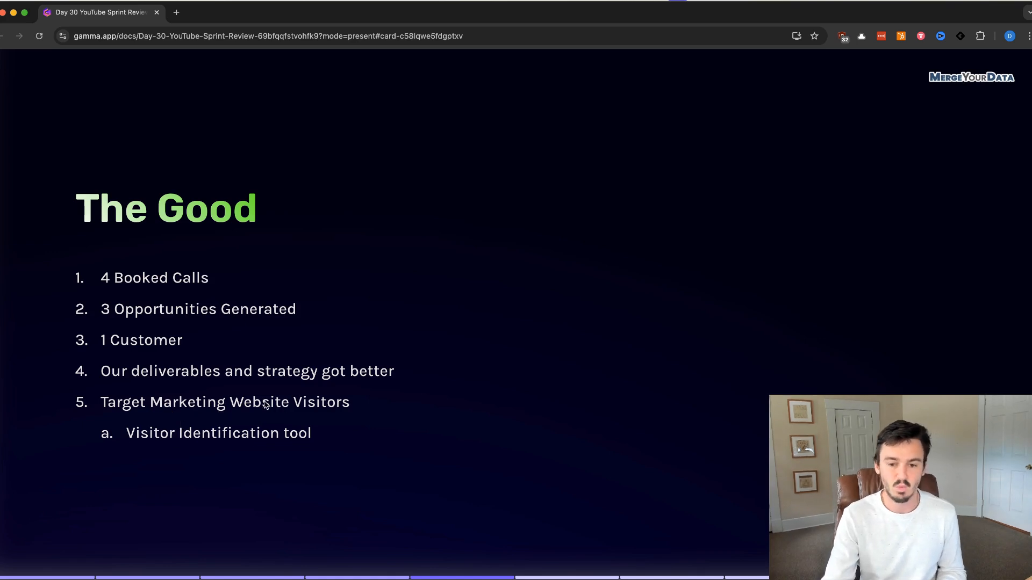
mouse_move(239, 413)
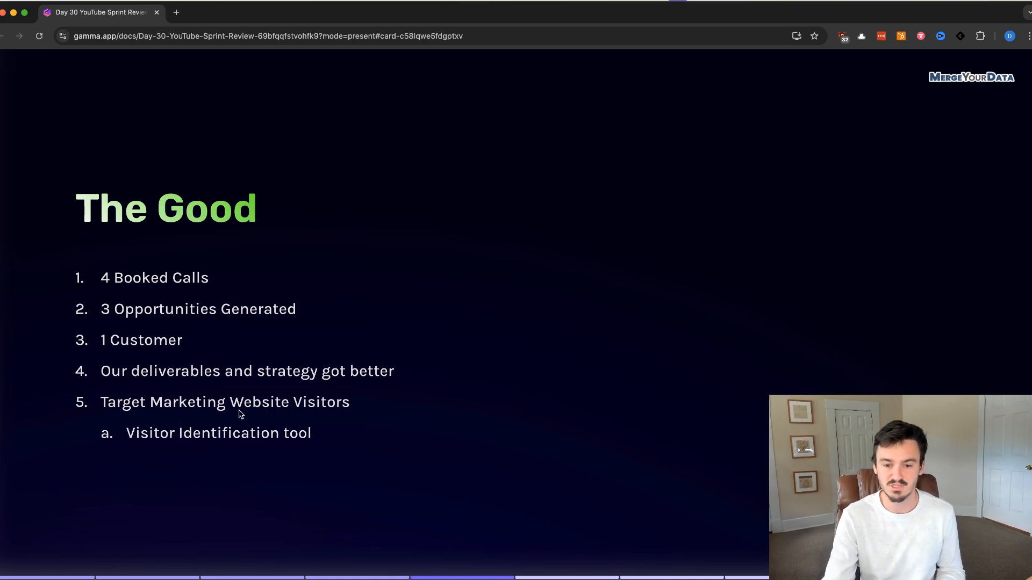
mouse_move(313, 410)
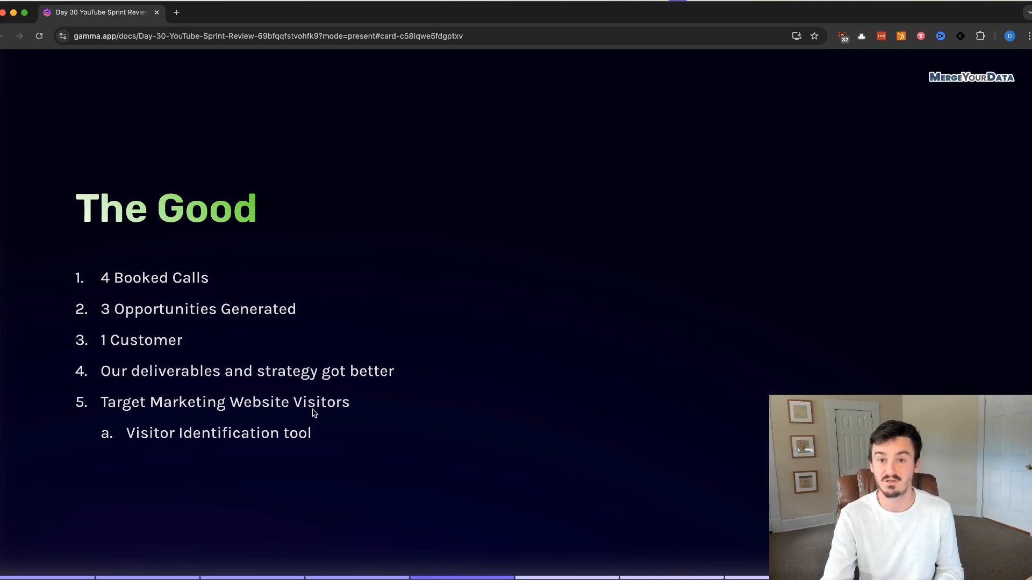
mouse_move(331, 294)
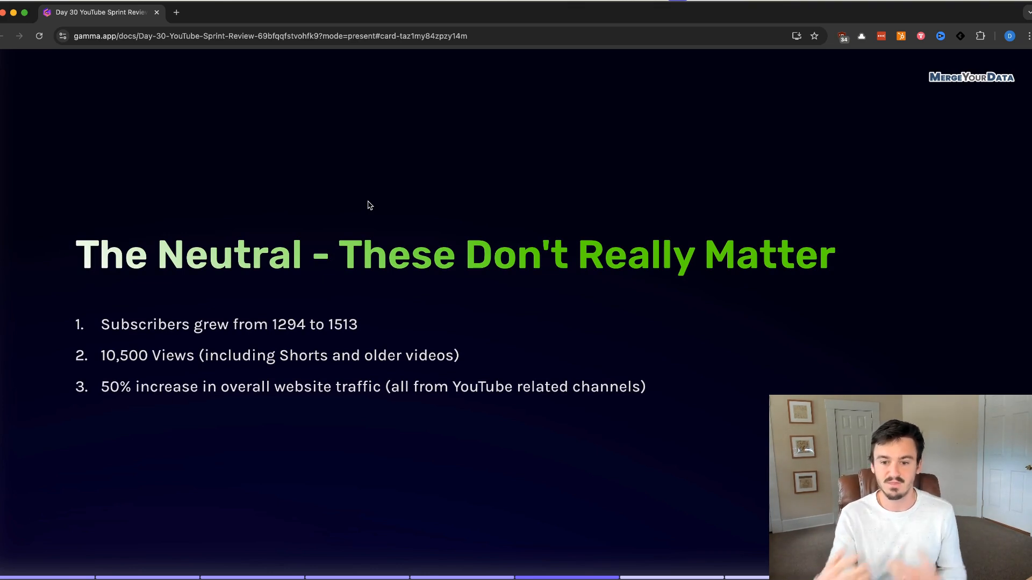
mouse_move(361, 315)
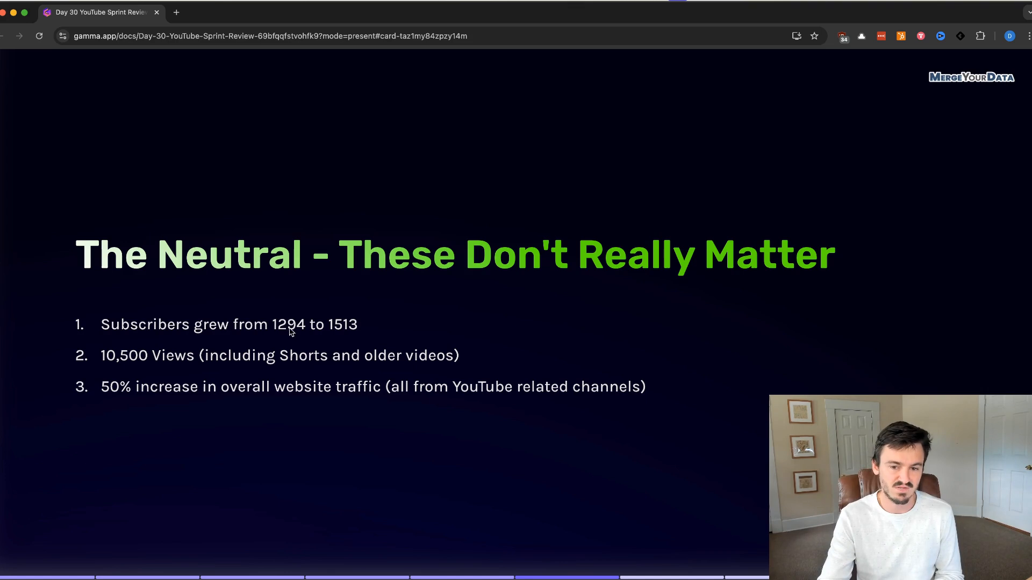
mouse_move(310, 331)
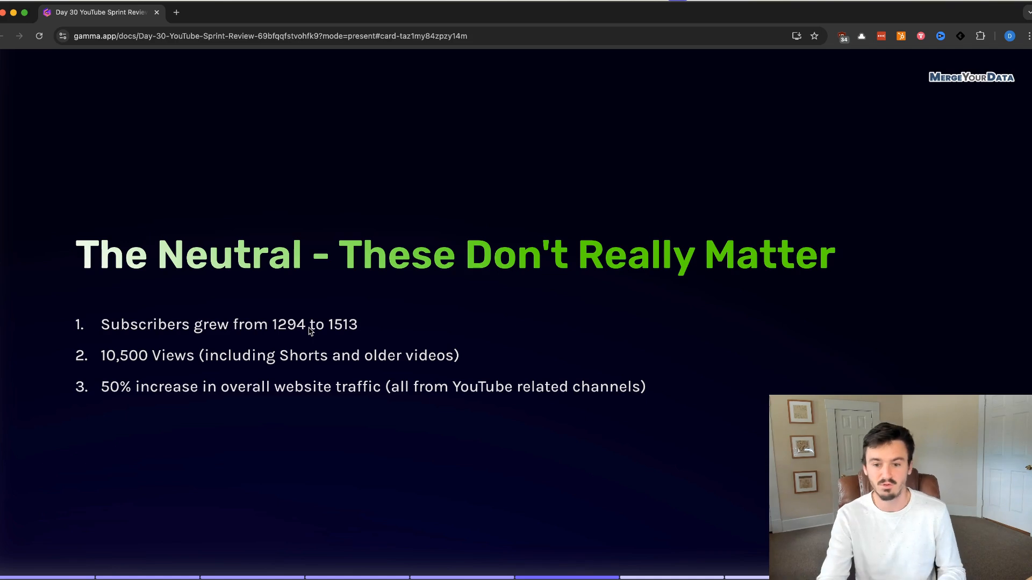
mouse_move(295, 332)
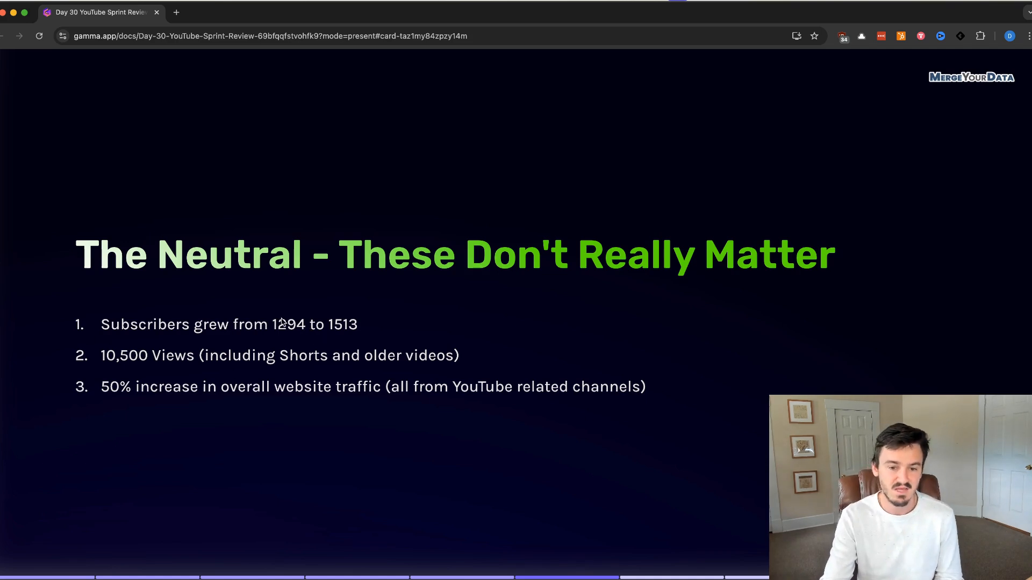
mouse_move(214, 369)
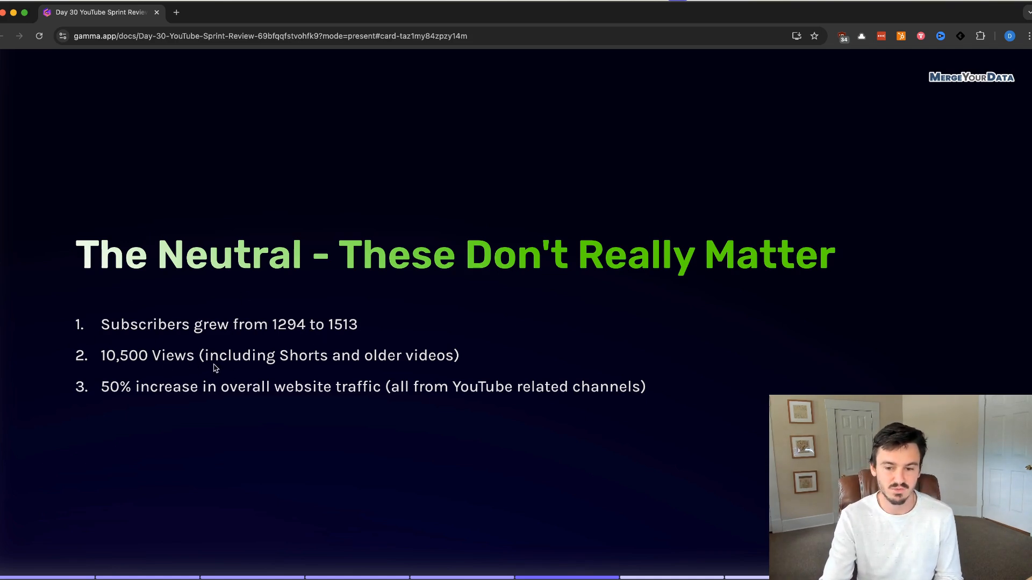
mouse_move(454, 356)
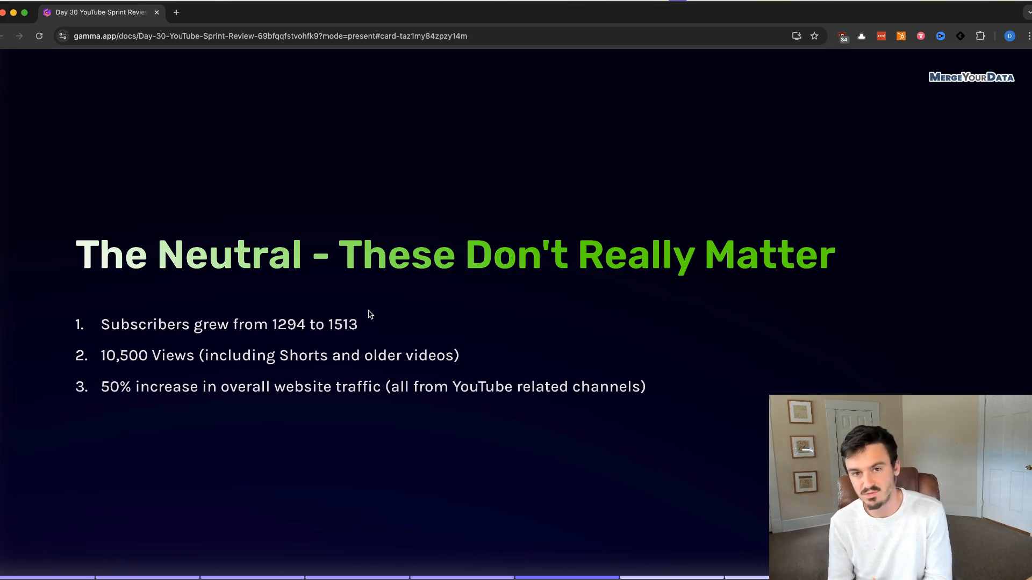
mouse_move(226, 393)
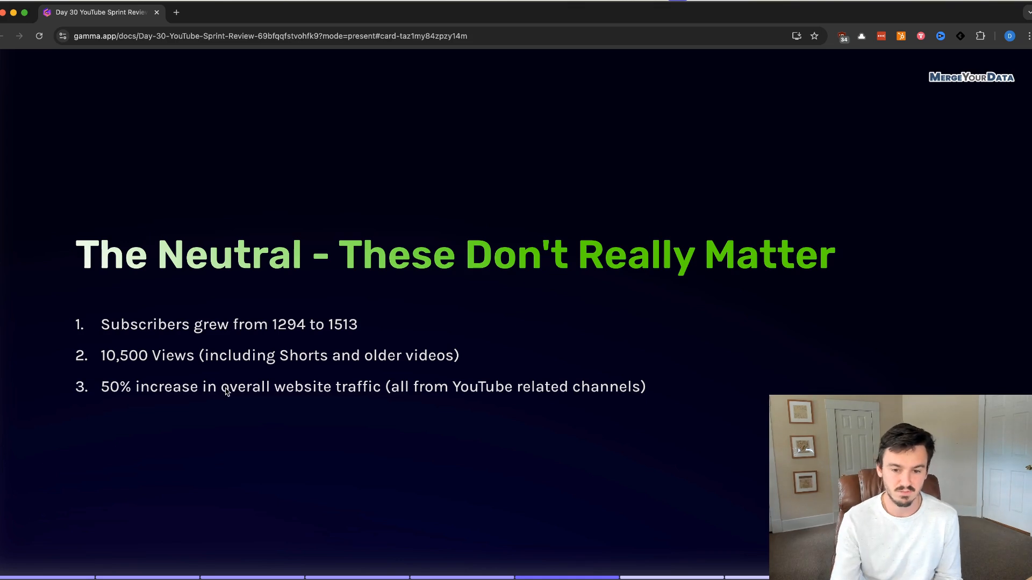
mouse_move(286, 383)
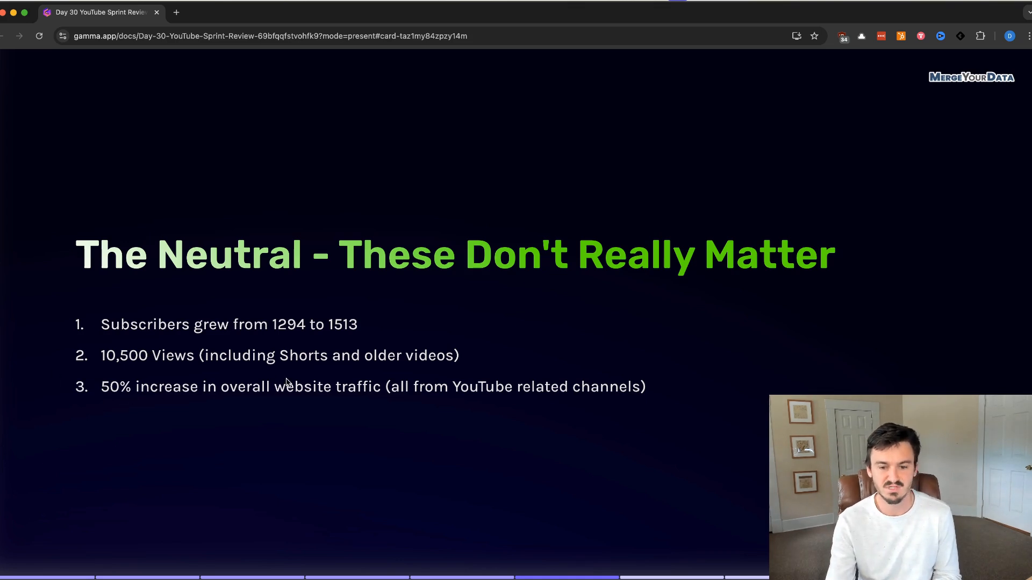
mouse_move(517, 387)
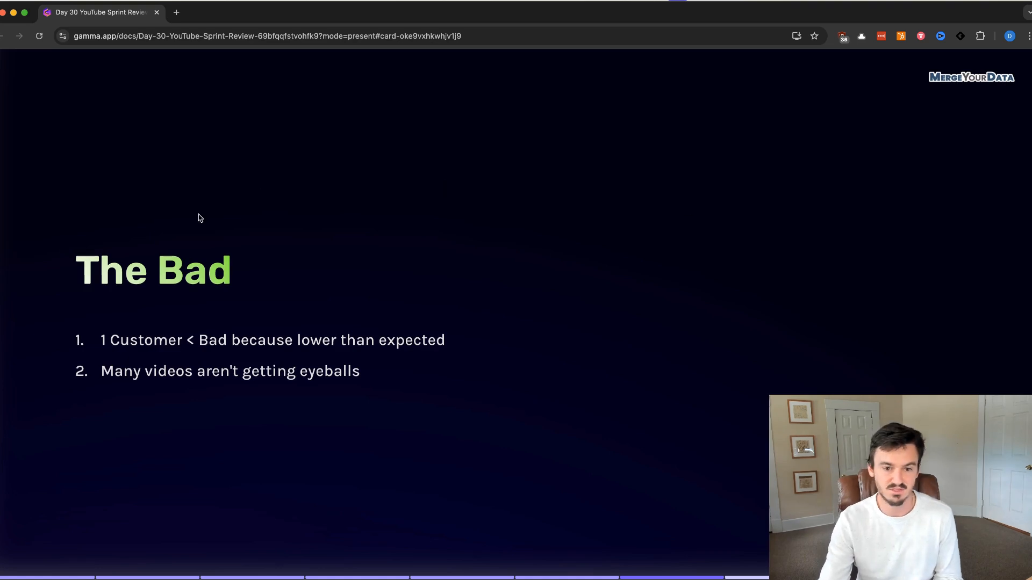
mouse_move(142, 354)
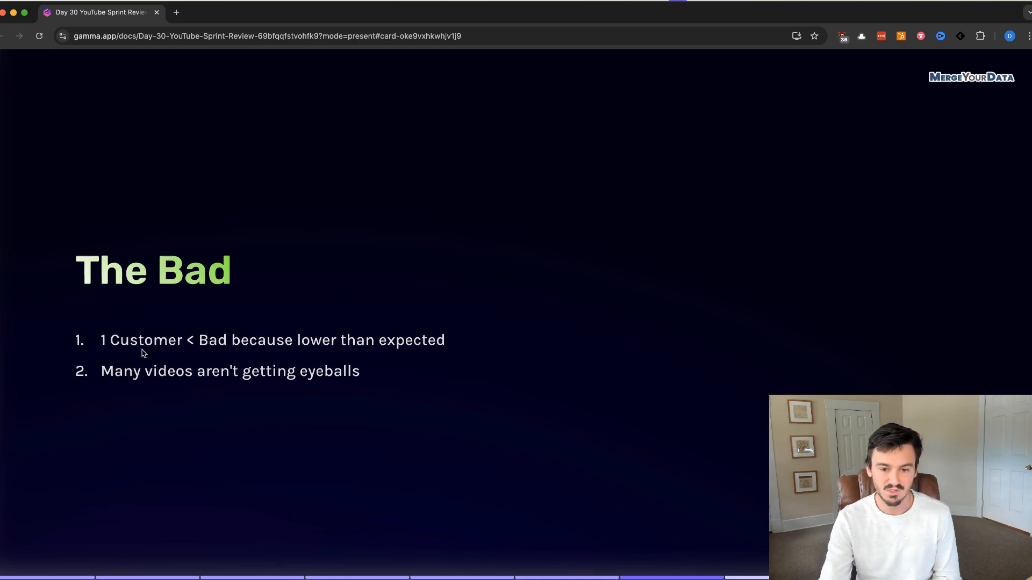
mouse_move(173, 380)
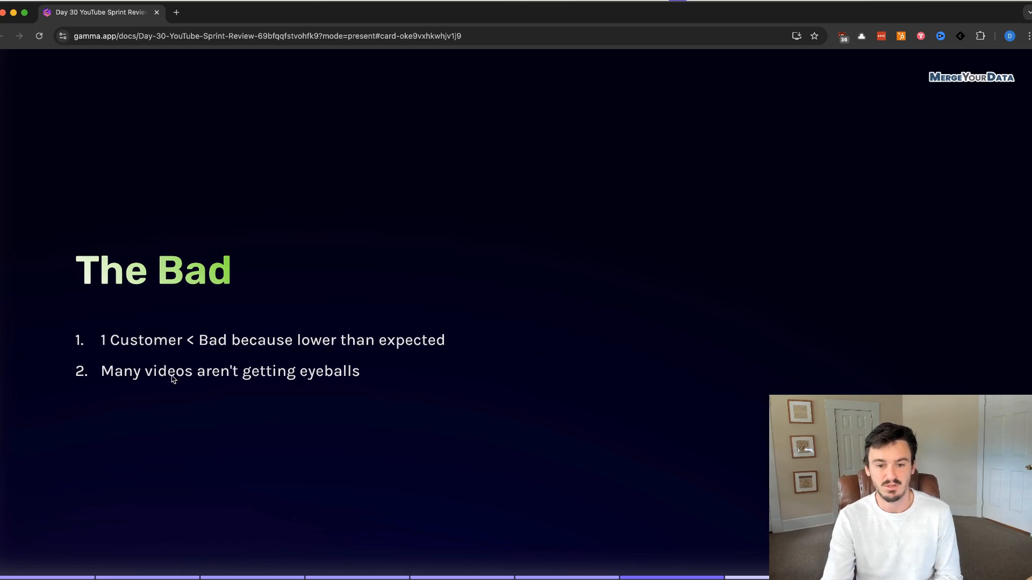
mouse_move(306, 287)
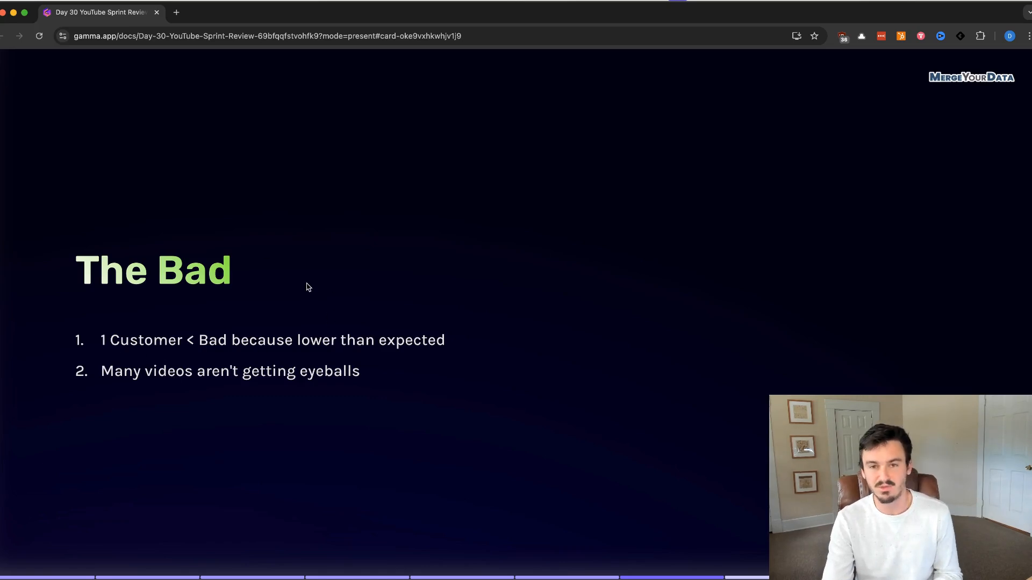
mouse_move(313, 264)
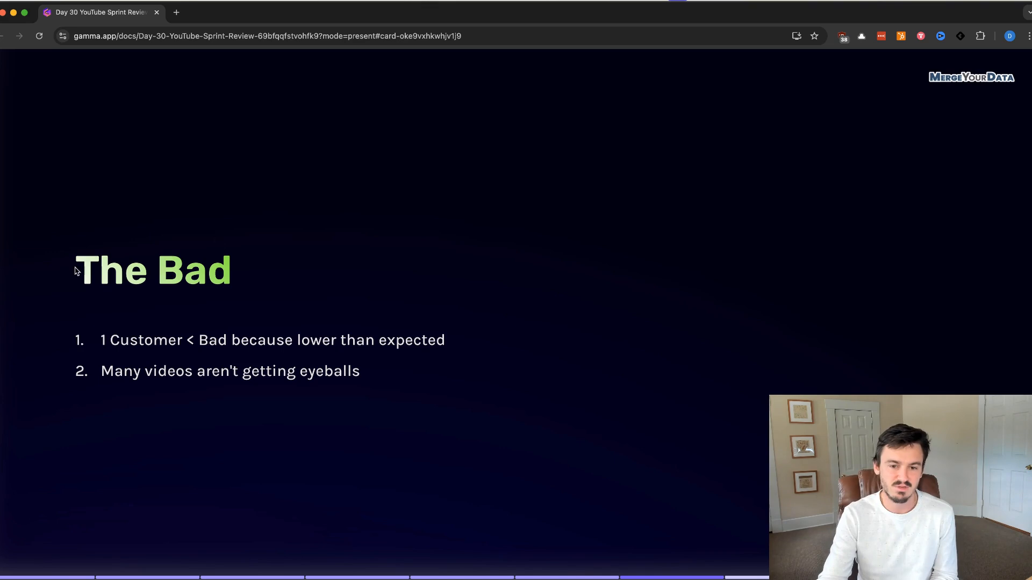
mouse_move(158, 161)
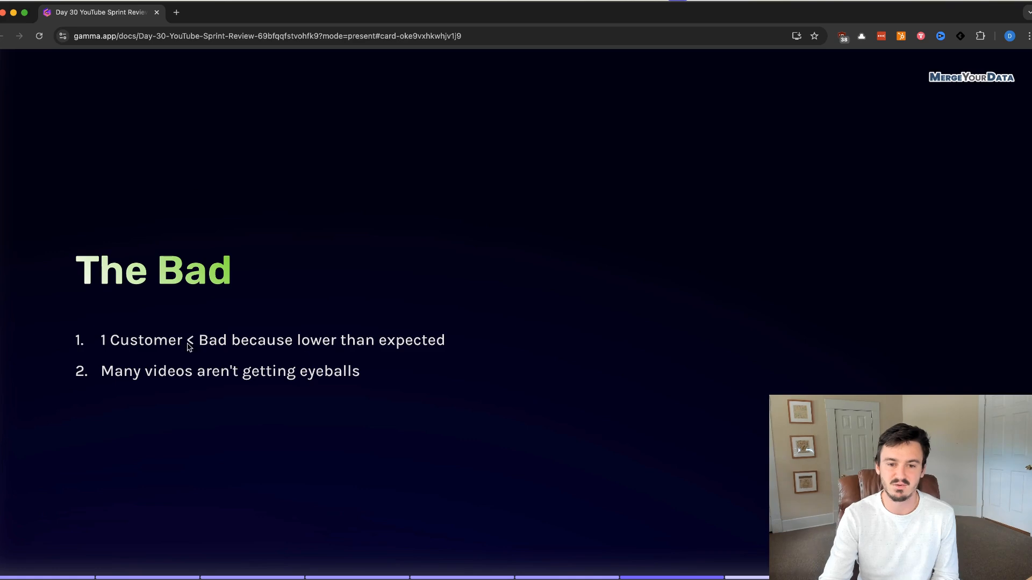
mouse_move(298, 171)
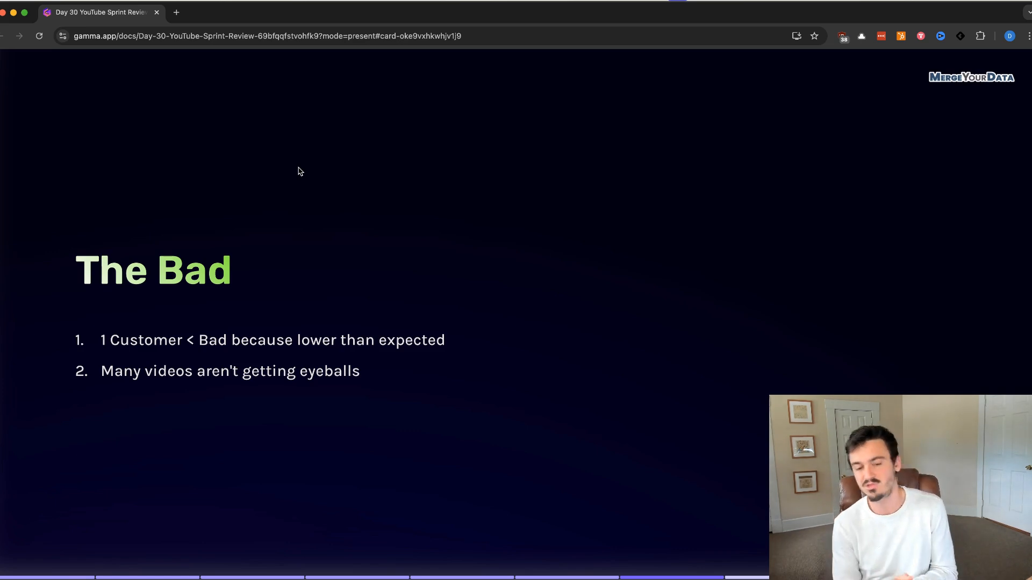
mouse_move(523, 199)
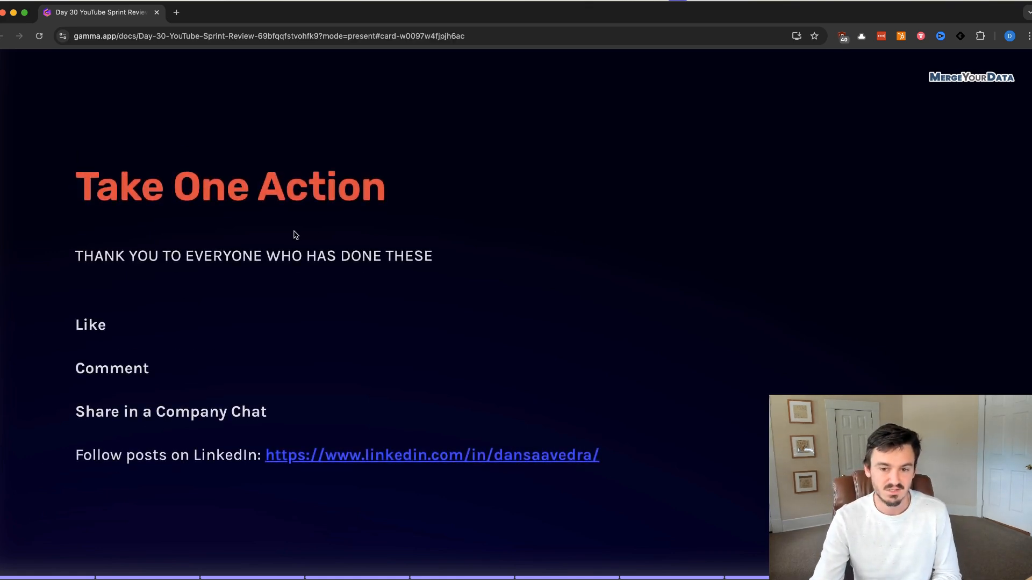
mouse_move(161, 267)
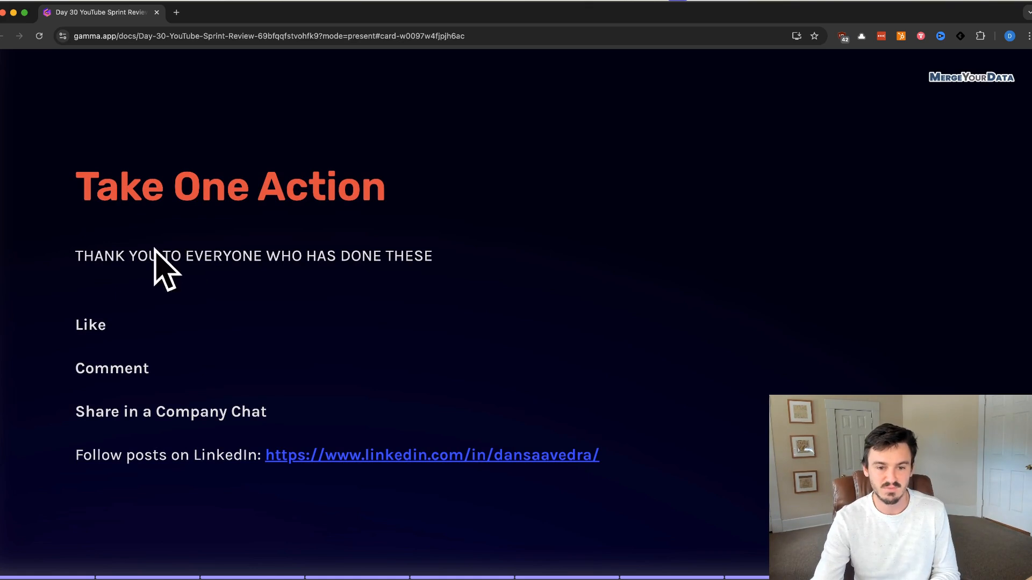
mouse_move(173, 302)
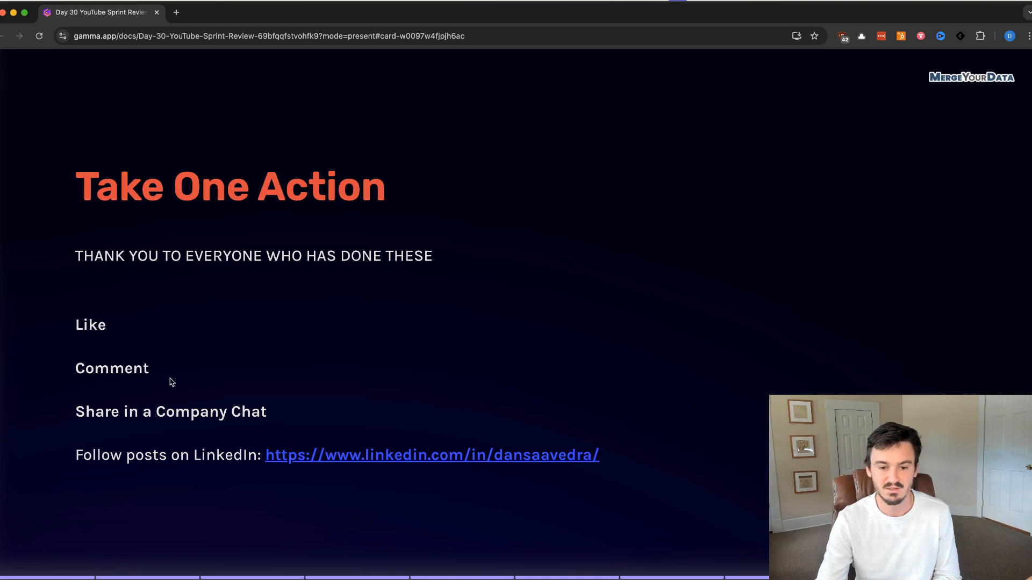
mouse_move(103, 384)
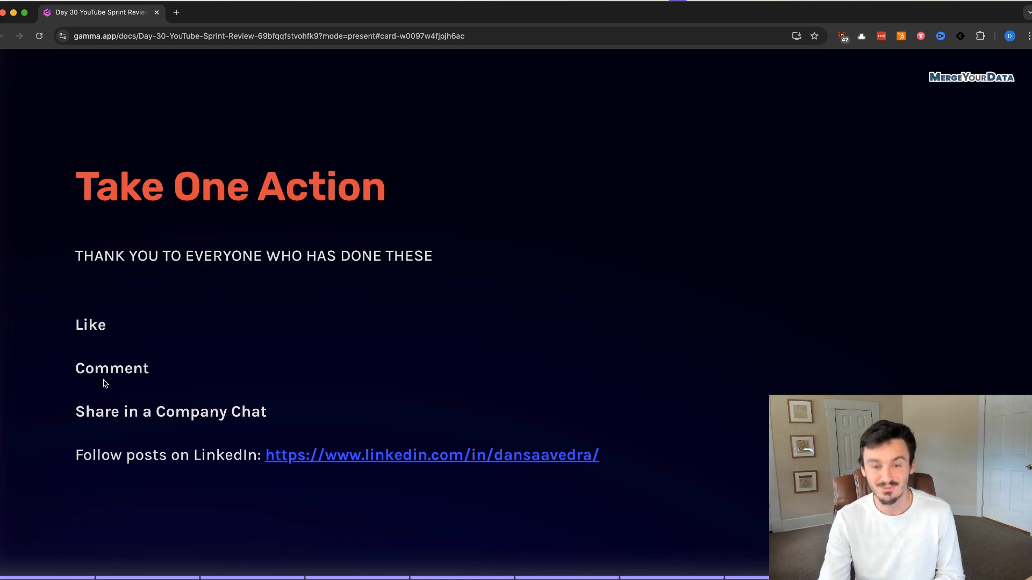
mouse_move(102, 415)
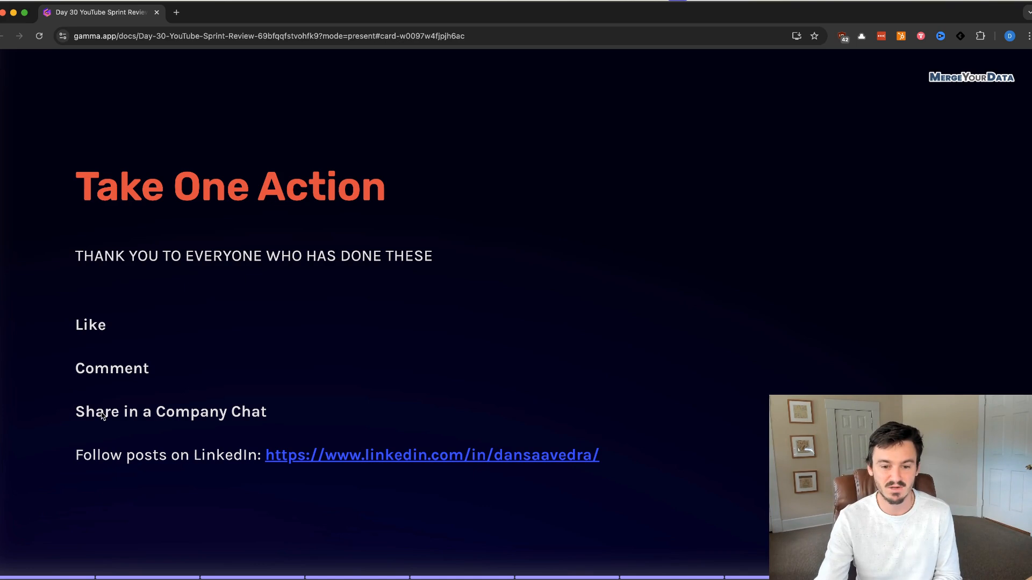
mouse_move(455, 338)
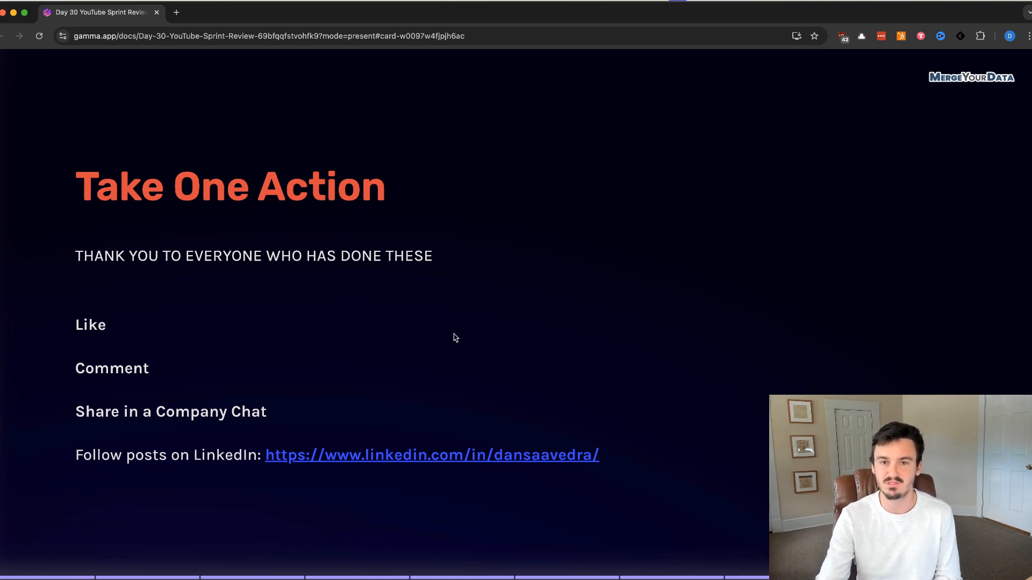
mouse_move(279, 346)
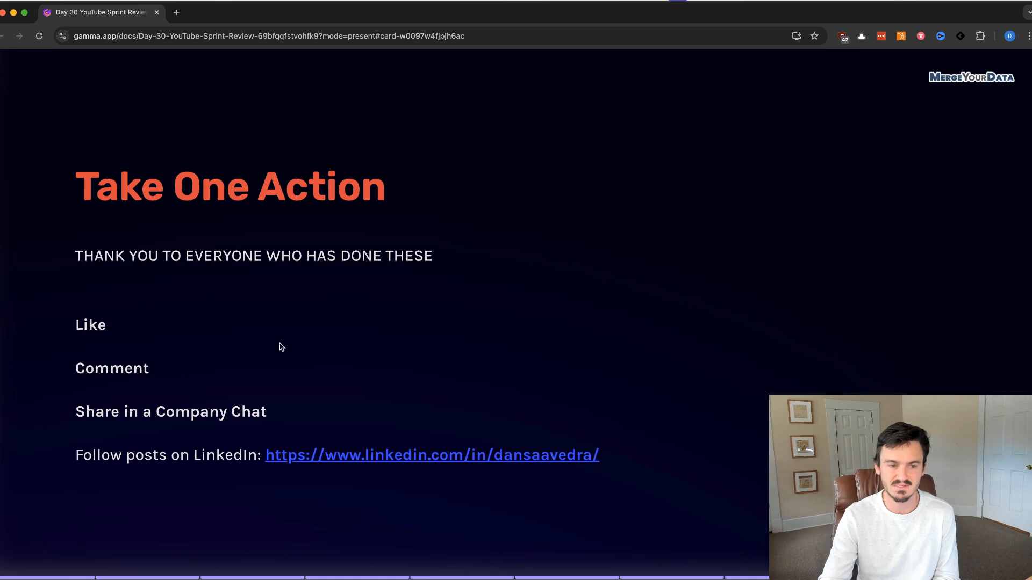
mouse_move(452, 213)
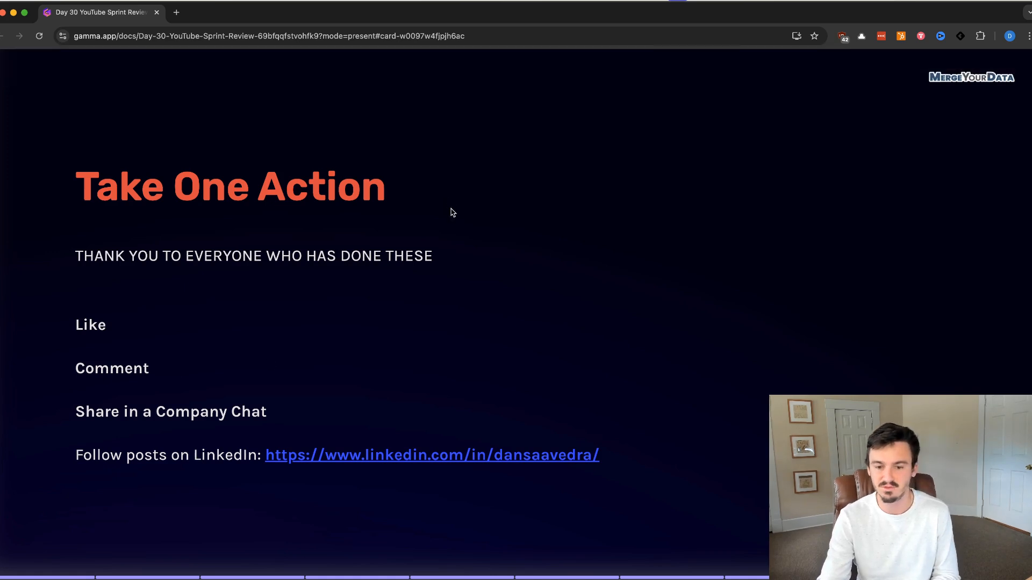
mouse_move(293, 406)
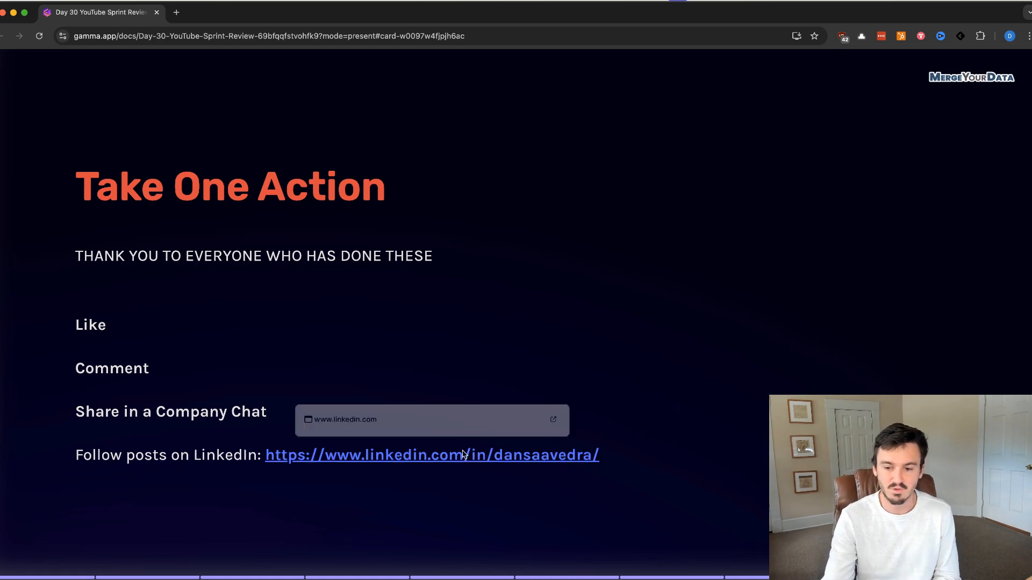
mouse_move(527, 472)
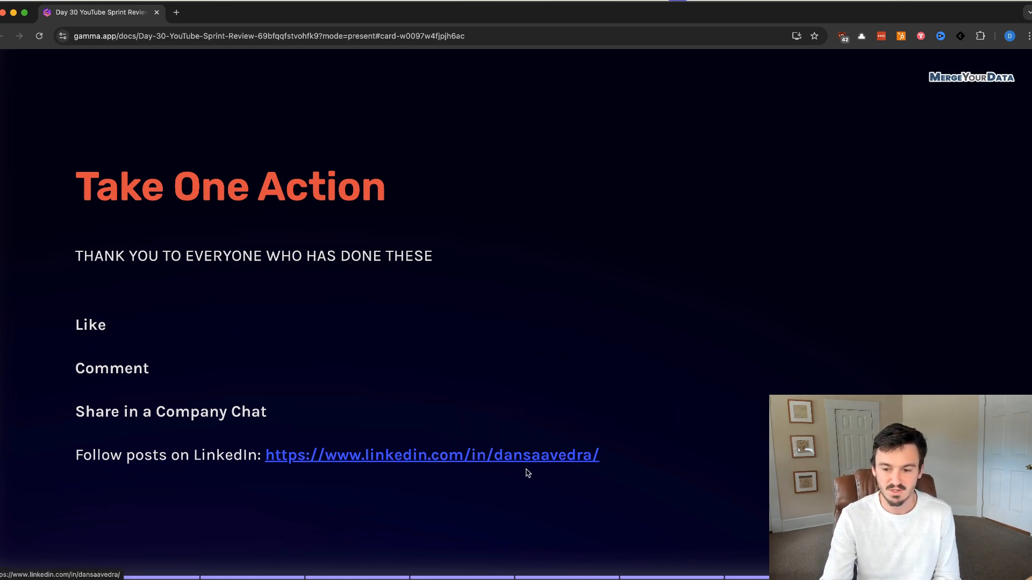
mouse_move(564, 357)
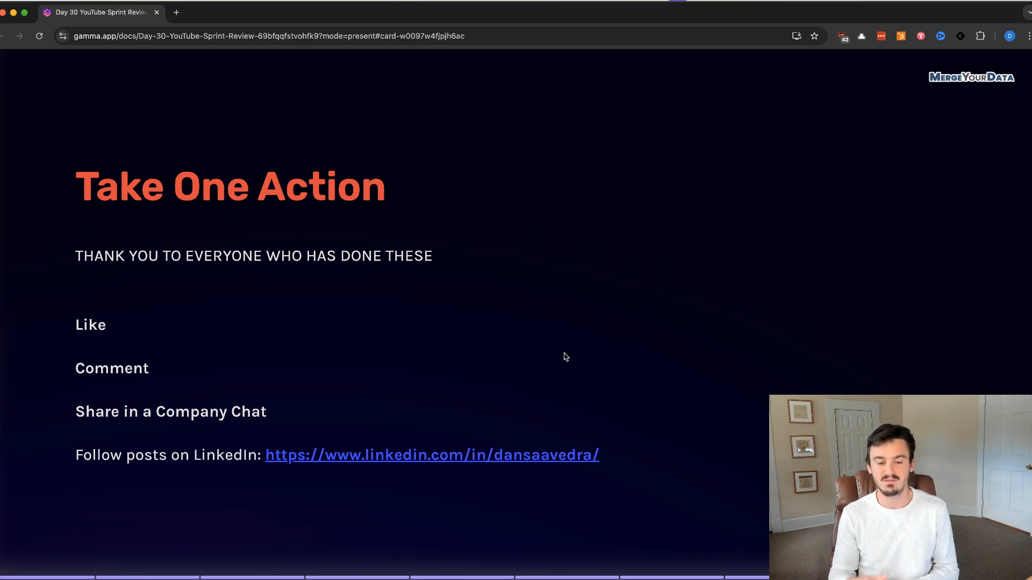
mouse_move(296, 455)
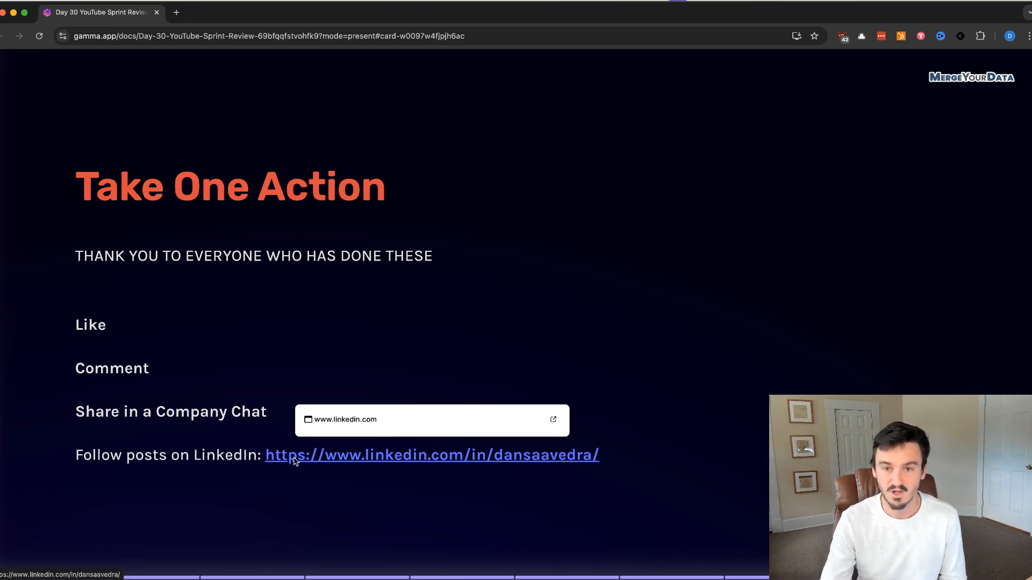
mouse_move(660, 468)
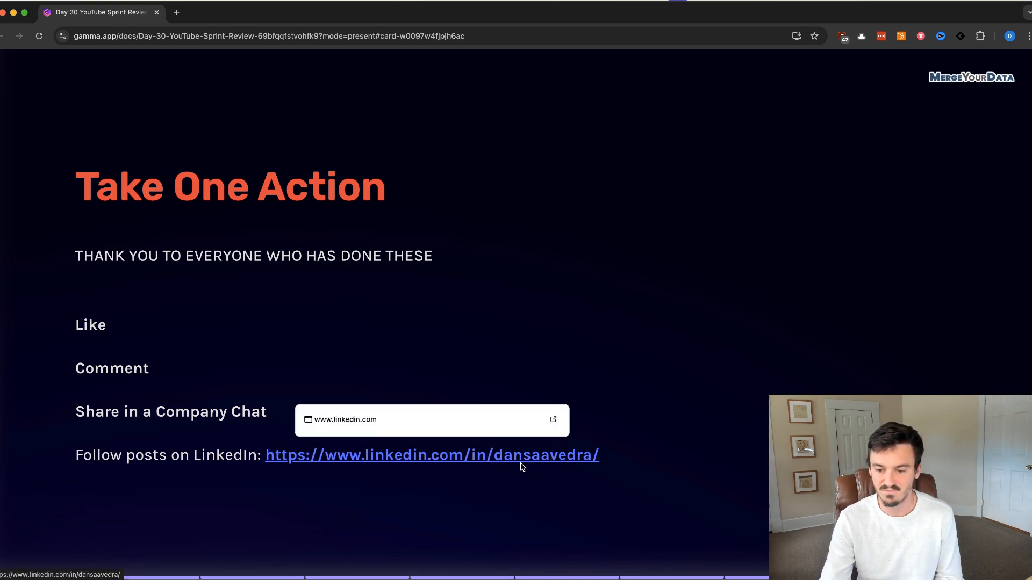
mouse_move(562, 455)
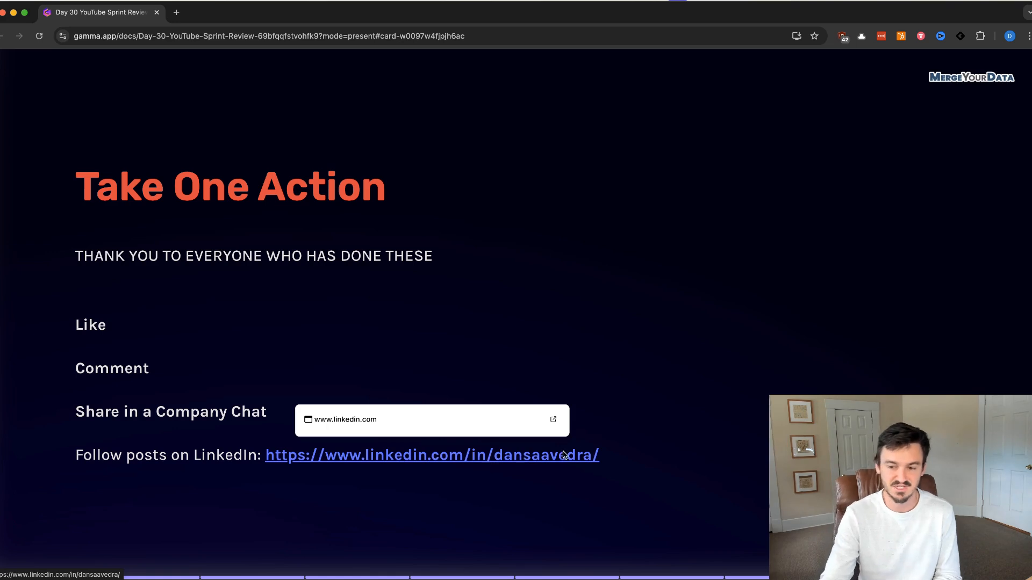
mouse_move(392, 195)
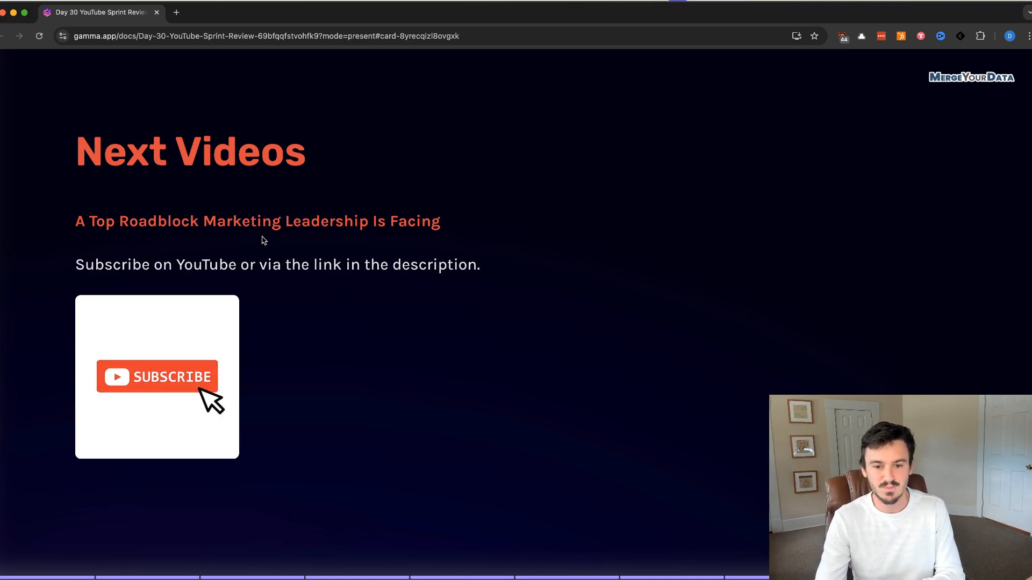
mouse_move(212, 187)
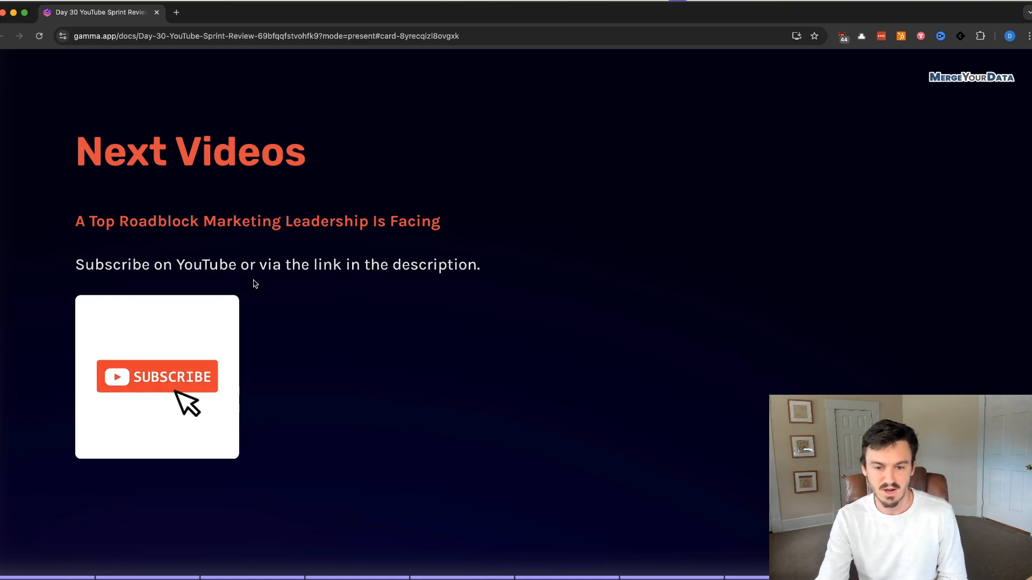
mouse_move(390, 285)
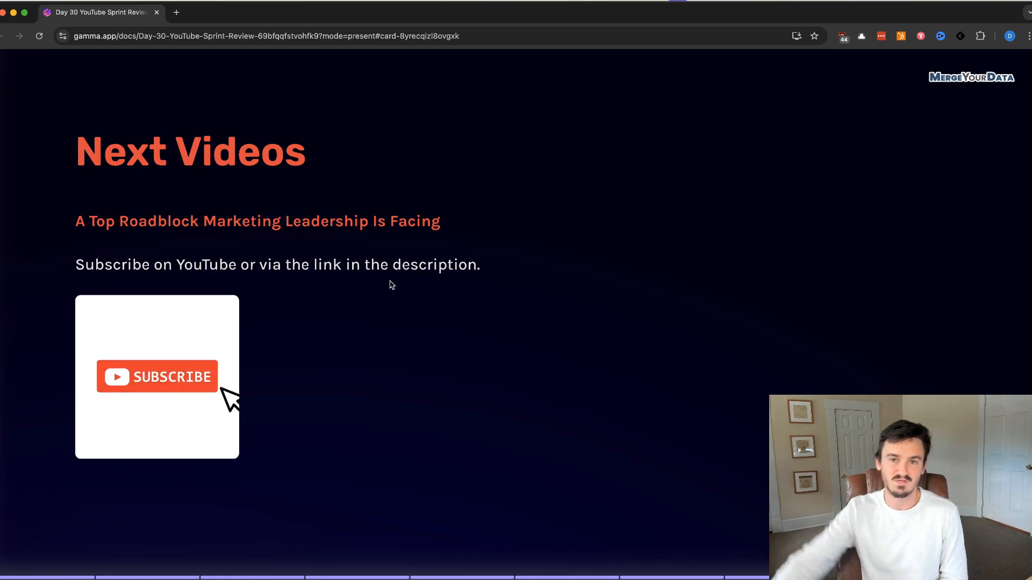